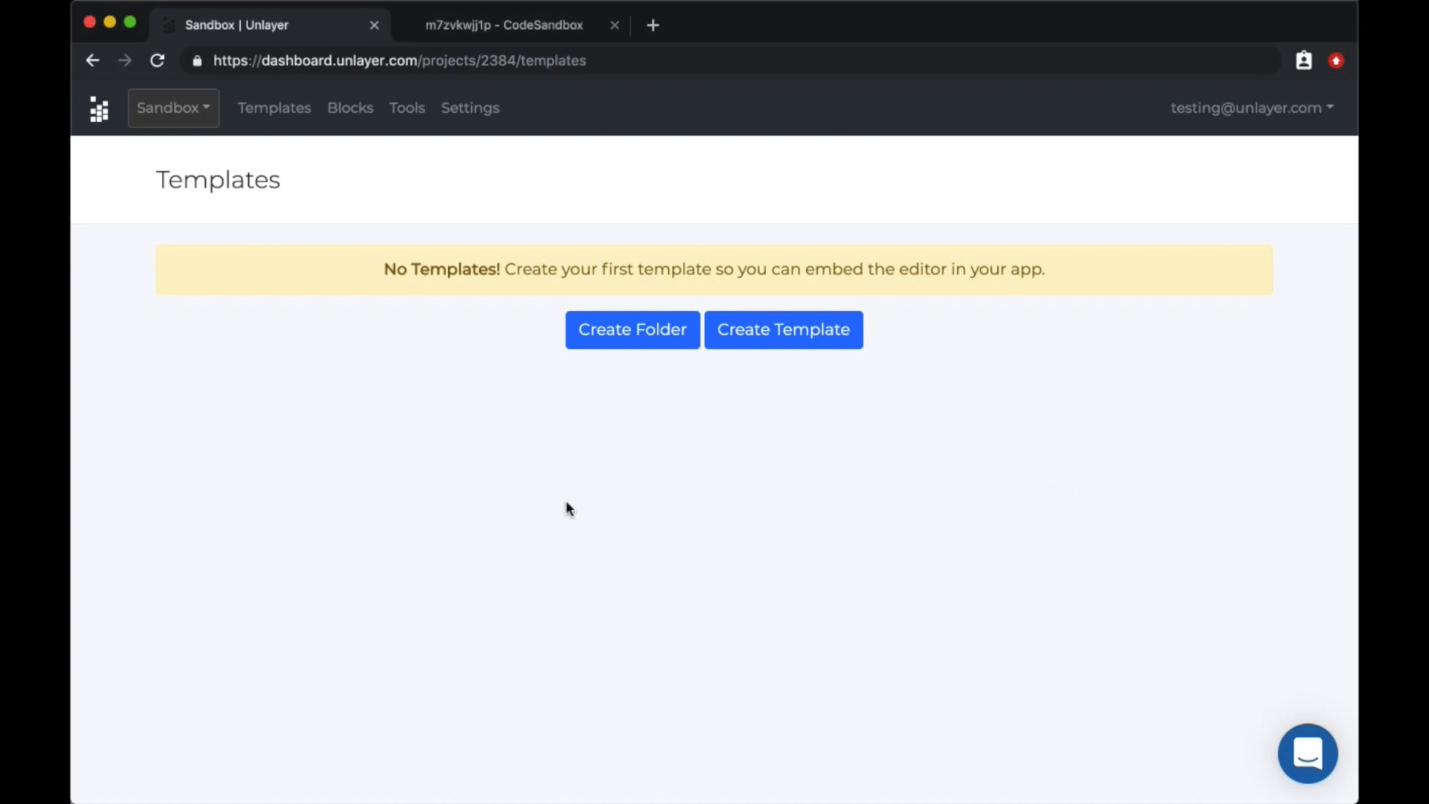
mouse_move(466, 464)
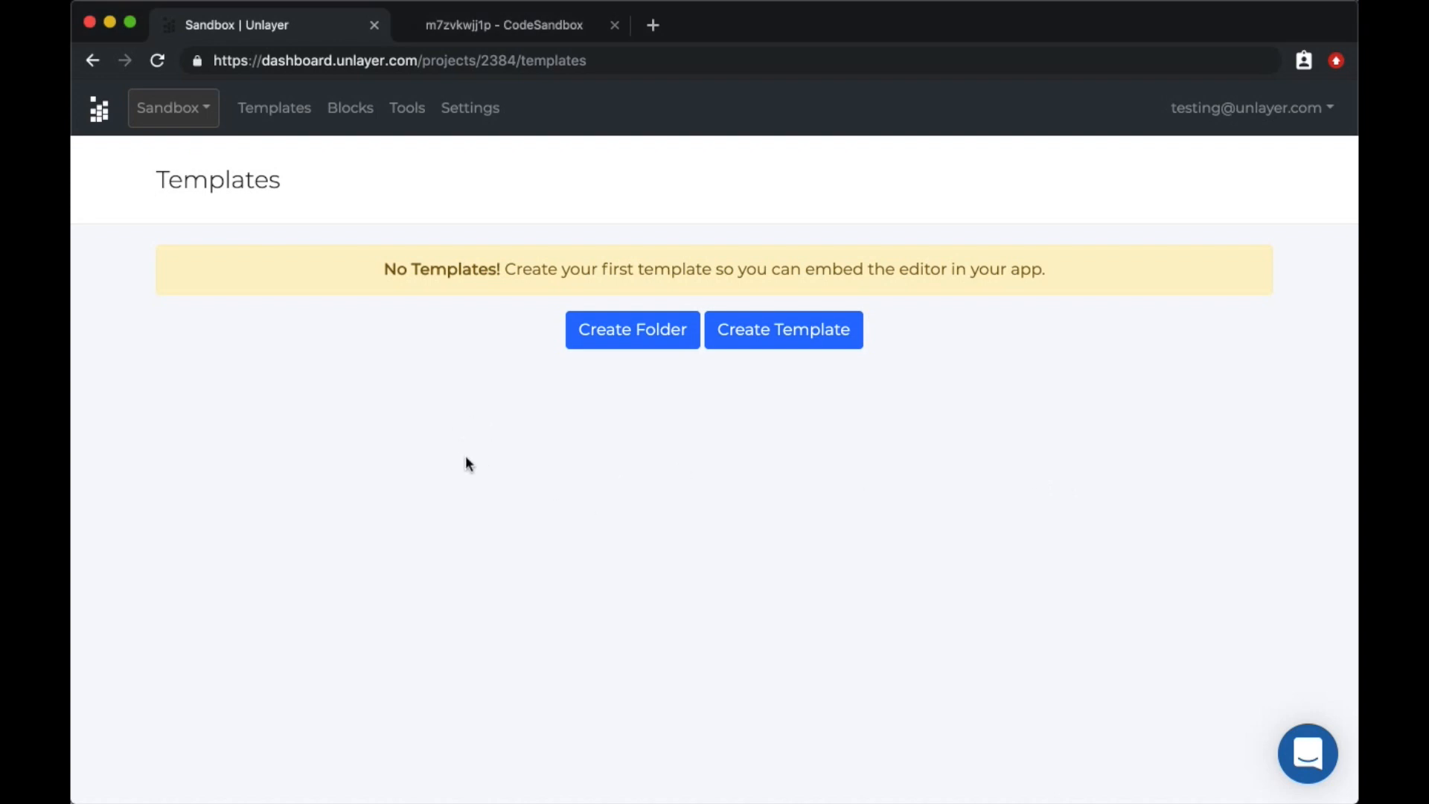
mouse_move(446, 305)
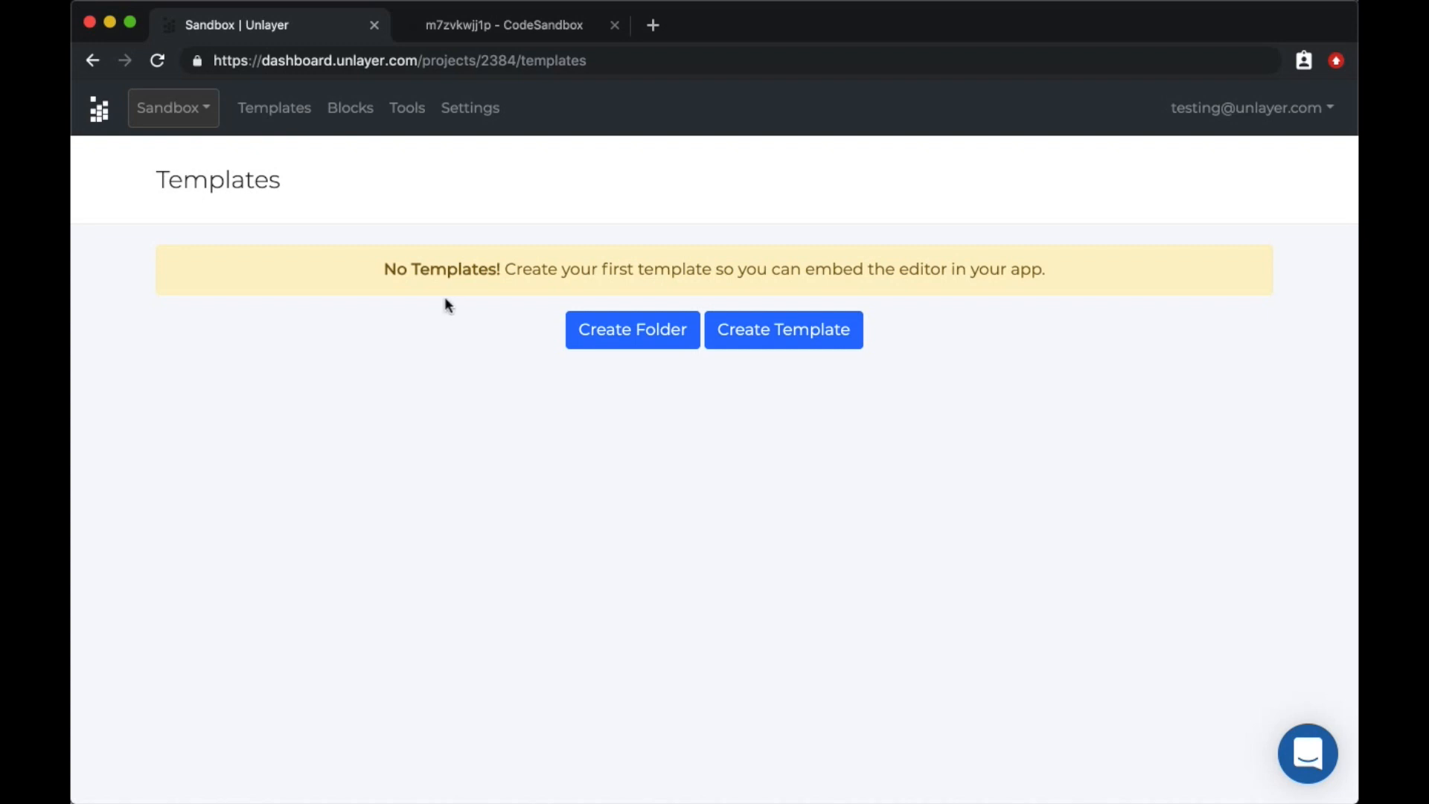
mouse_move(119, 128)
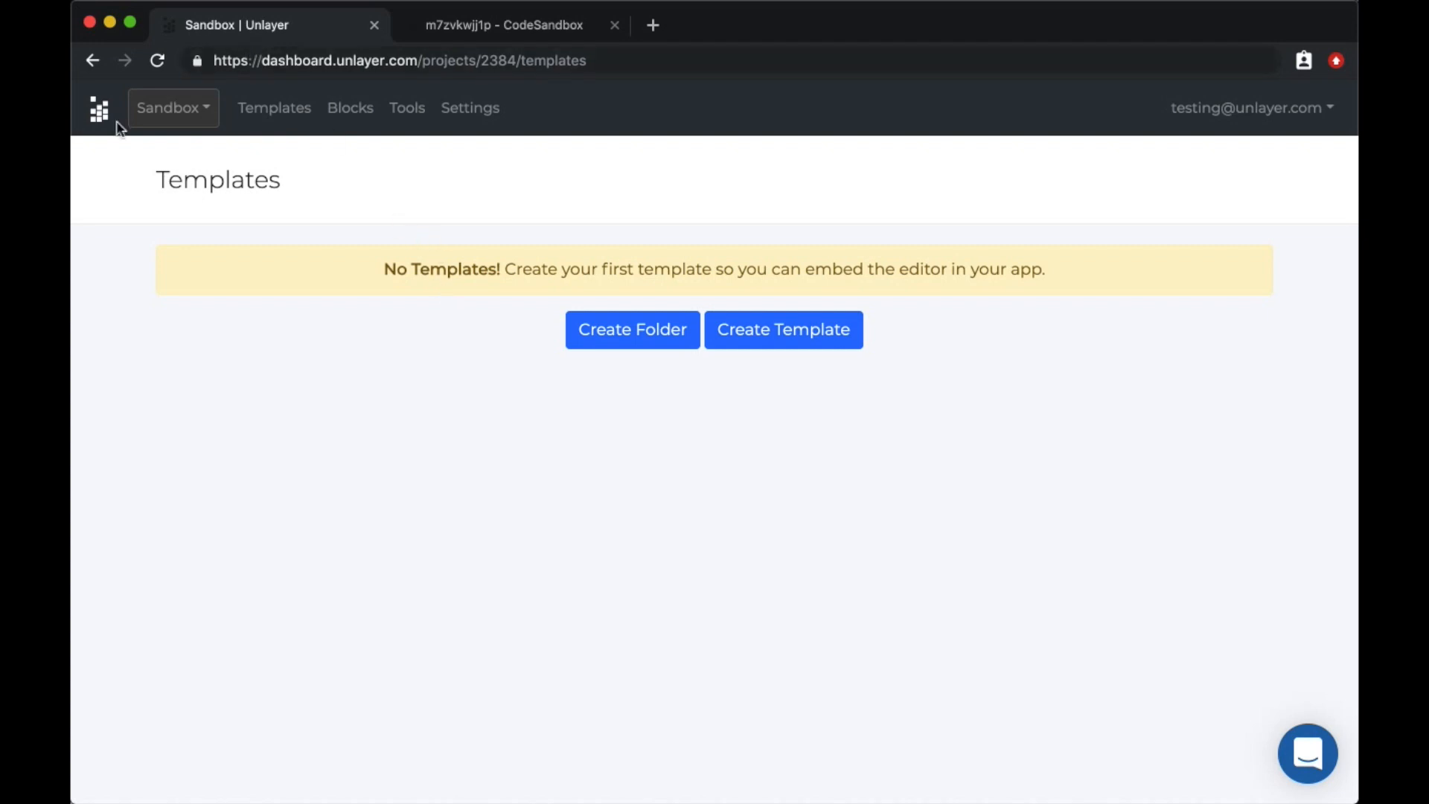
mouse_move(173, 108)
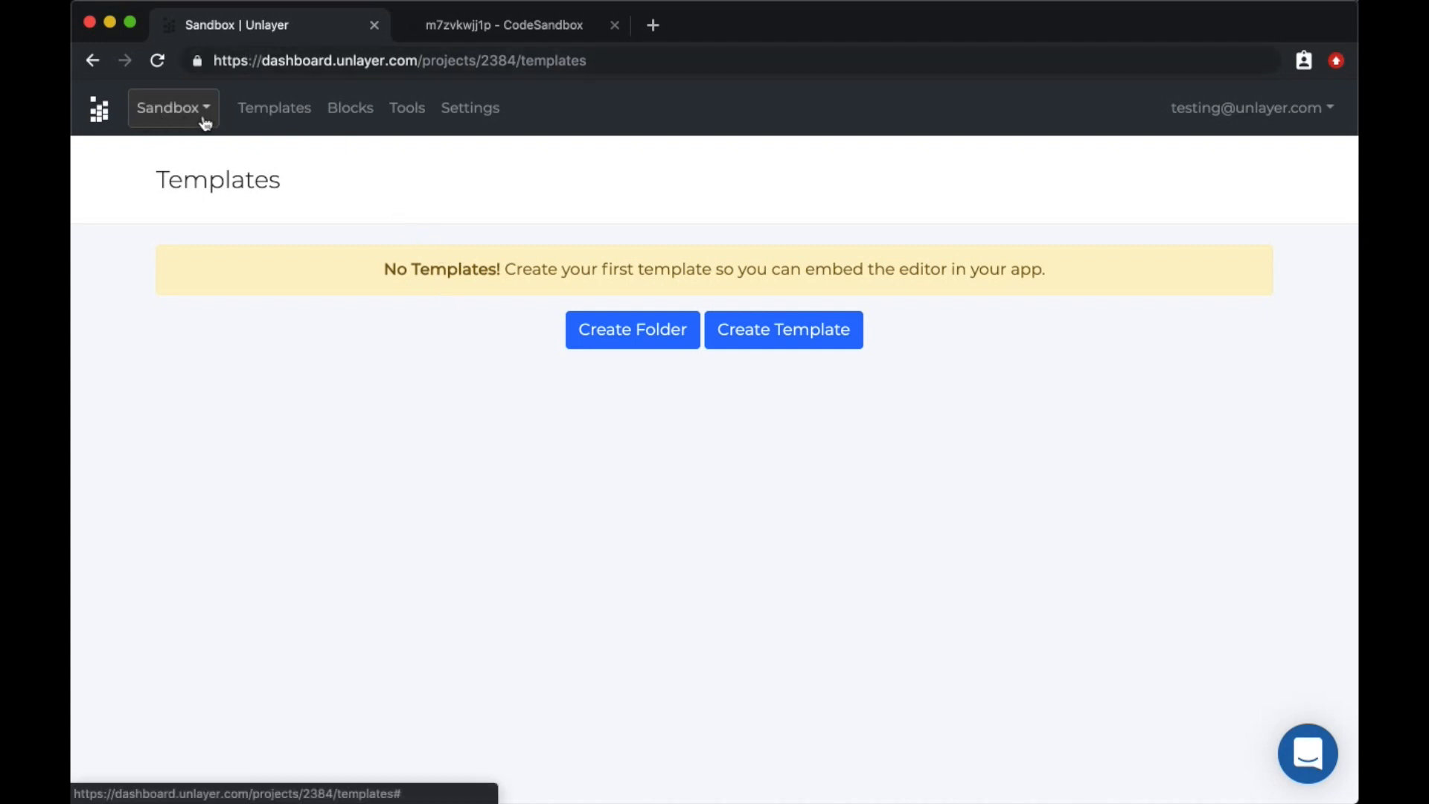
Switch from the empty Templates page to the CodeSandbox project embedding the editor
click(504, 25)
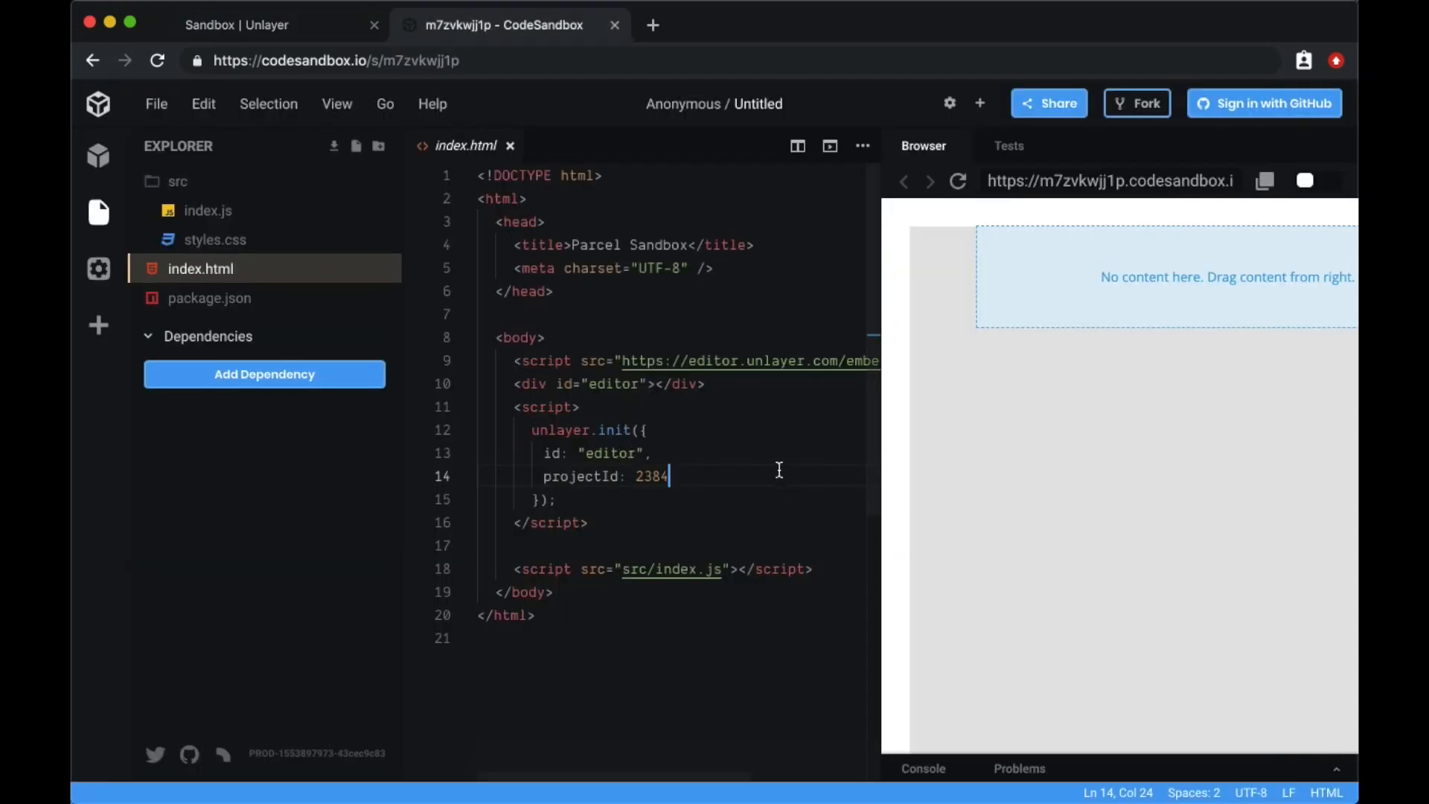
Open the editor preview (projectId 2384) in its own browser tab
click(545, 476)
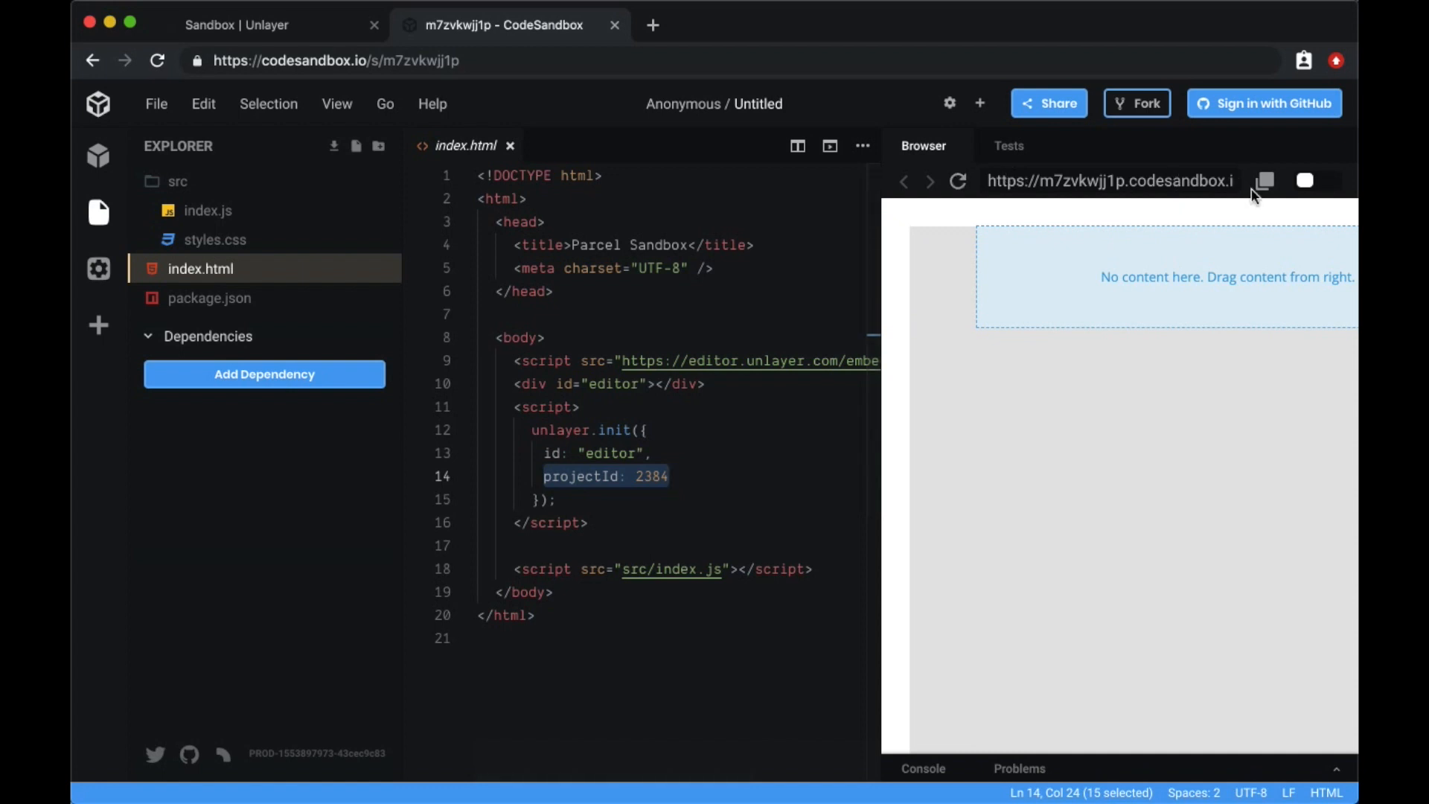
click(269, 26)
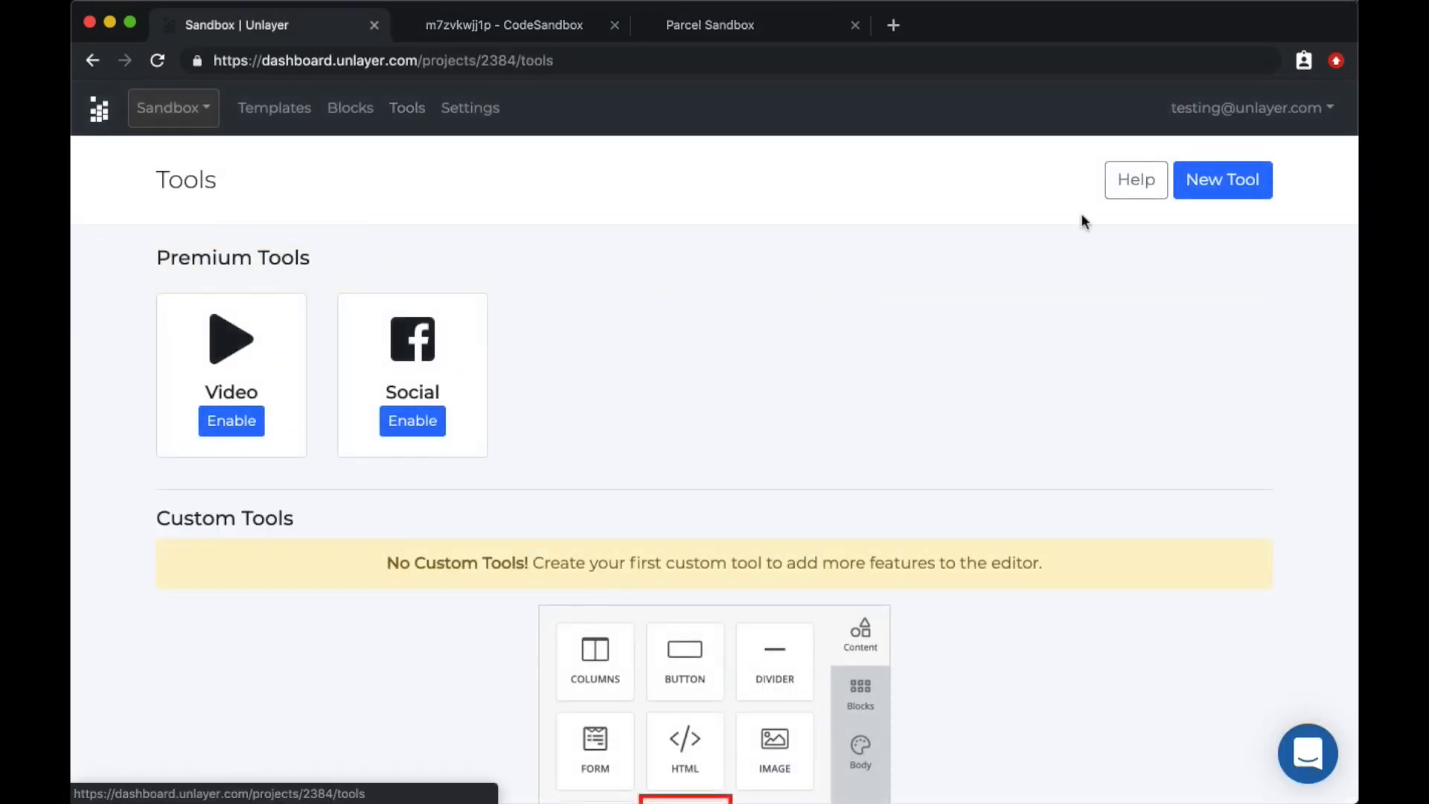
Start a new tool named Test, slug test, with the letter-A icon and Web Page and Email modes
click(1220, 180)
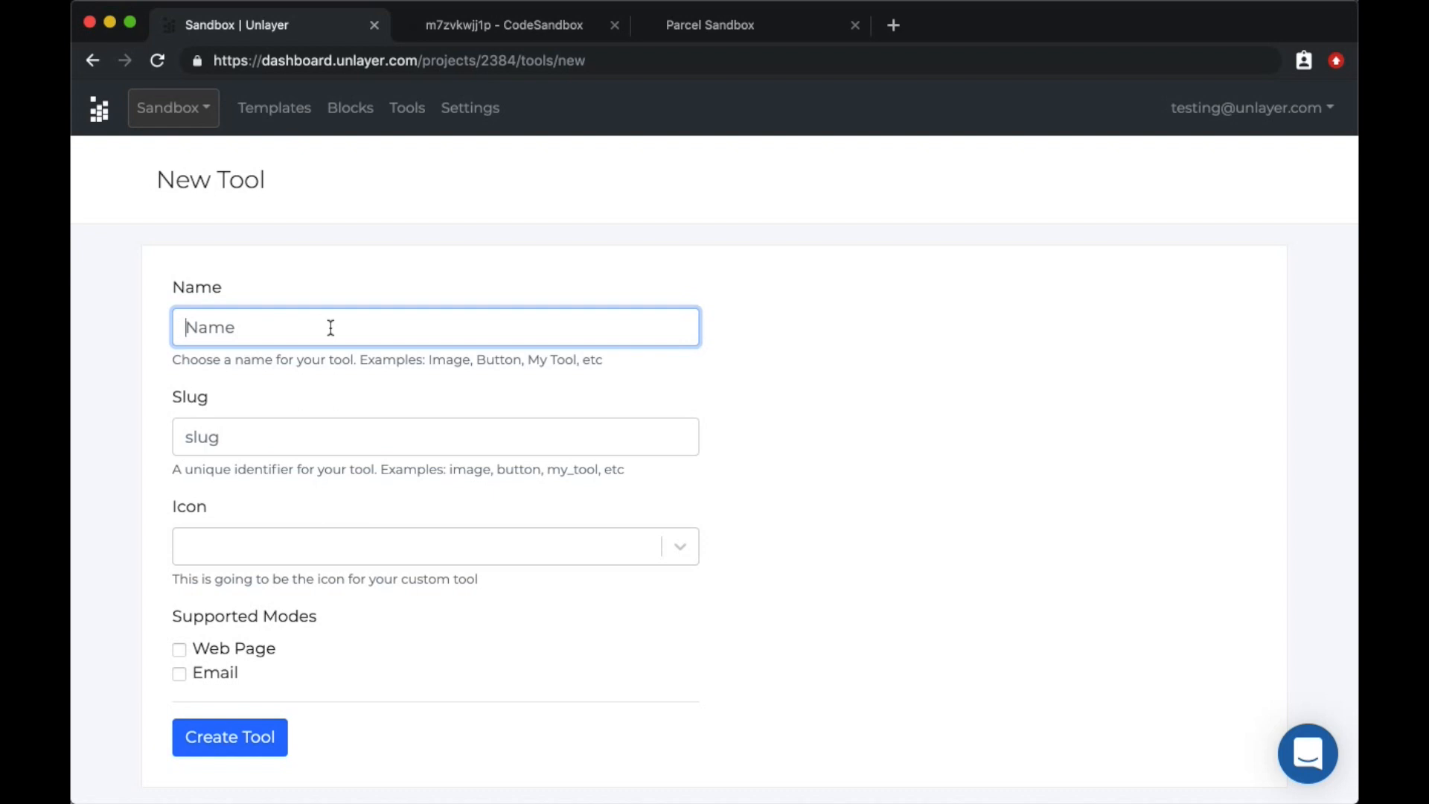
text(Test)
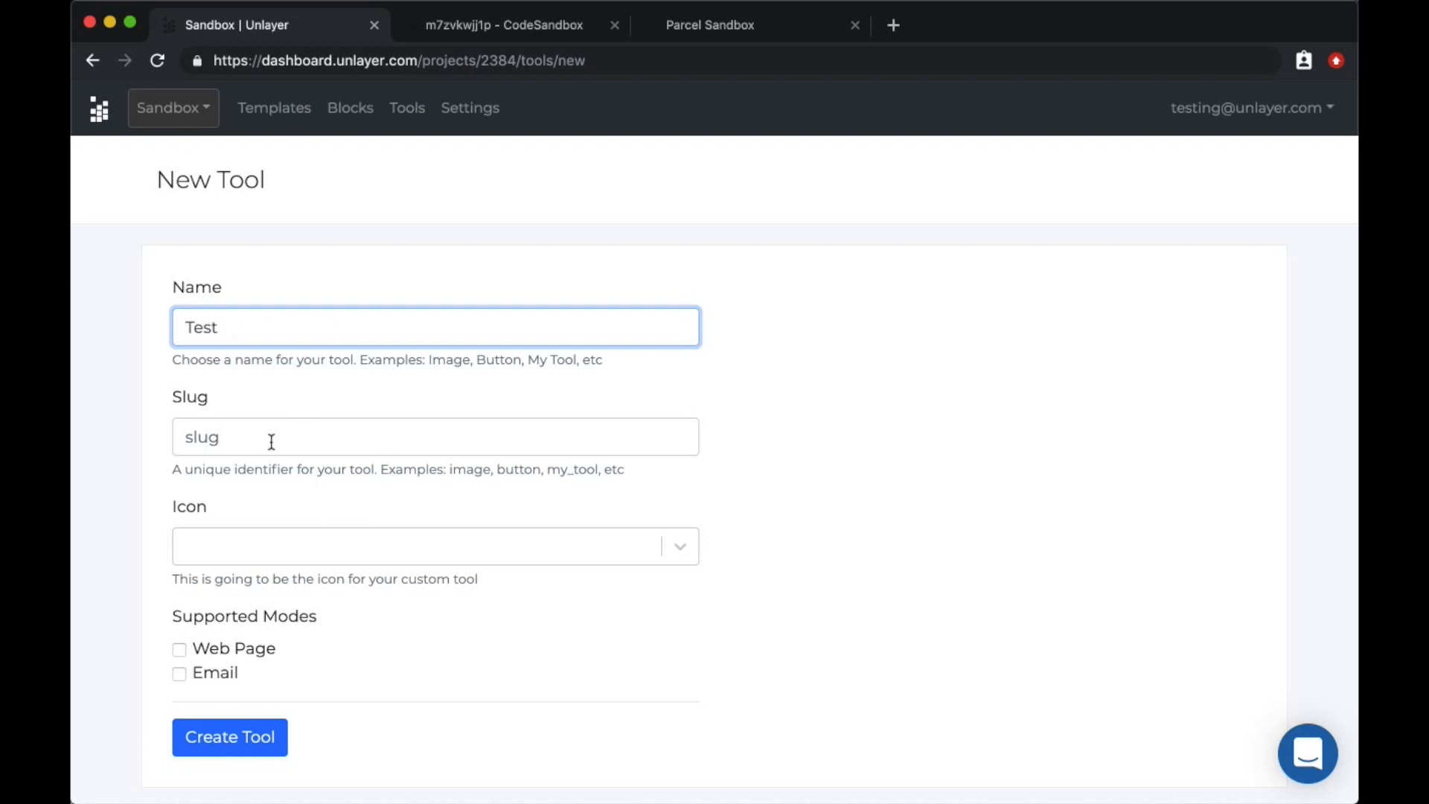
text(te)
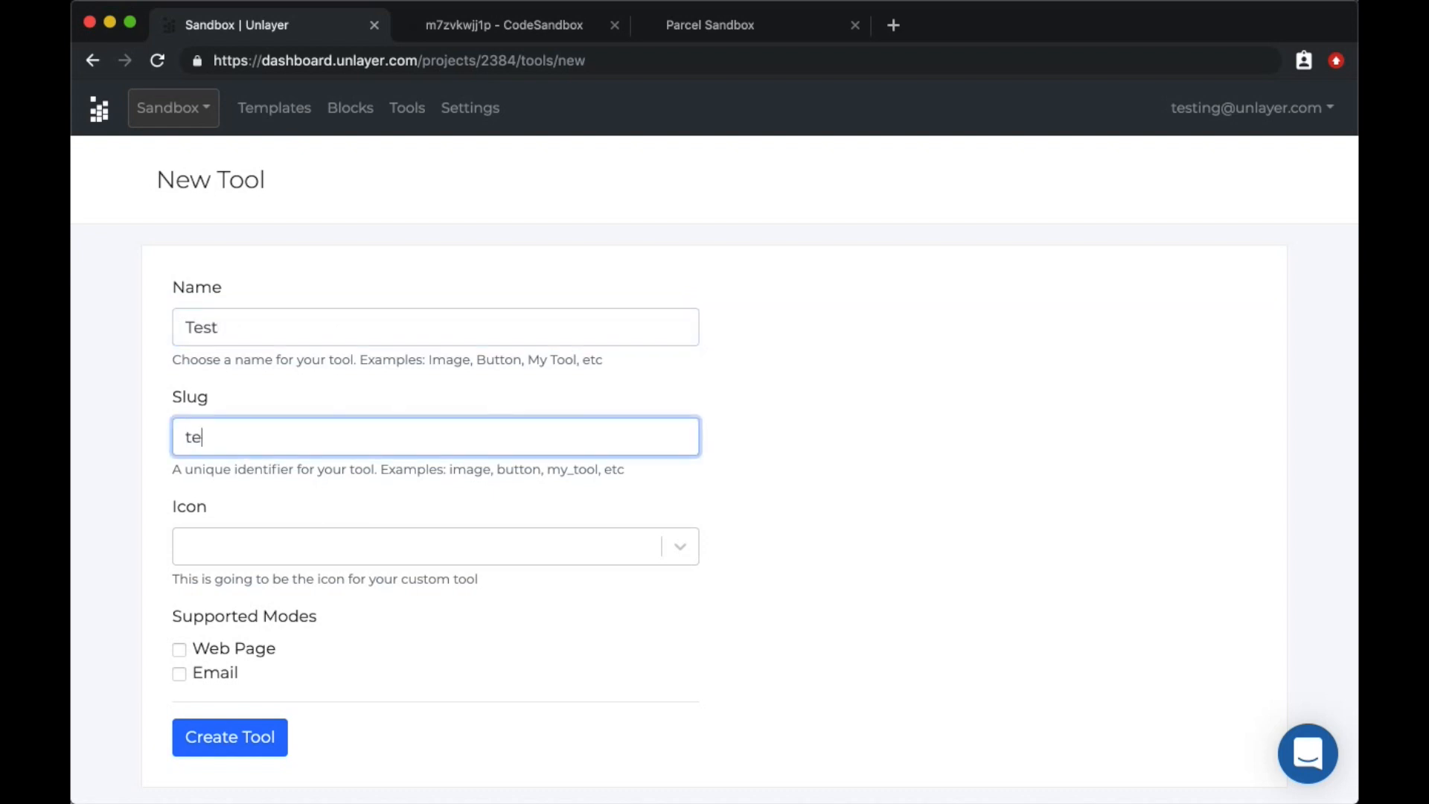
text(st)
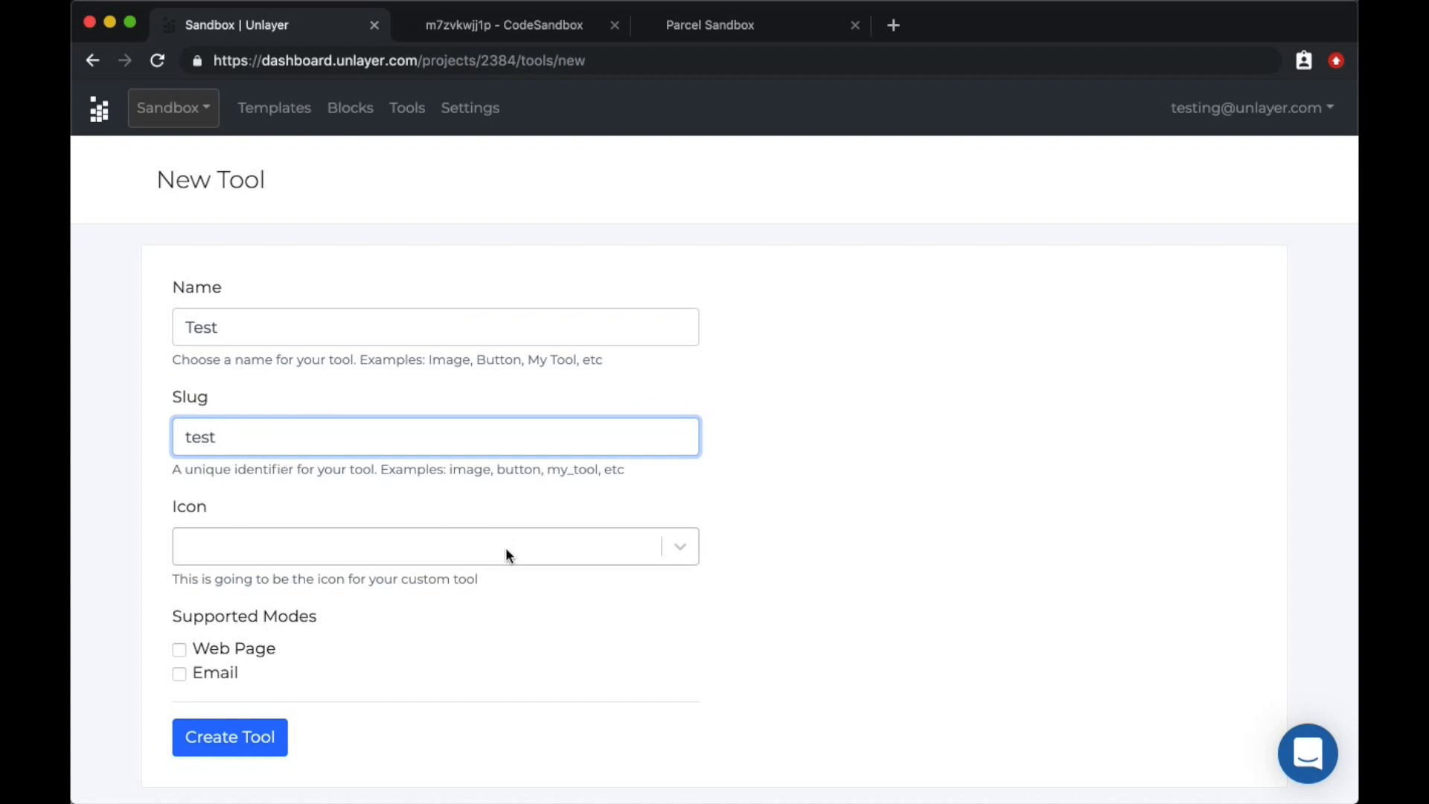
click(435, 546)
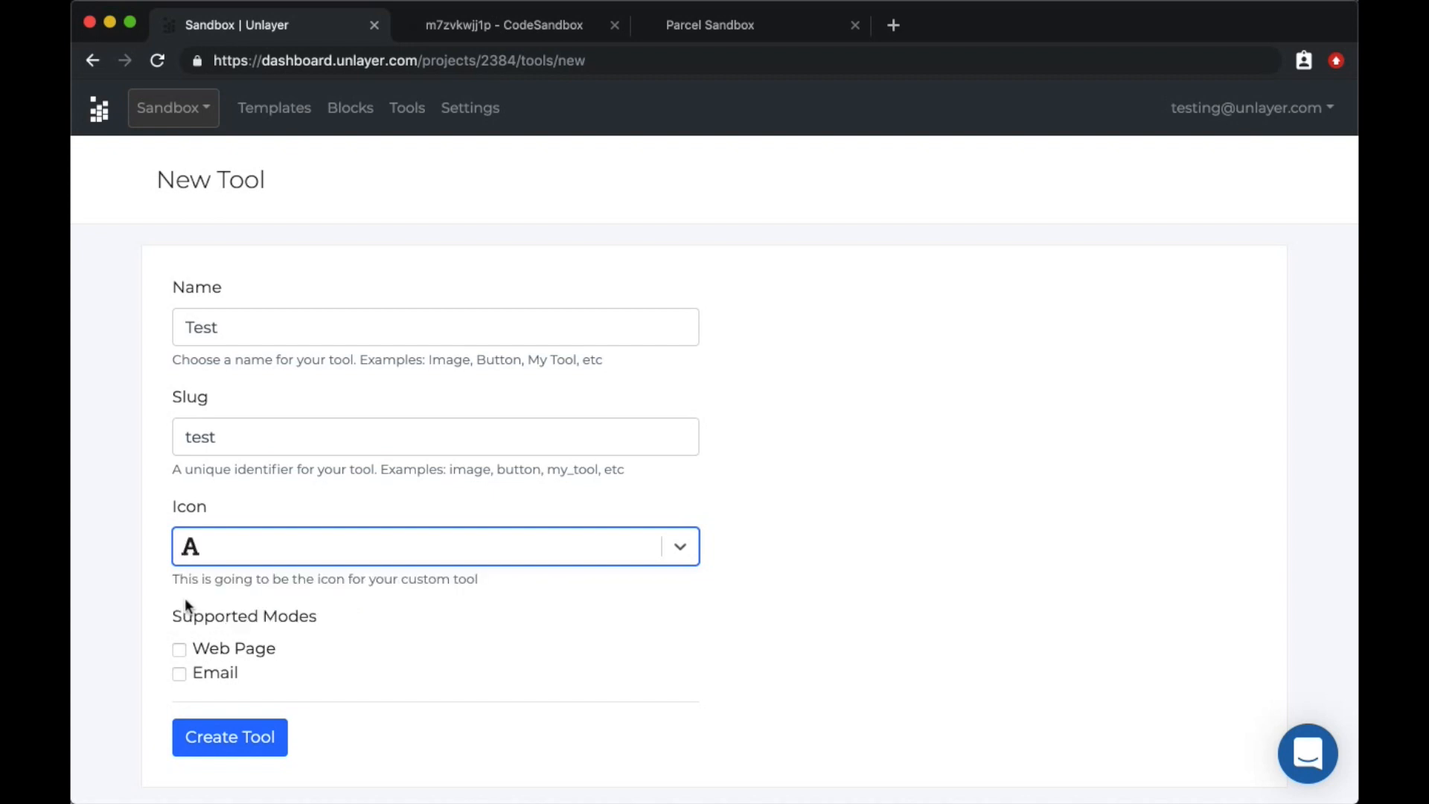
click(180, 648)
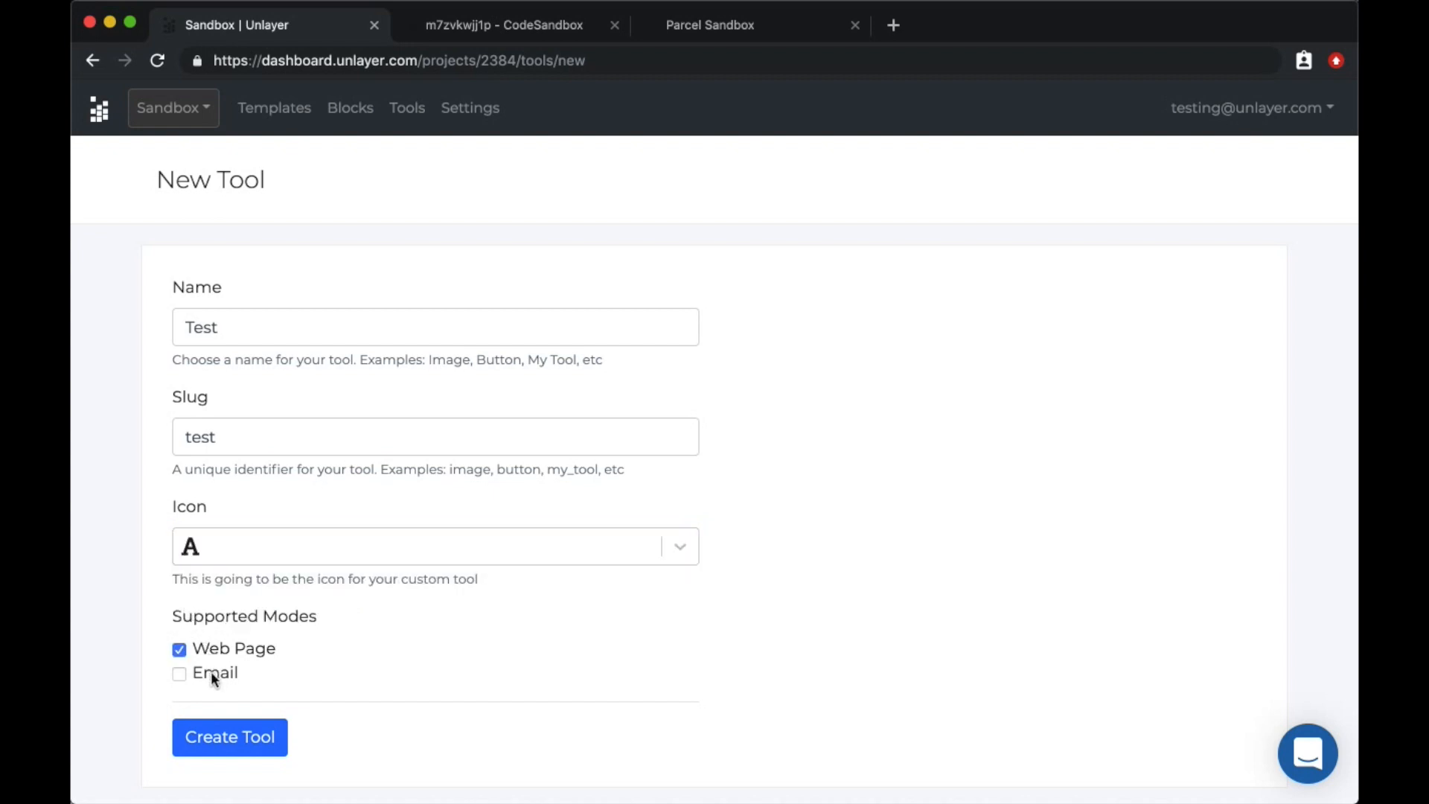
click(178, 673)
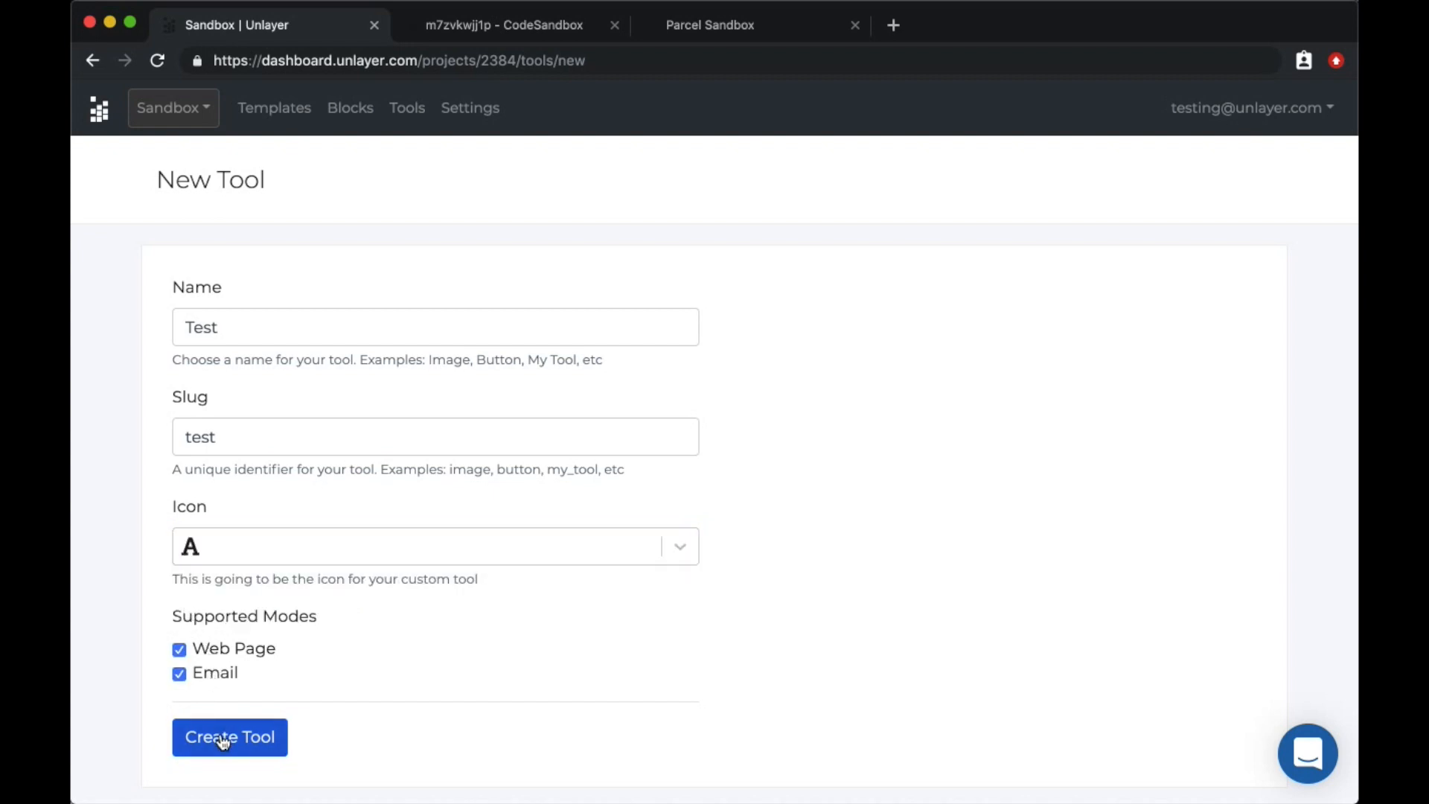
Create the Test tool so it can be placed on the editor canvas
click(229, 737)
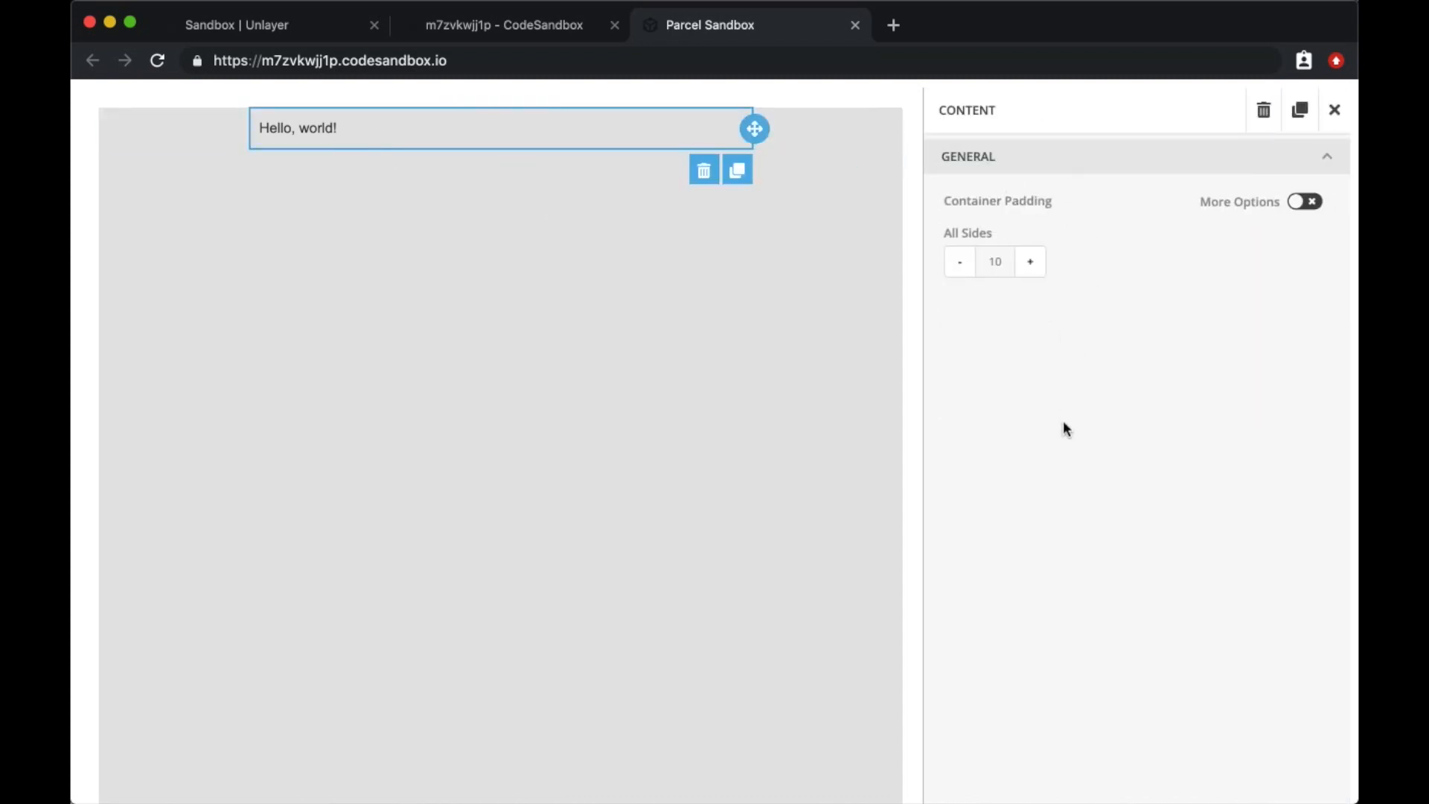
mouse_move(445, 135)
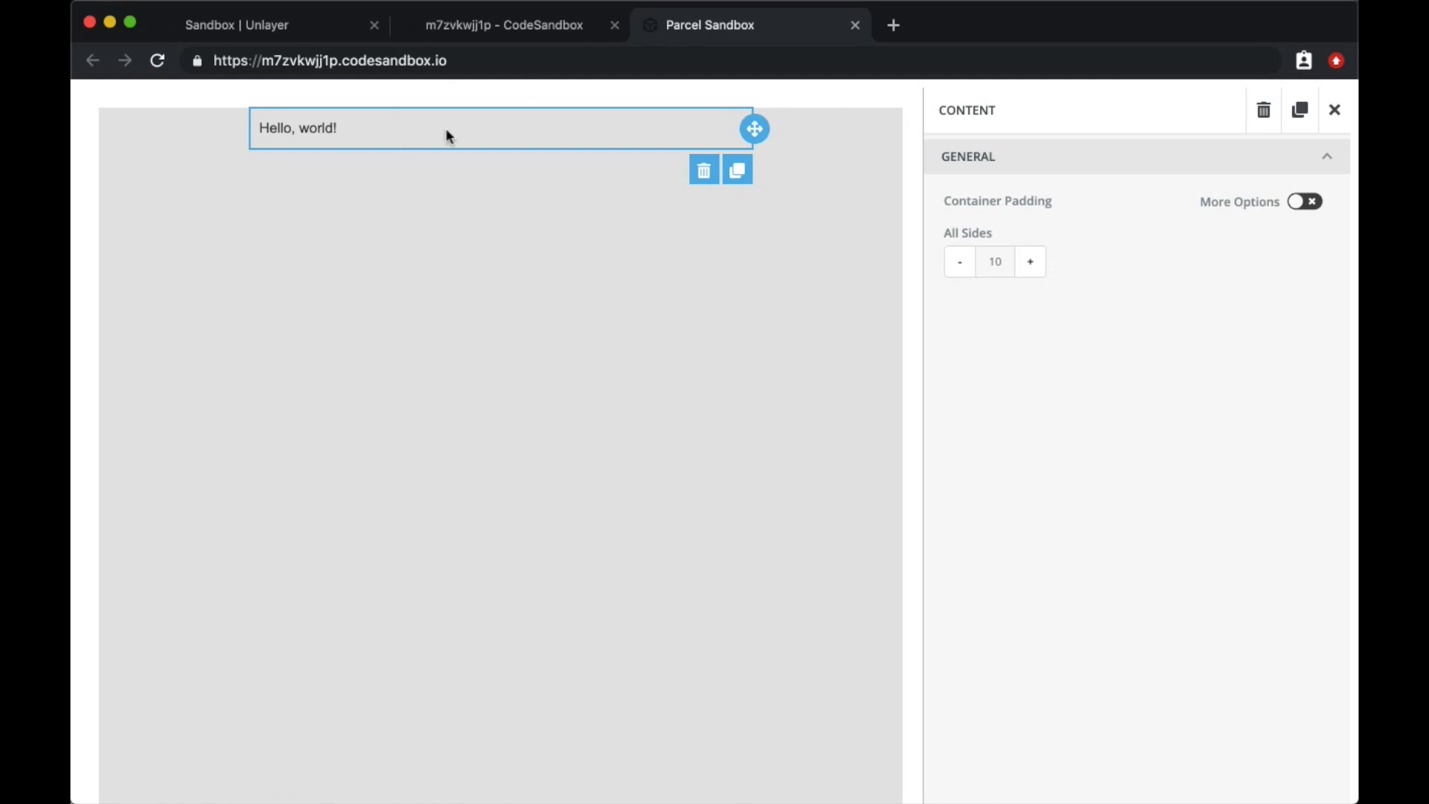
mouse_move(357, 203)
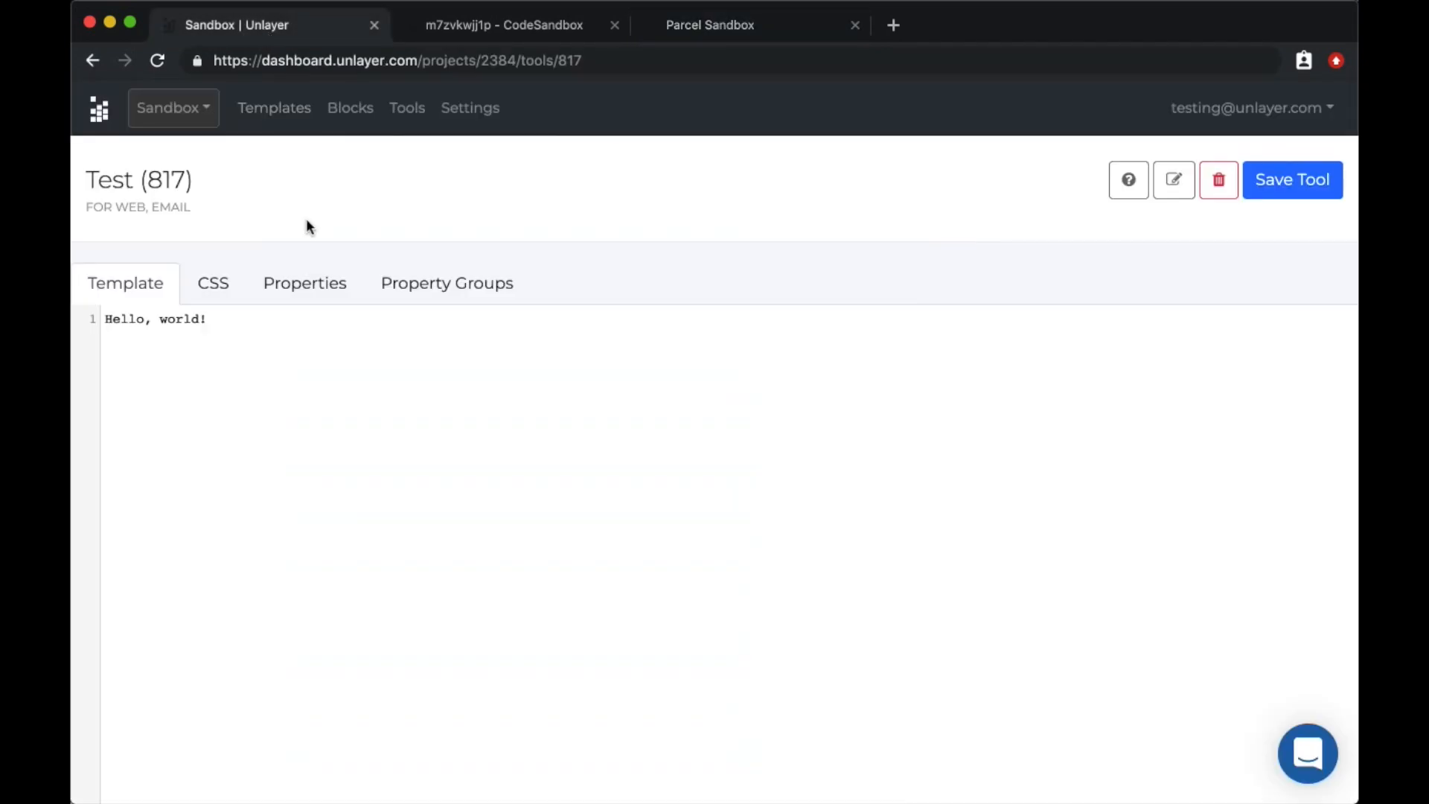
mouse_move(304, 283)
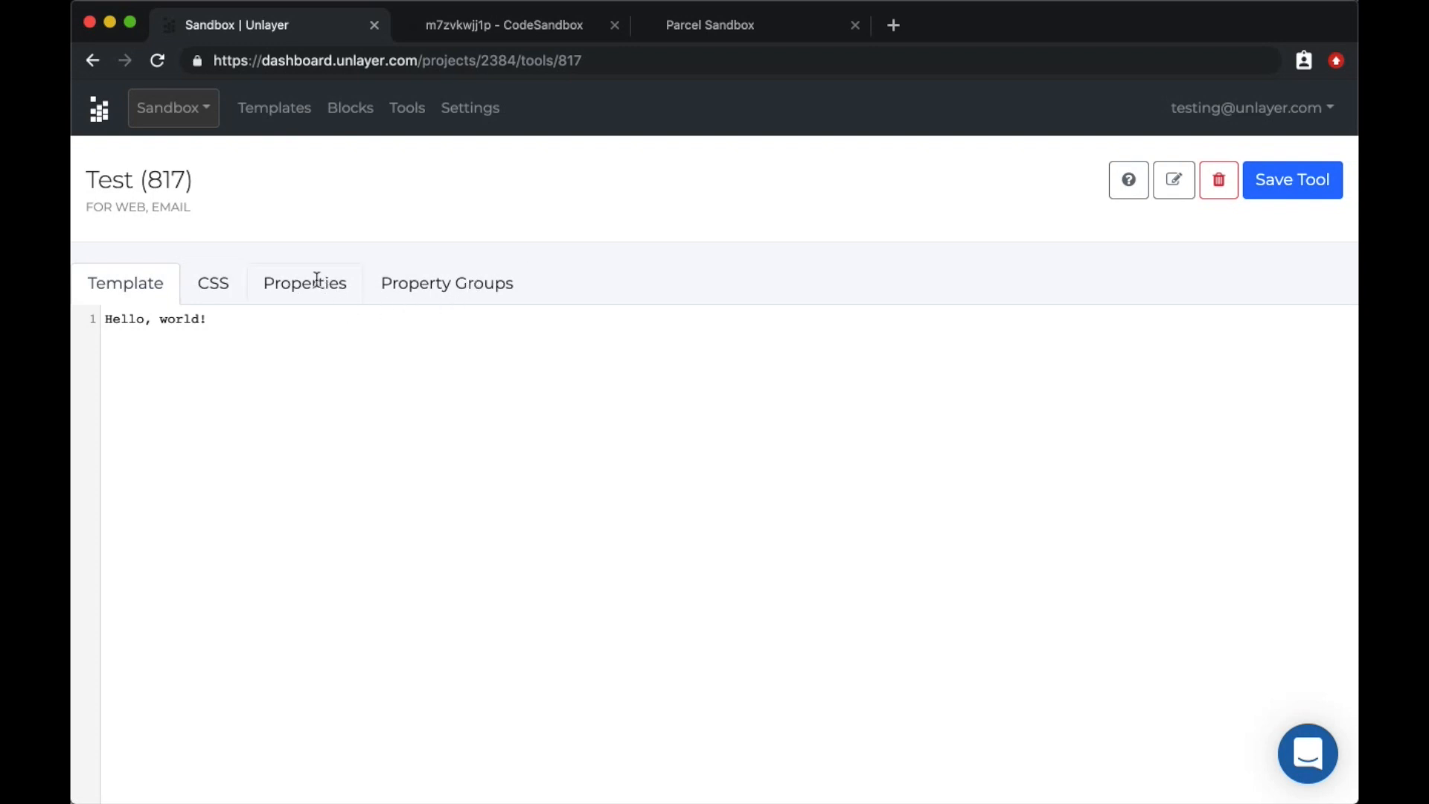
Add a Color Picker property labelled Text Color with default #000000 and save it
click(304, 283)
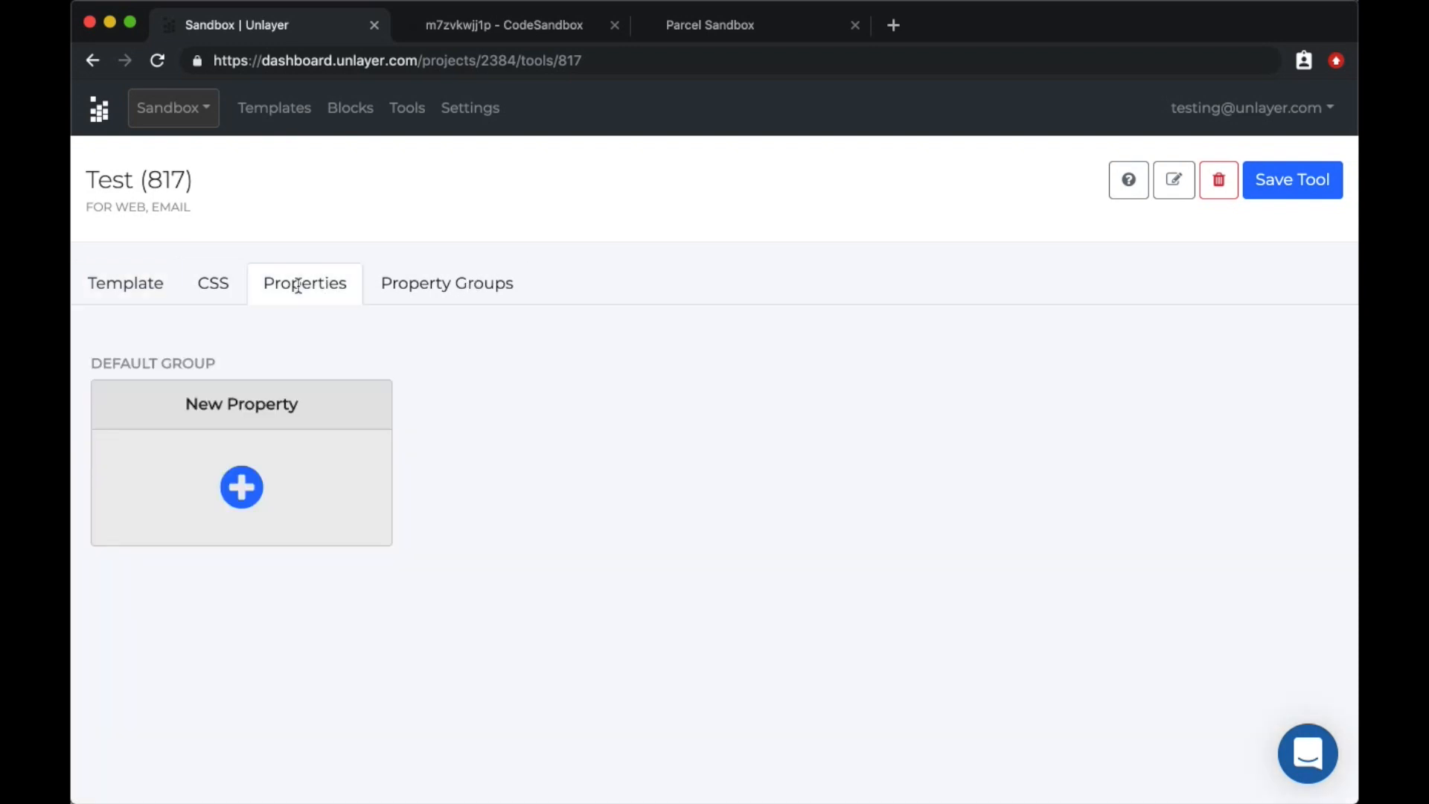
click(242, 488)
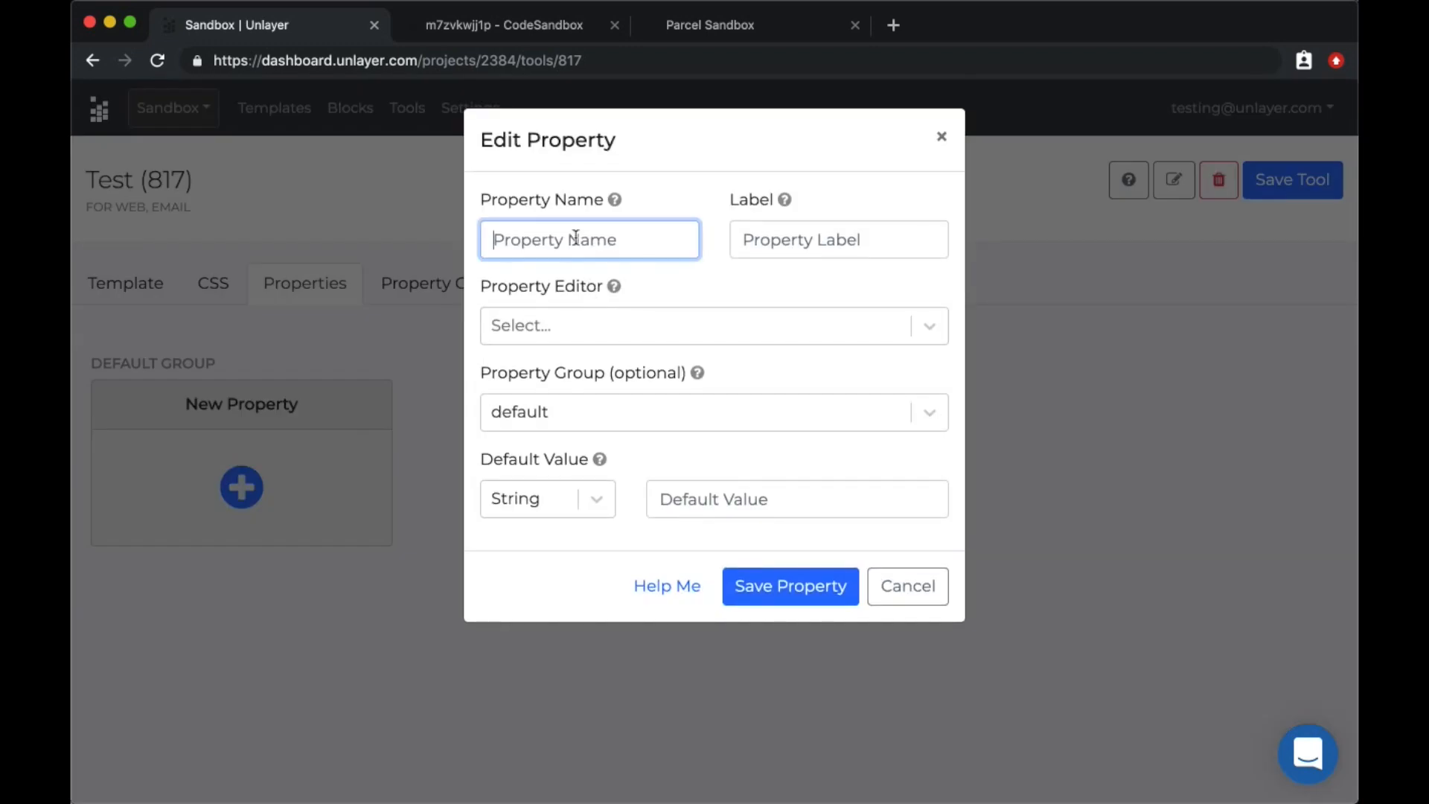
text(Text)
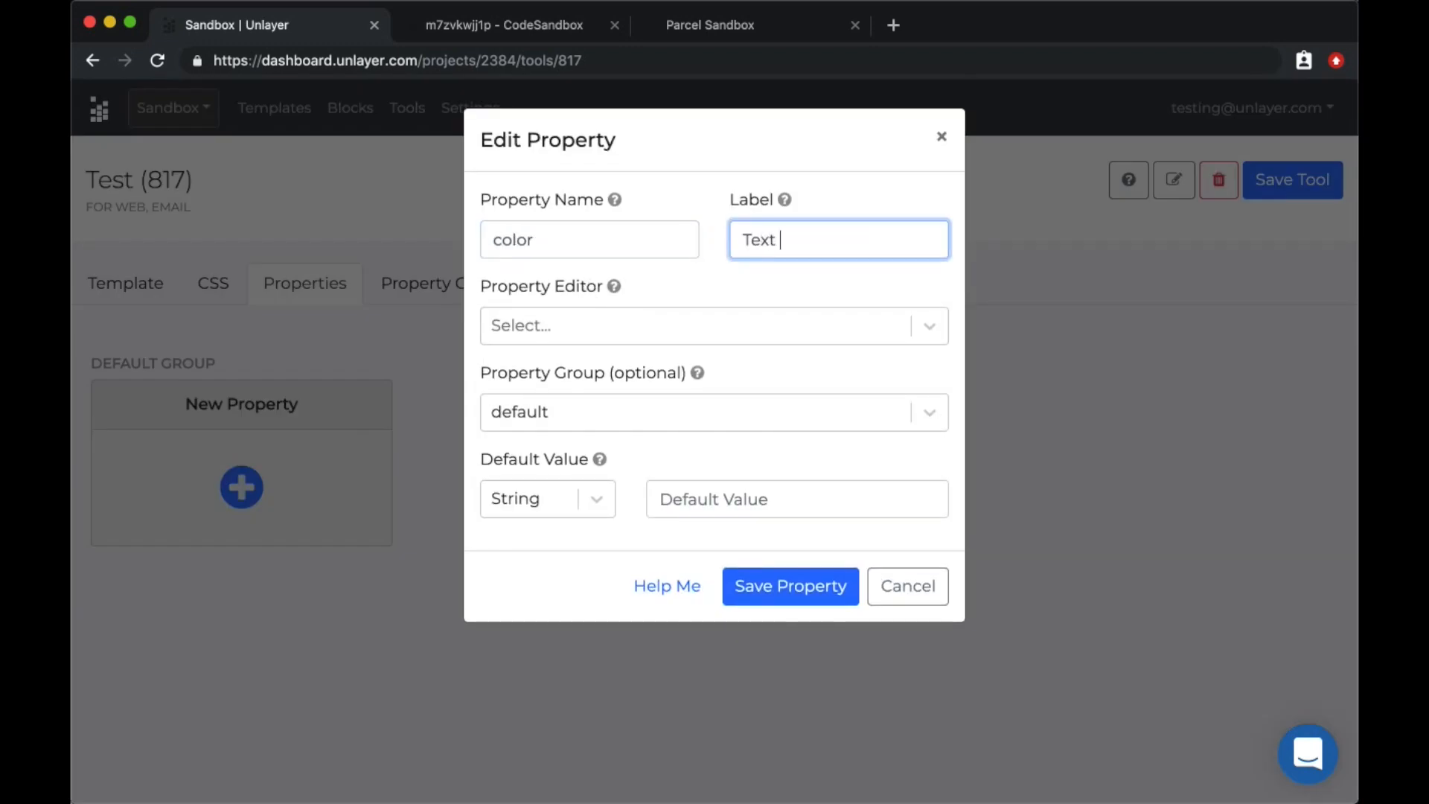
text(Color)
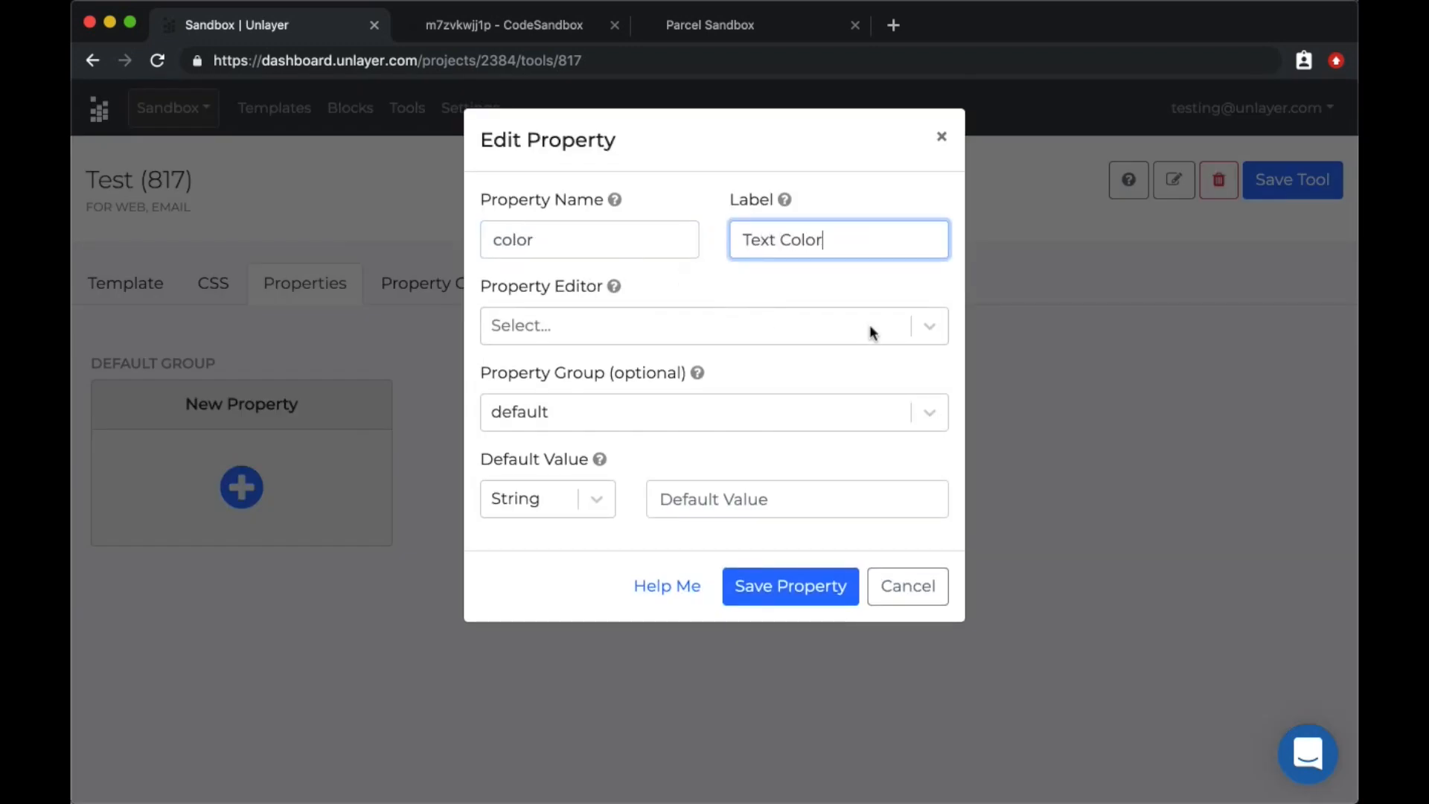
click(713, 326)
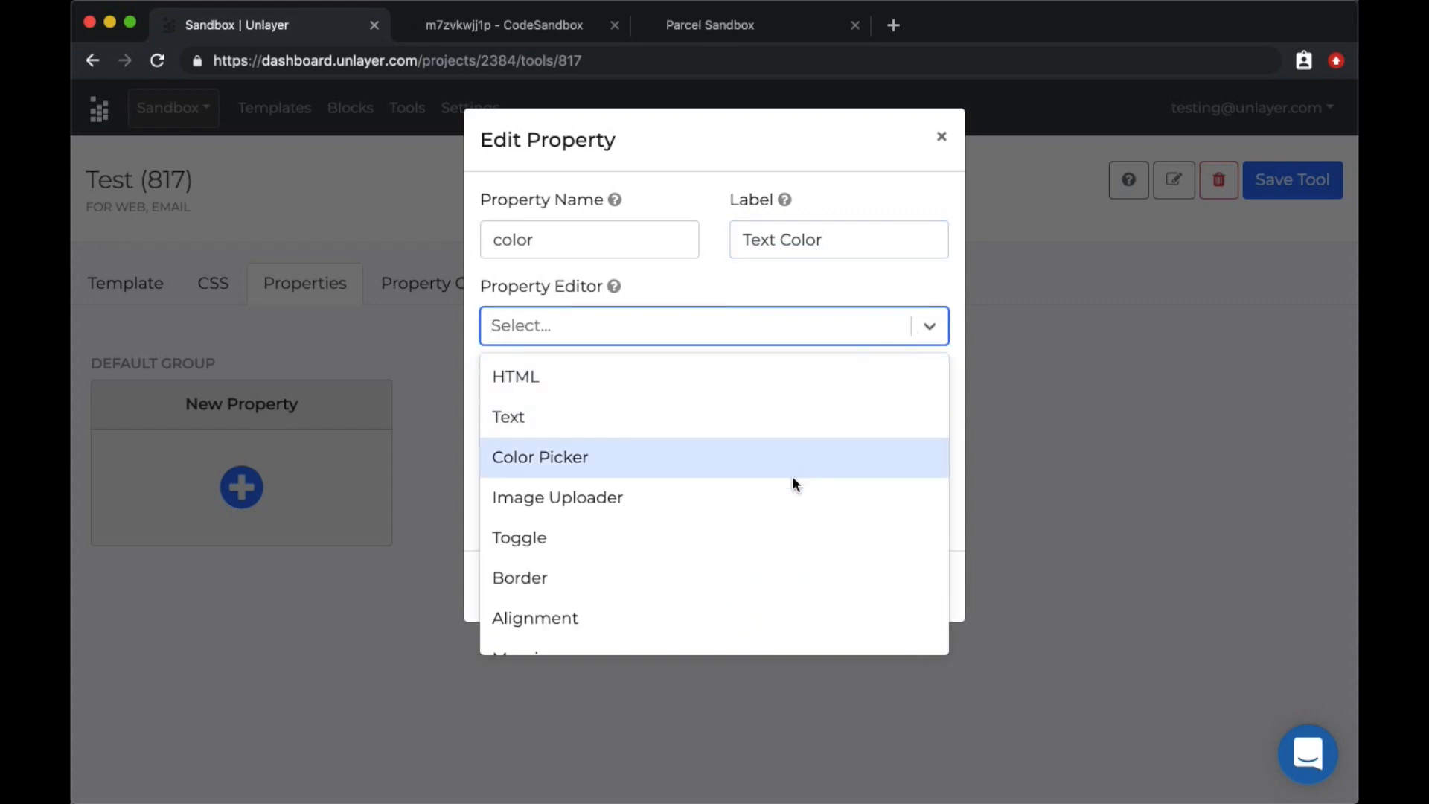
mouse_move(744, 538)
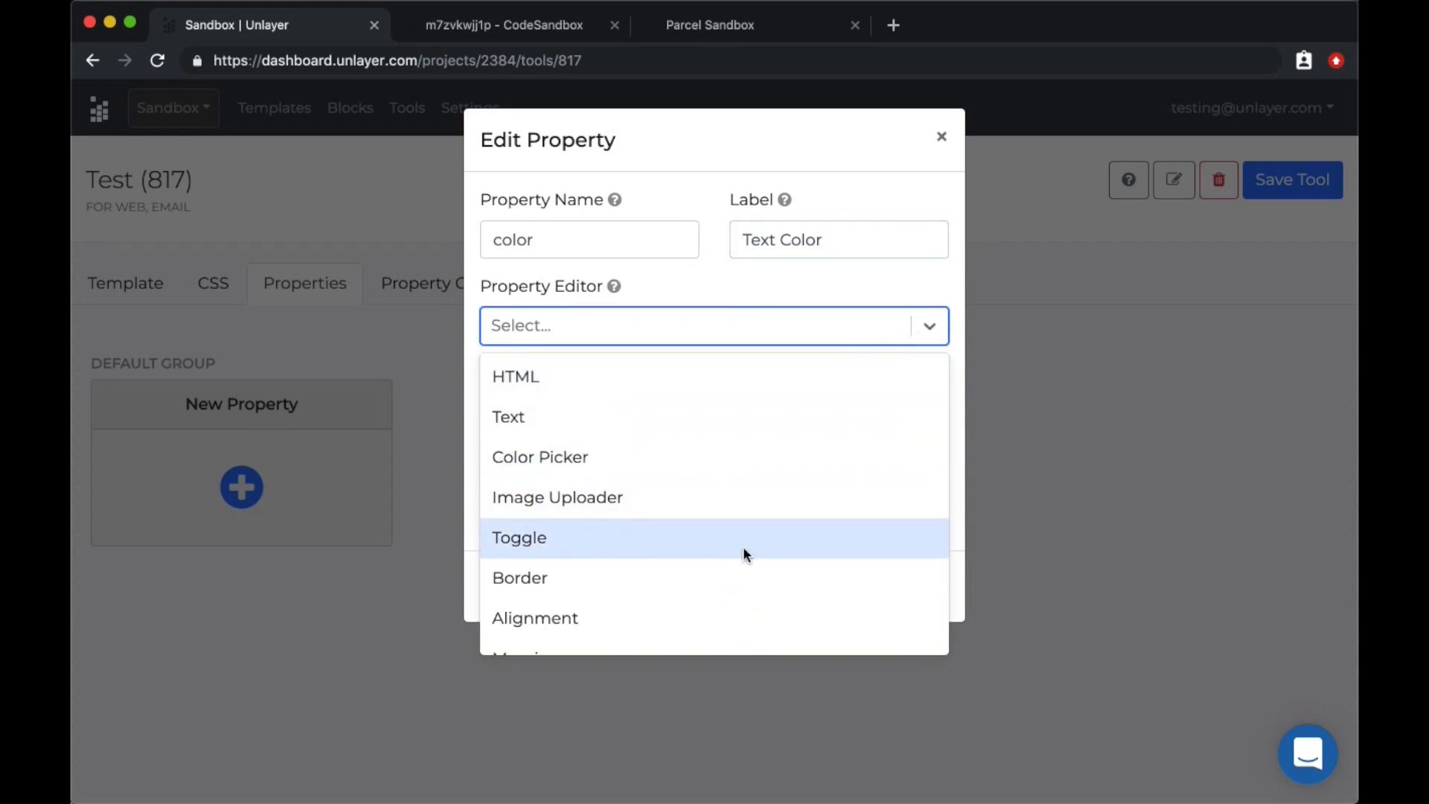
click(539, 457)
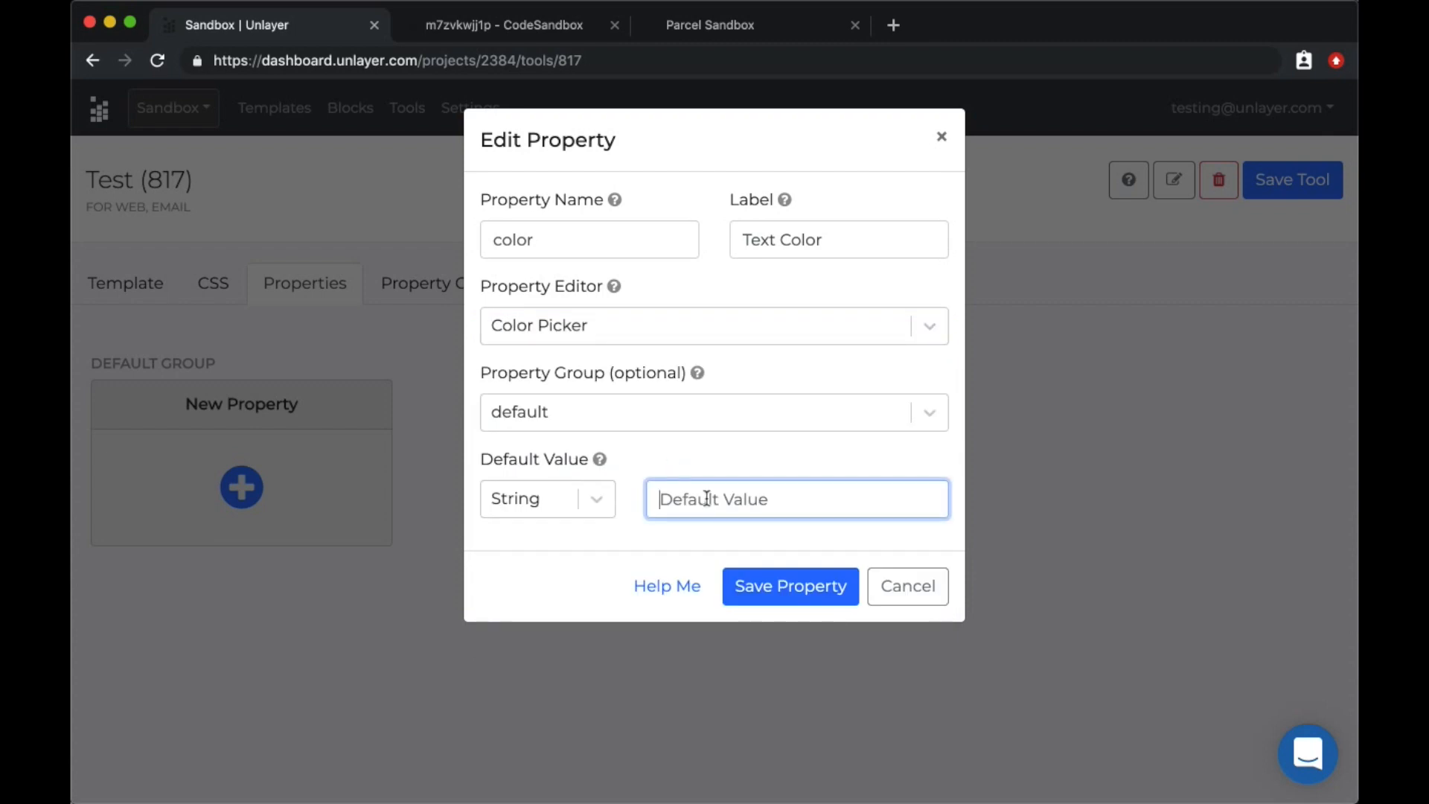
text(#00)
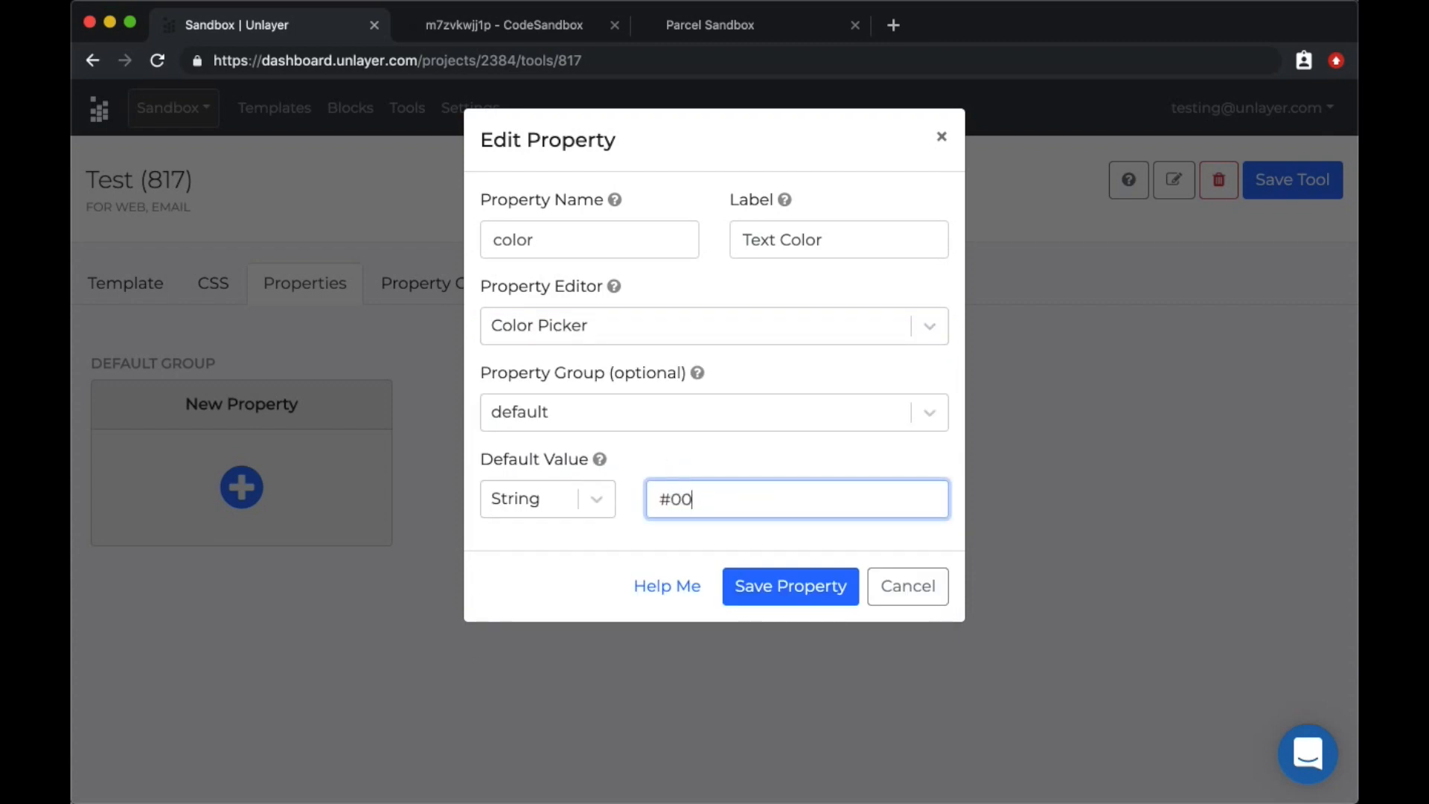
text(0000)
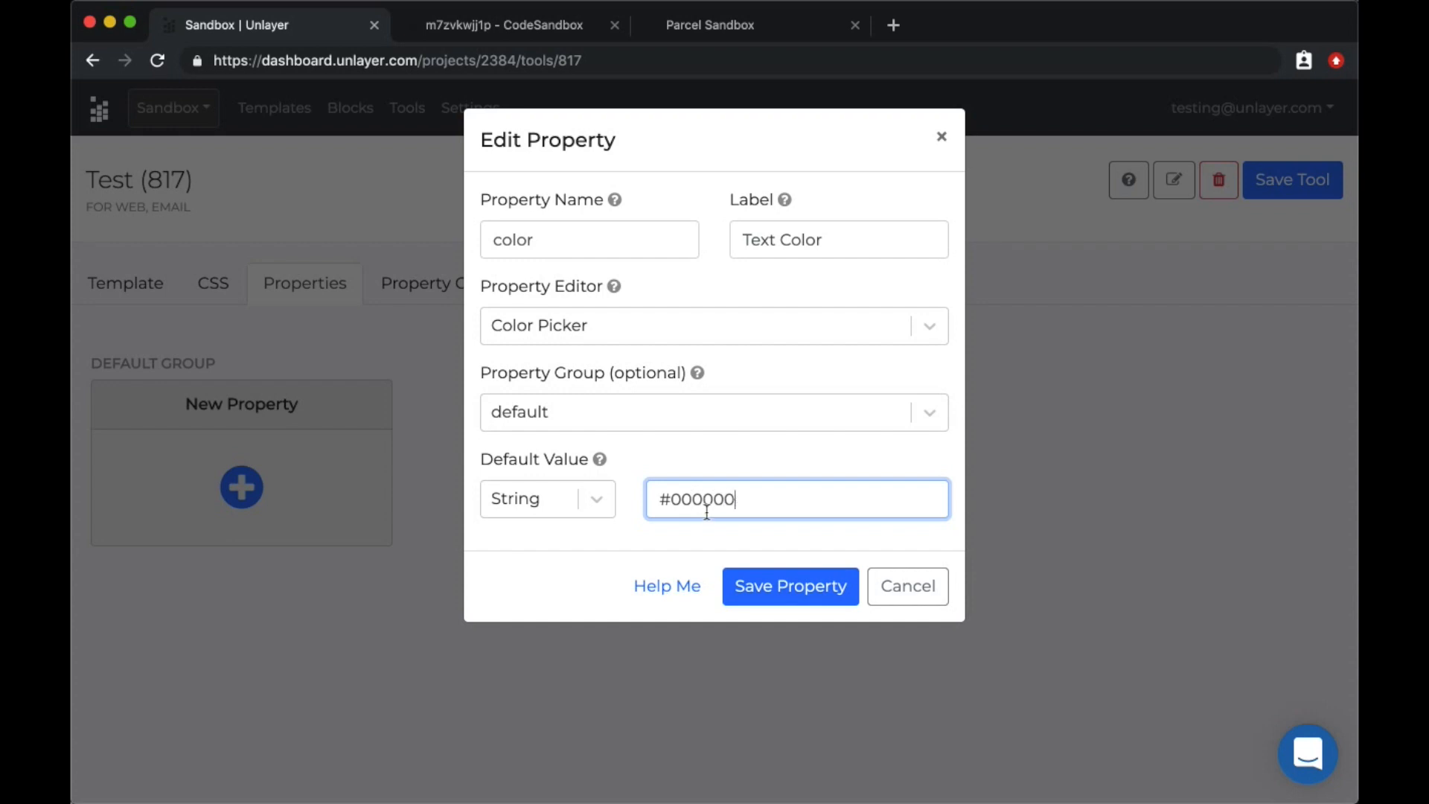
click(789, 587)
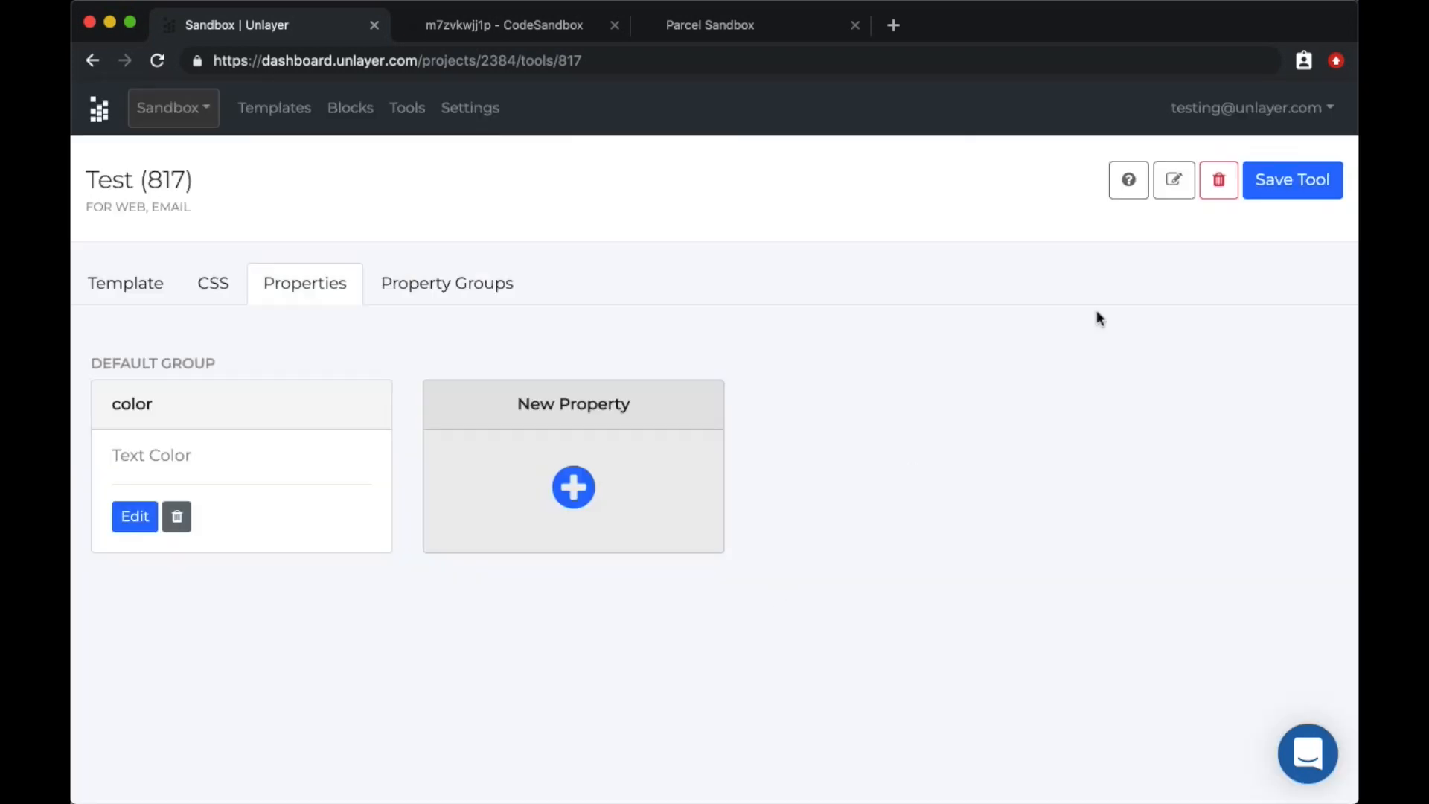
mouse_move(1305, 180)
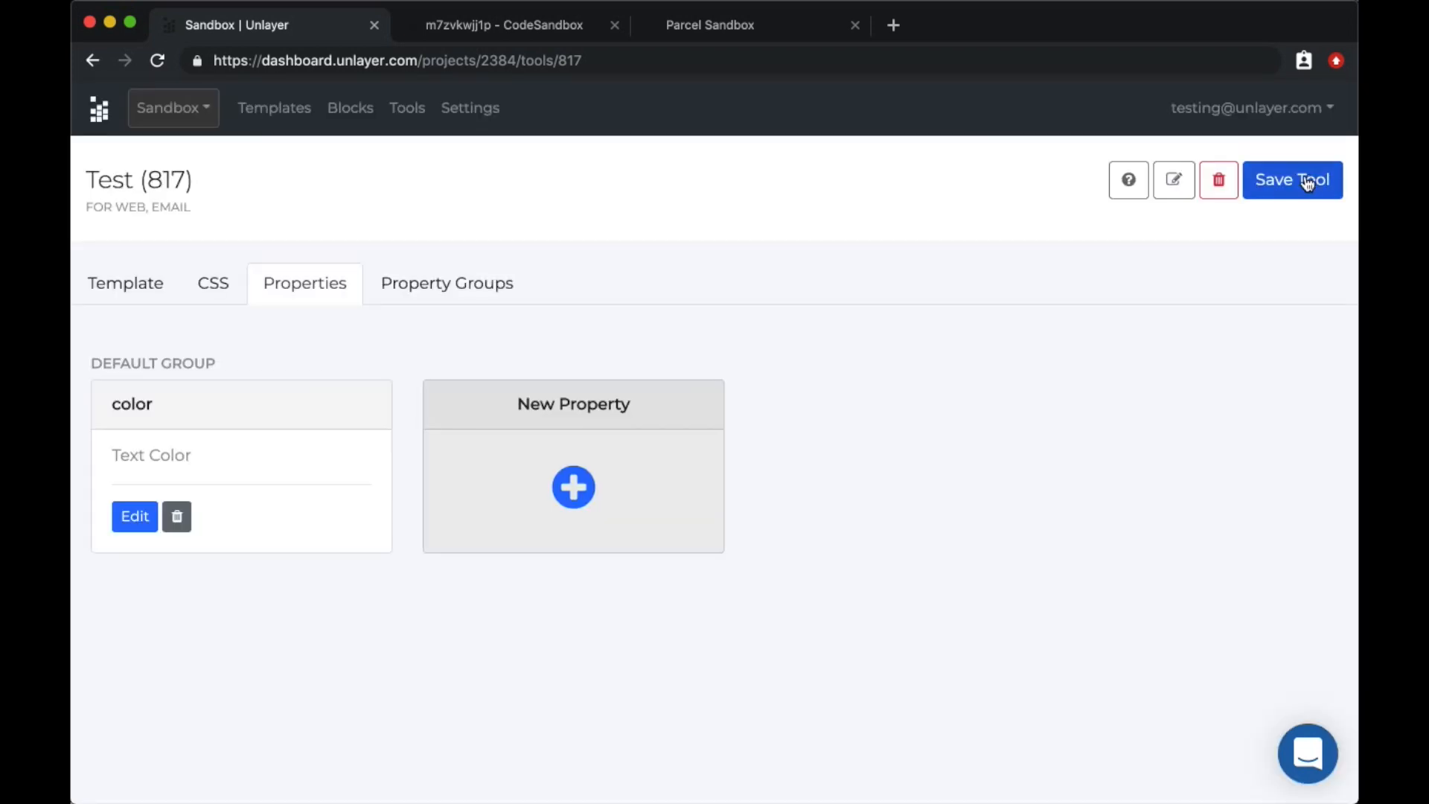
mouse_move(432, 301)
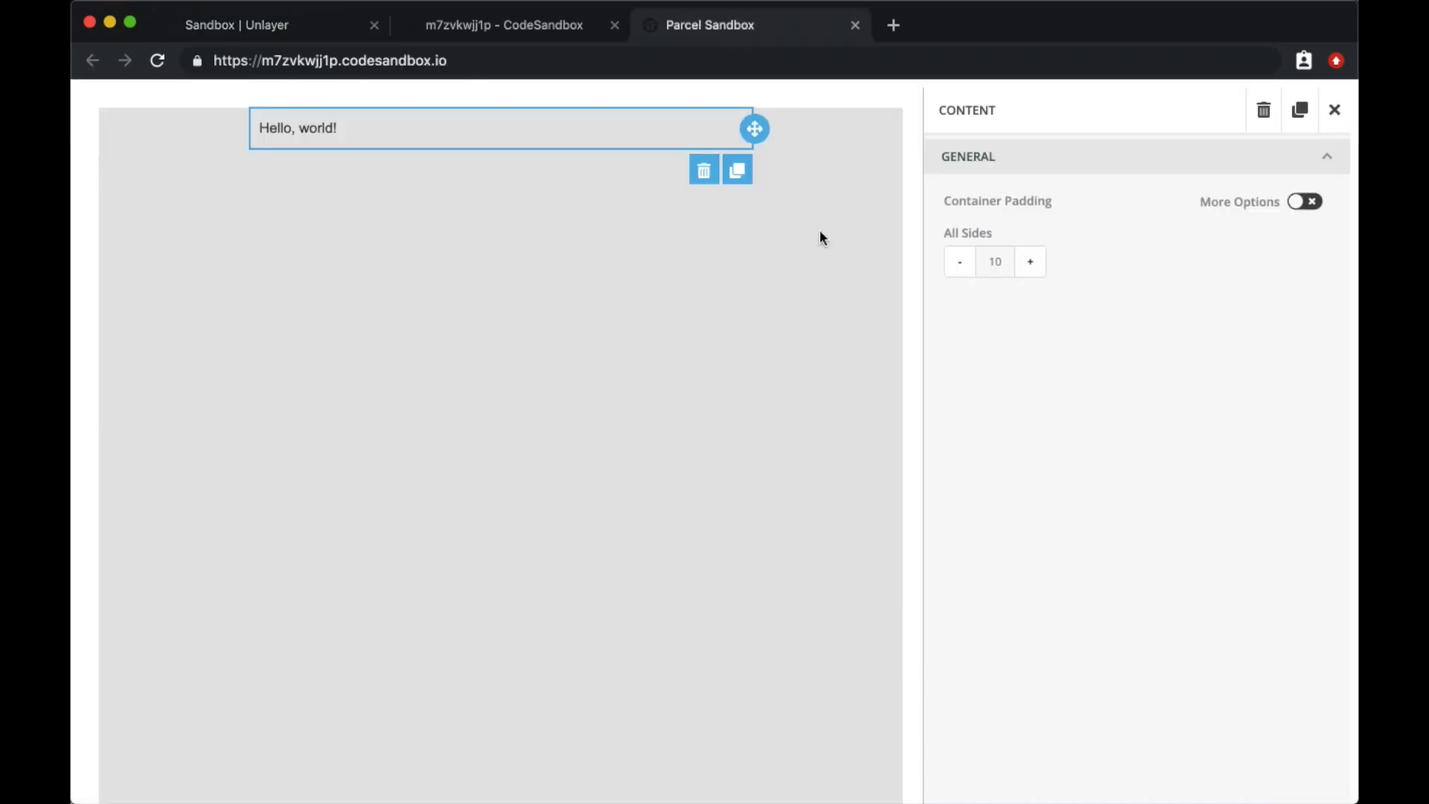
Set the Test block's Text Color to red in the preview, then return to the tool's dashboard page
click(156, 60)
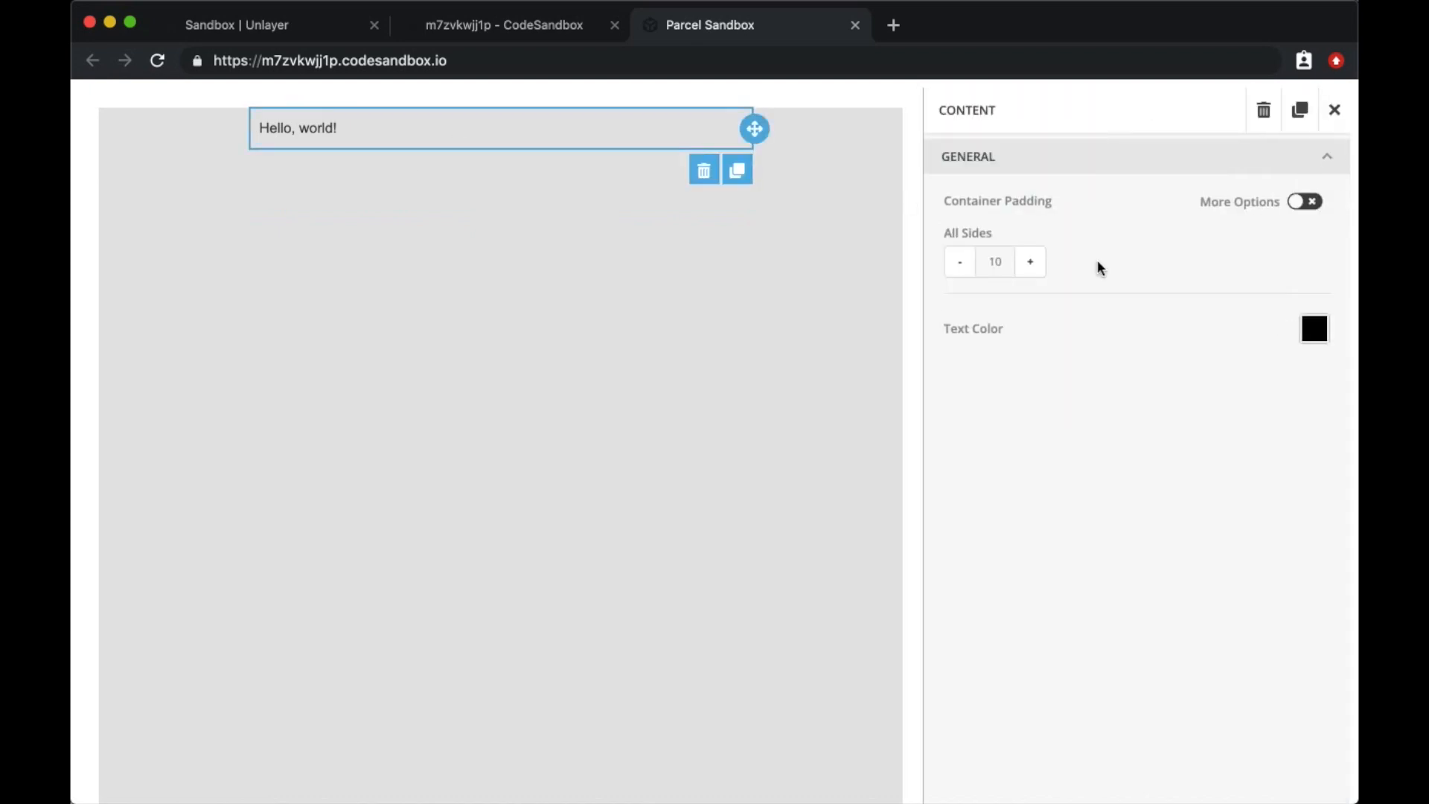
click(1314, 327)
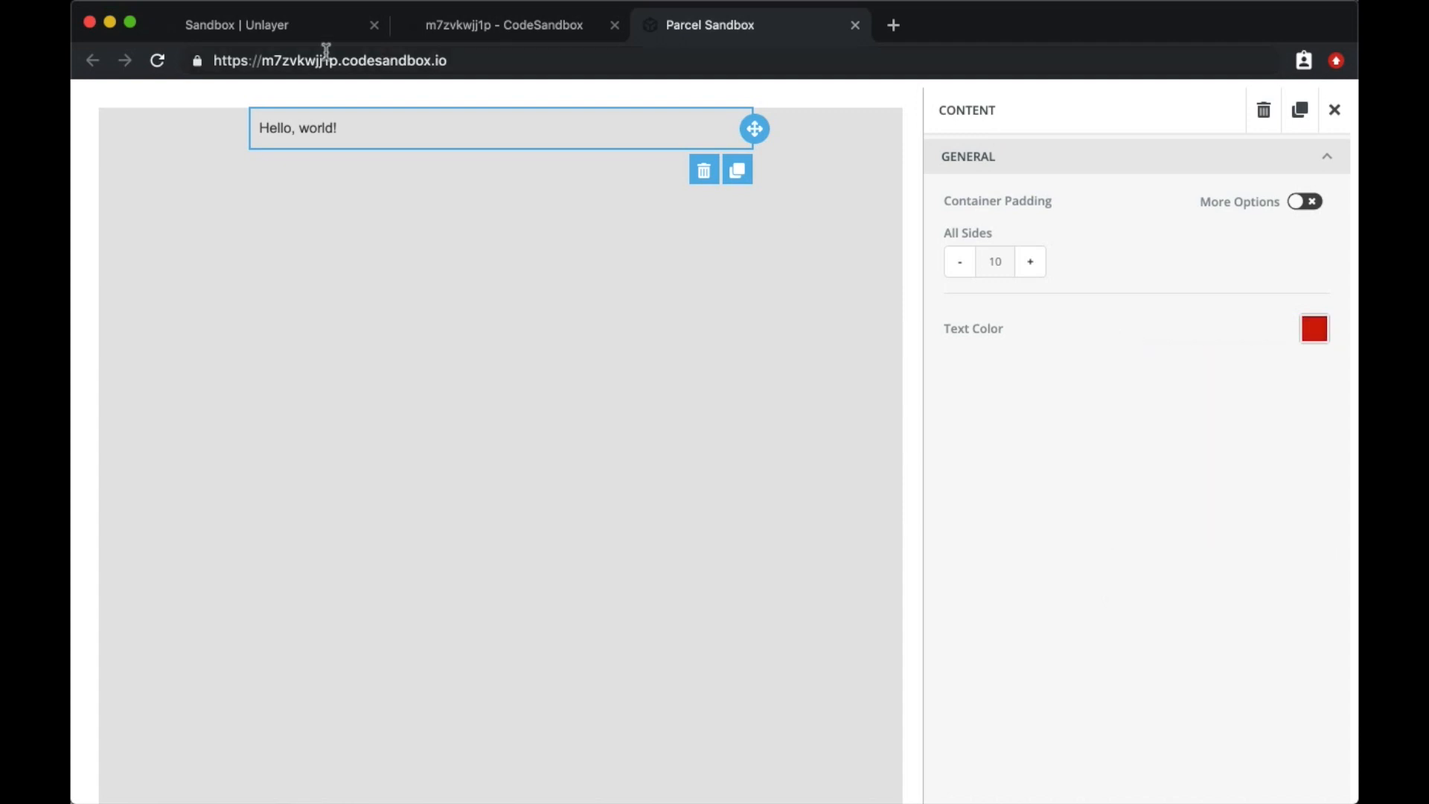
click(269, 25)
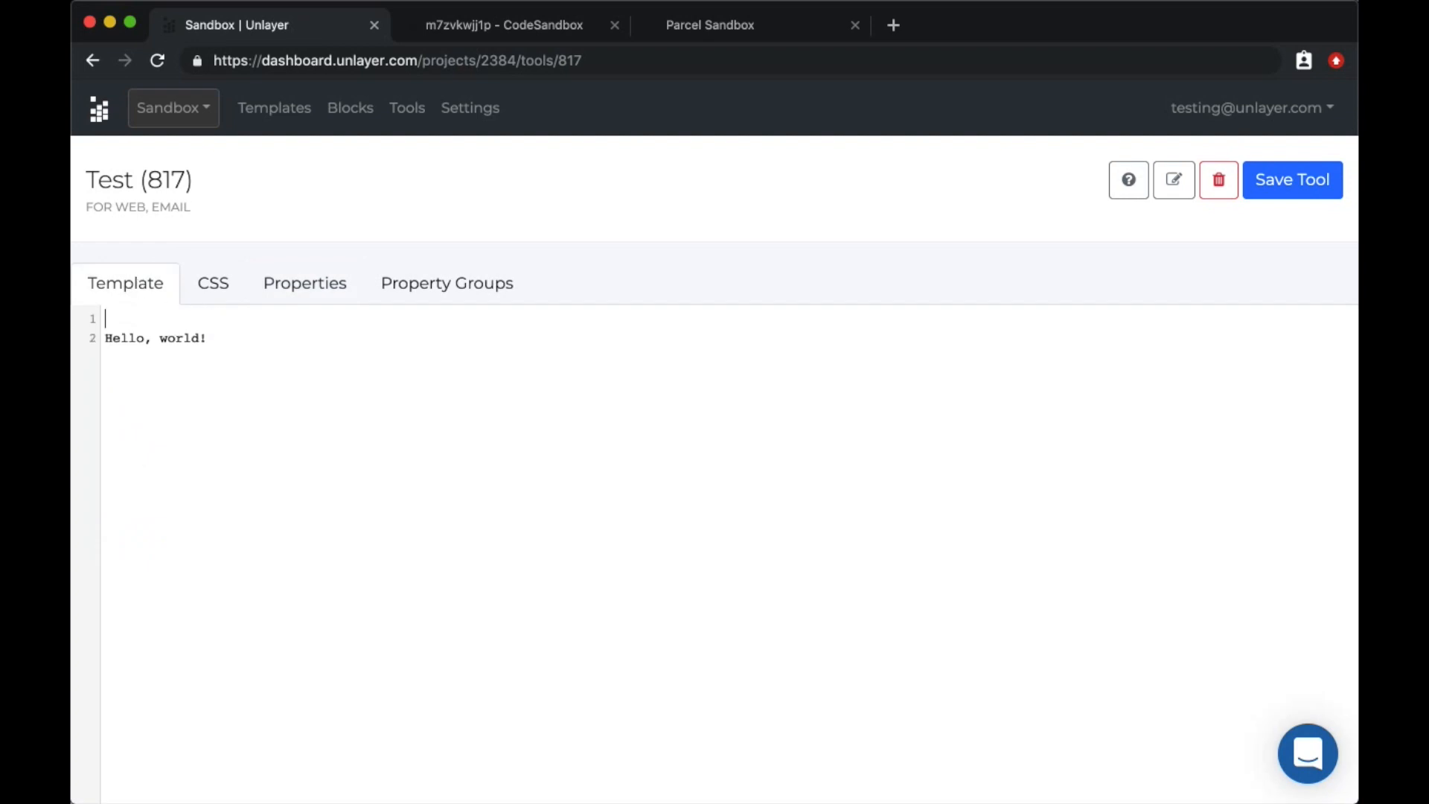
Wrap Hello, world! in <div style="color: {{ color }};"> in the template
text(<div style=")
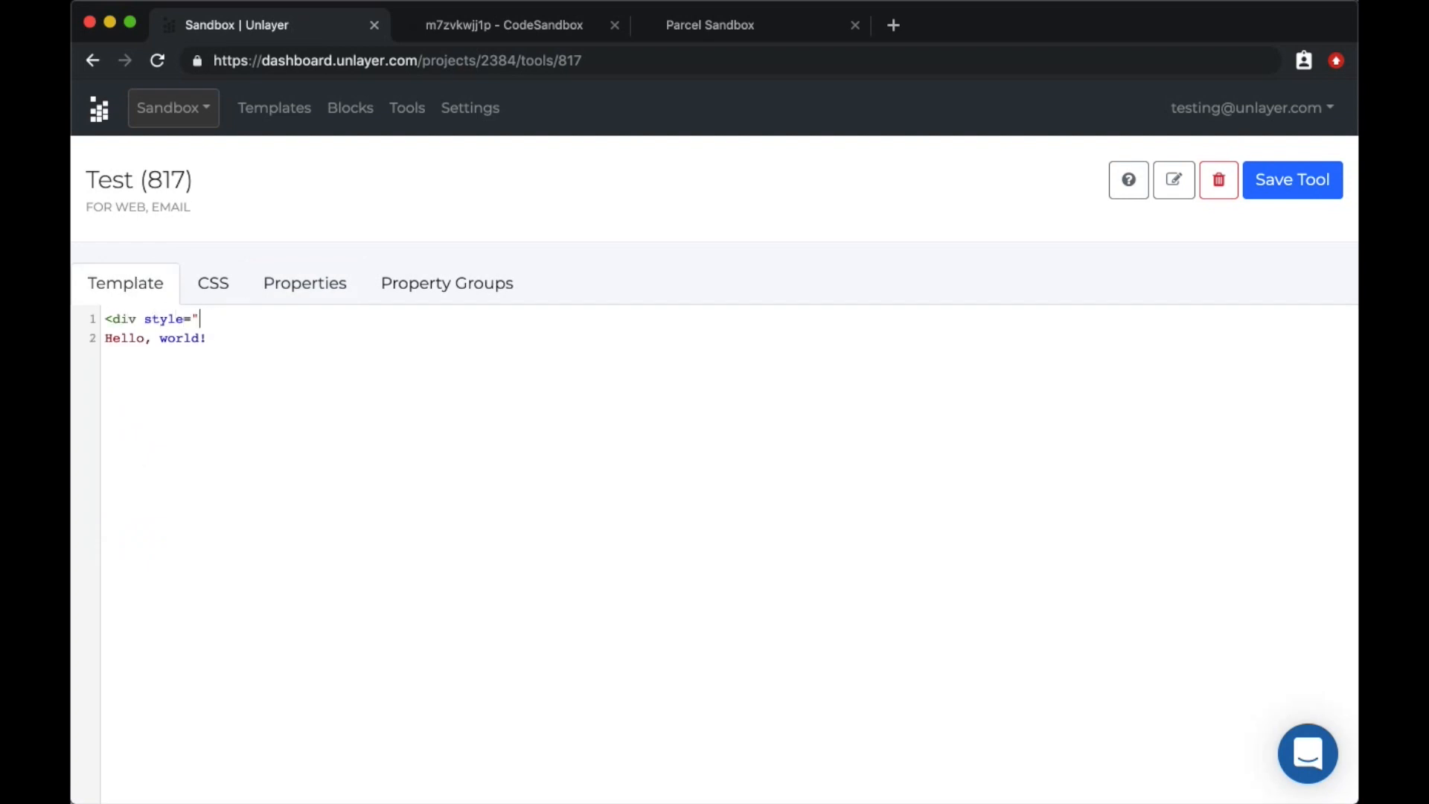
text(color: {{)
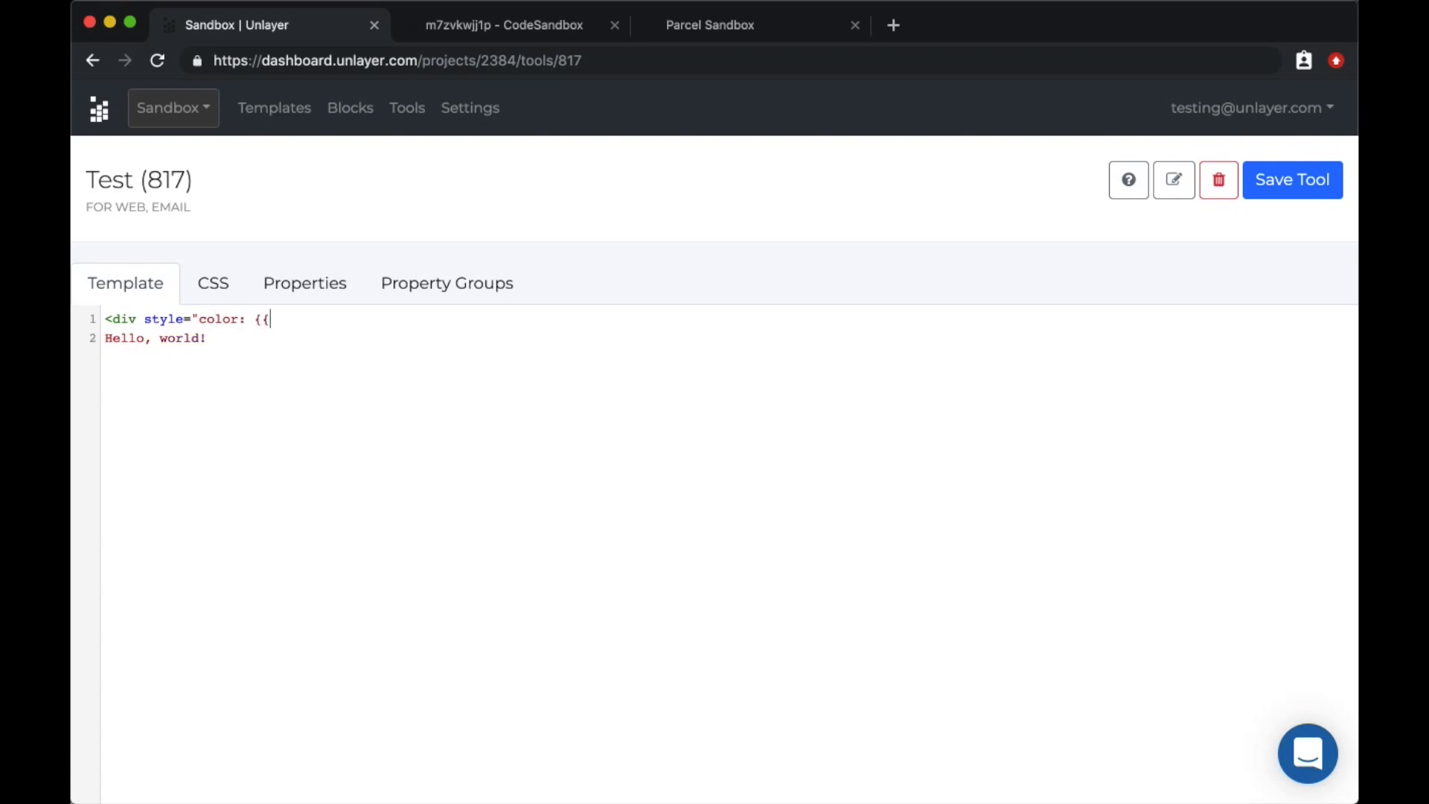
text(color }};">)
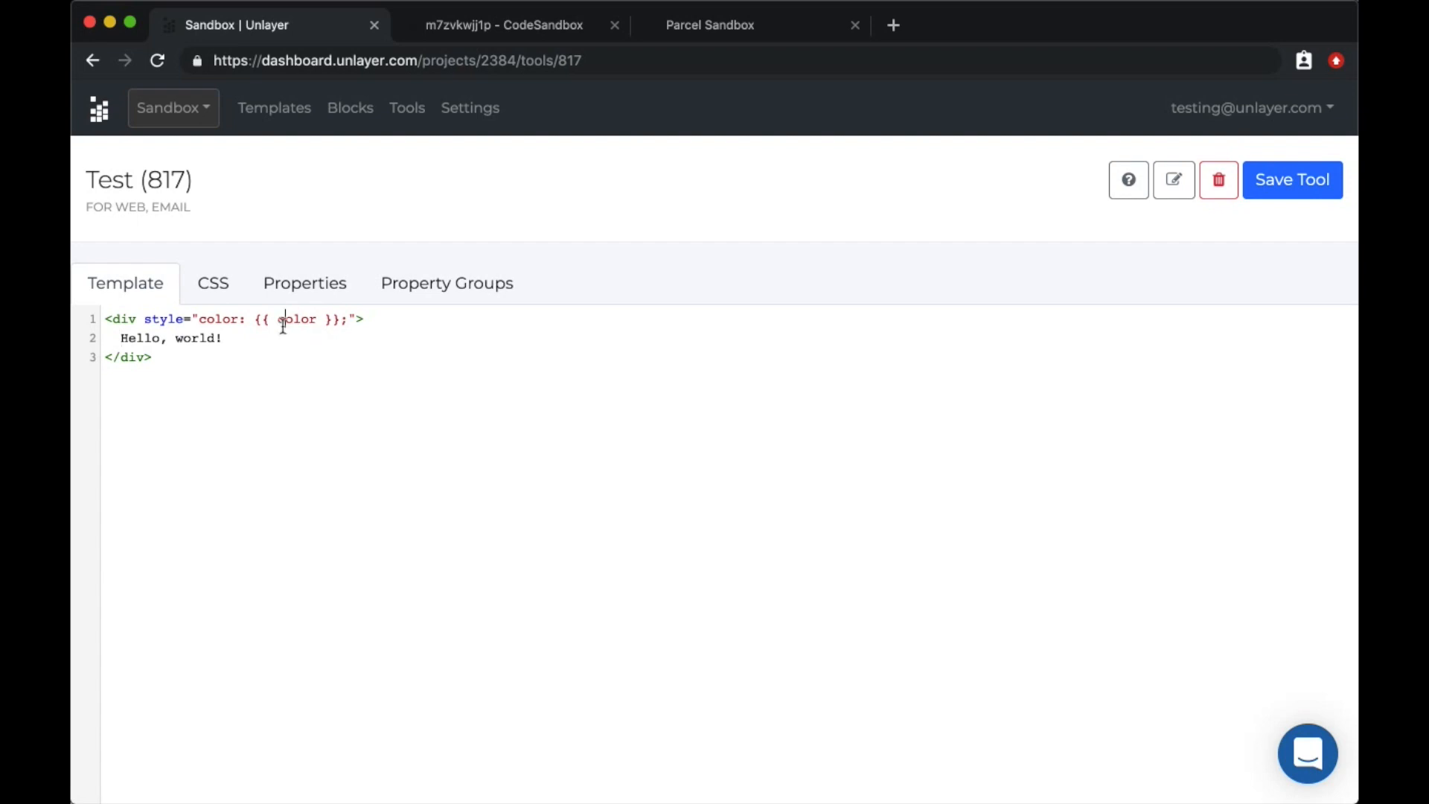
click(304, 283)
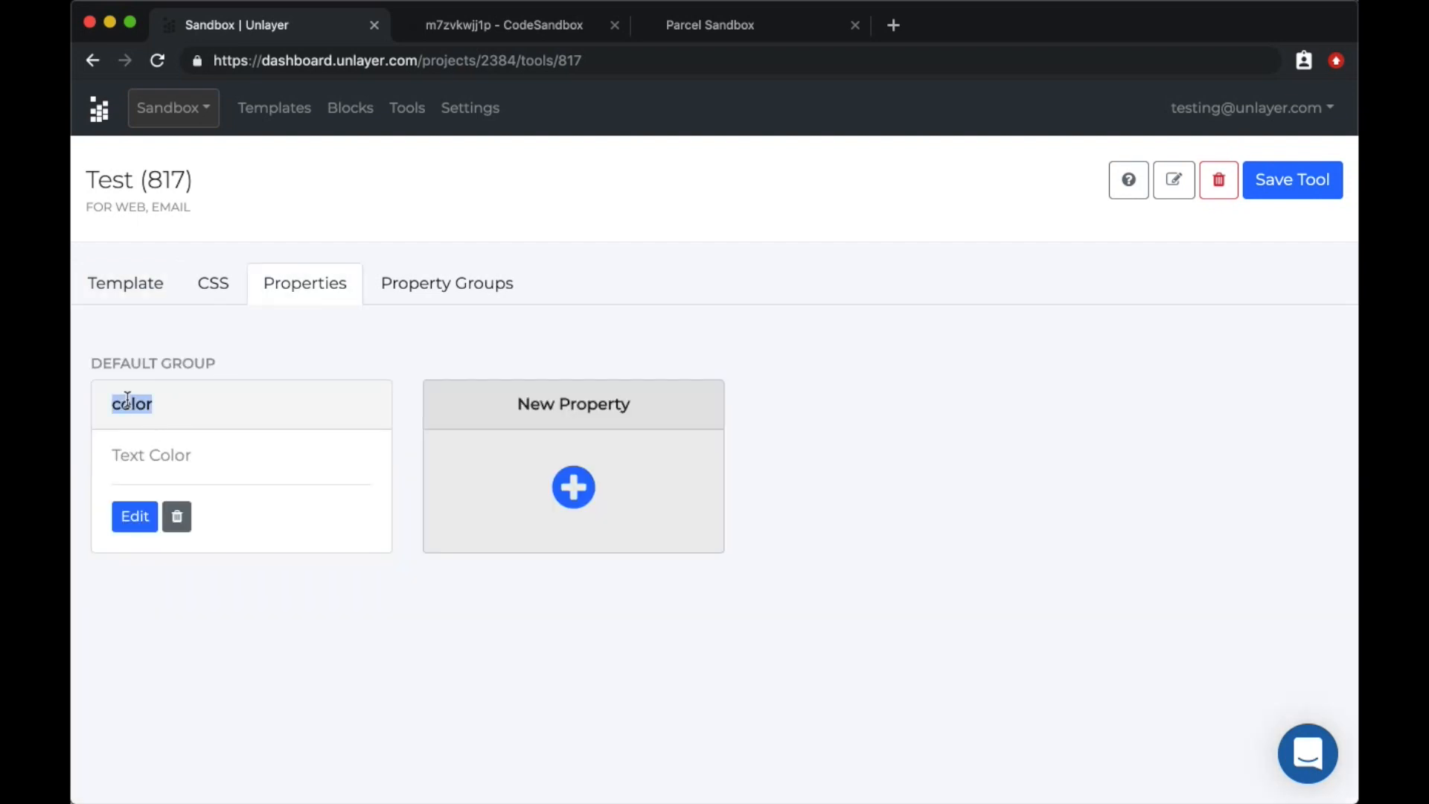
Check the property's name and change the template's color placeholder to textColor
click(134, 516)
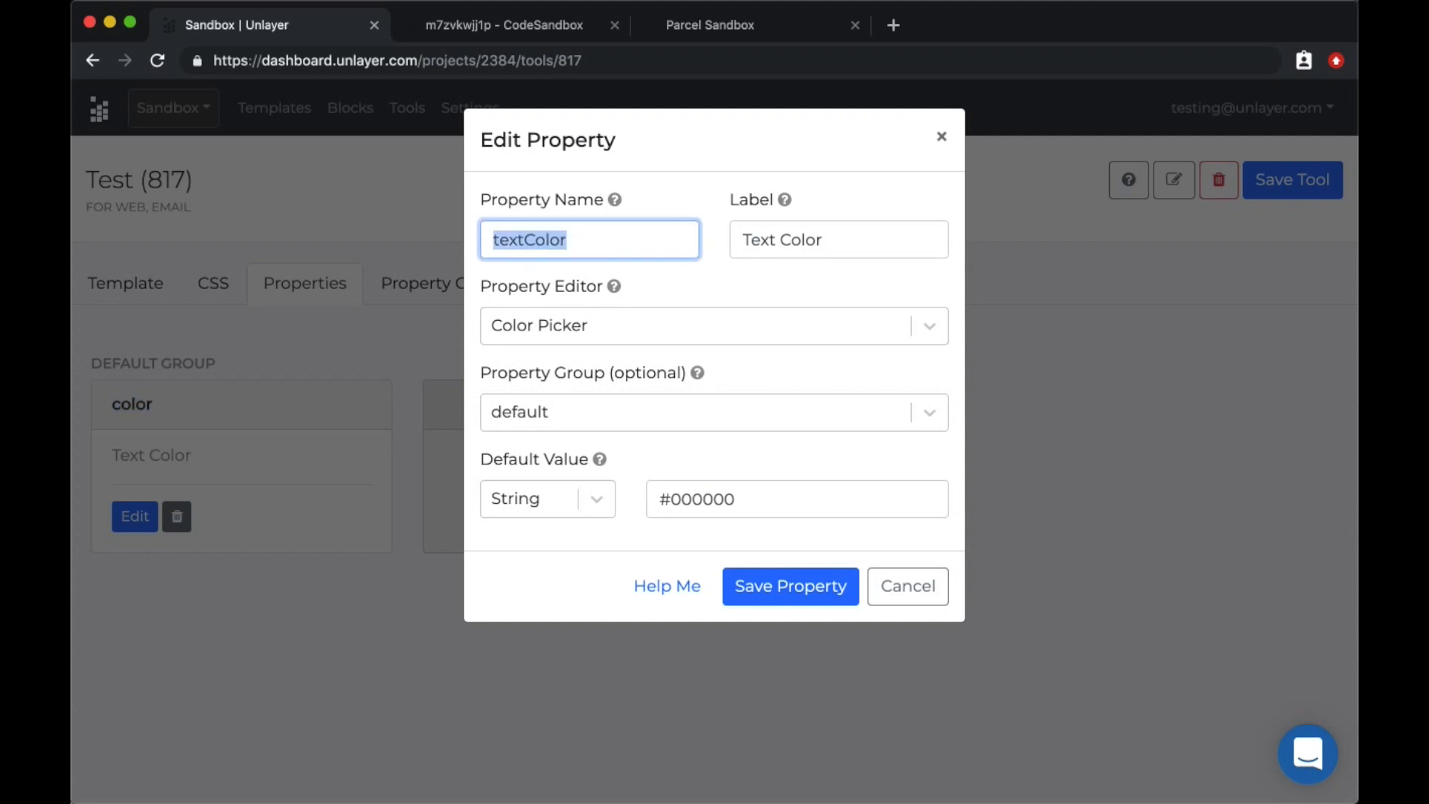
click(907, 587)
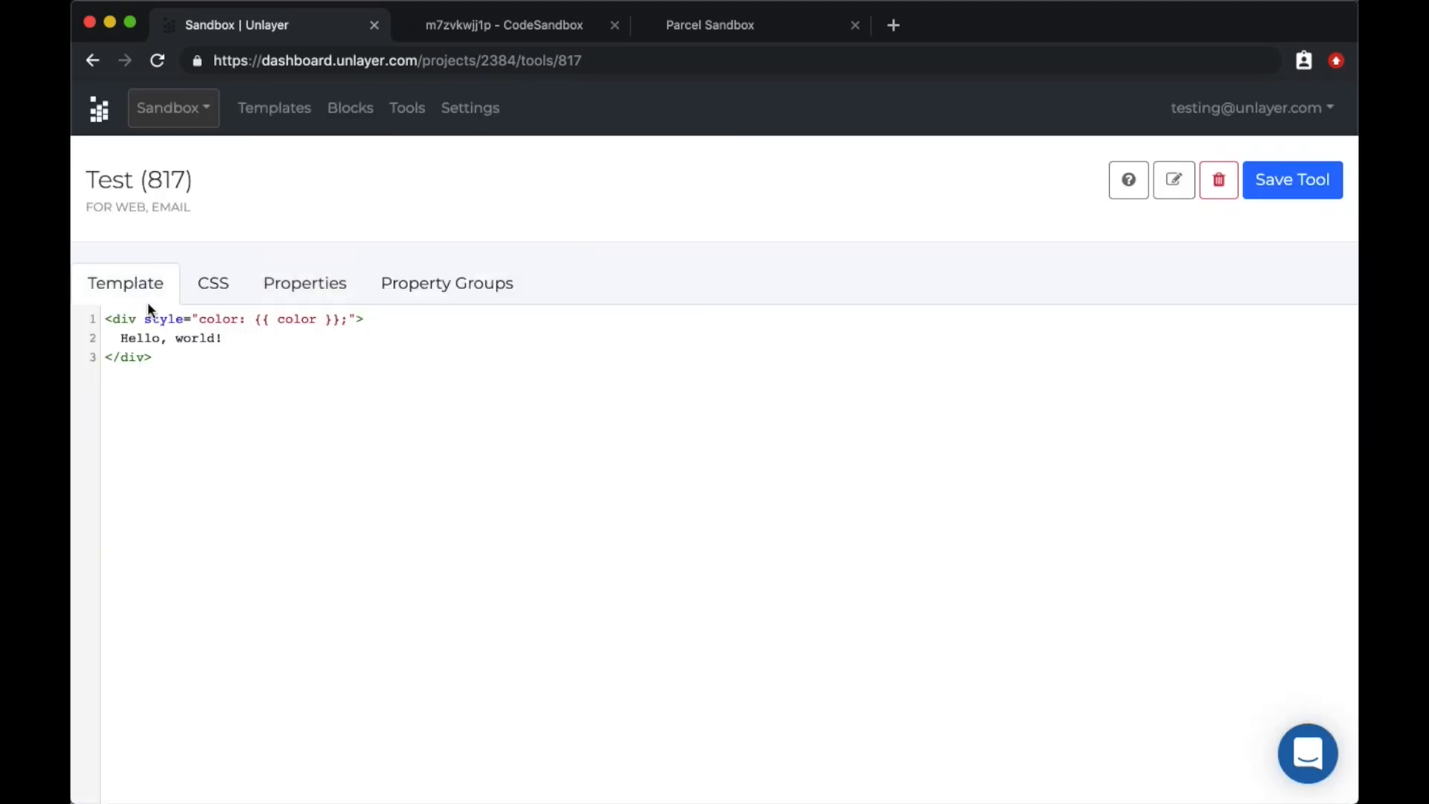
text(textColor)
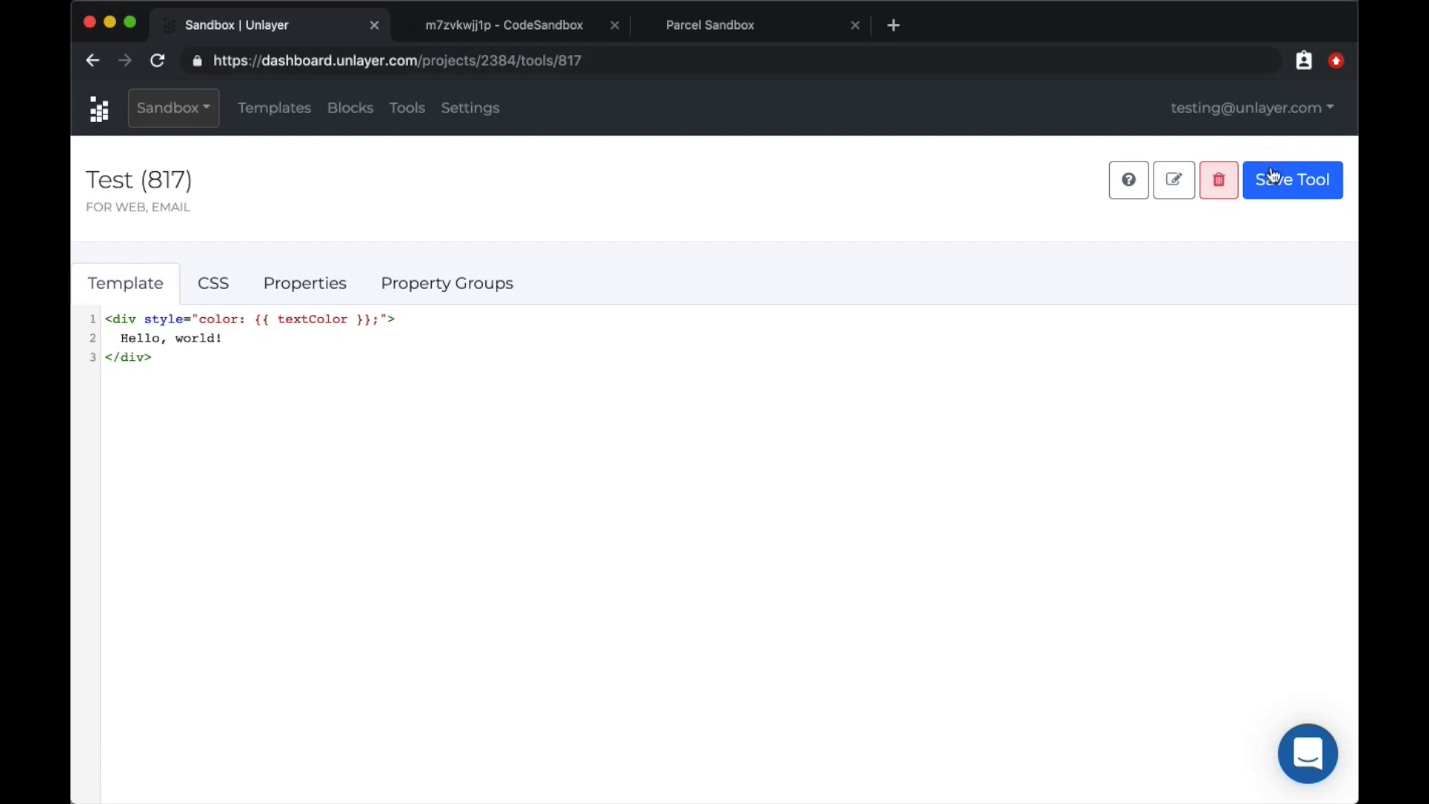
mouse_move(720, 25)
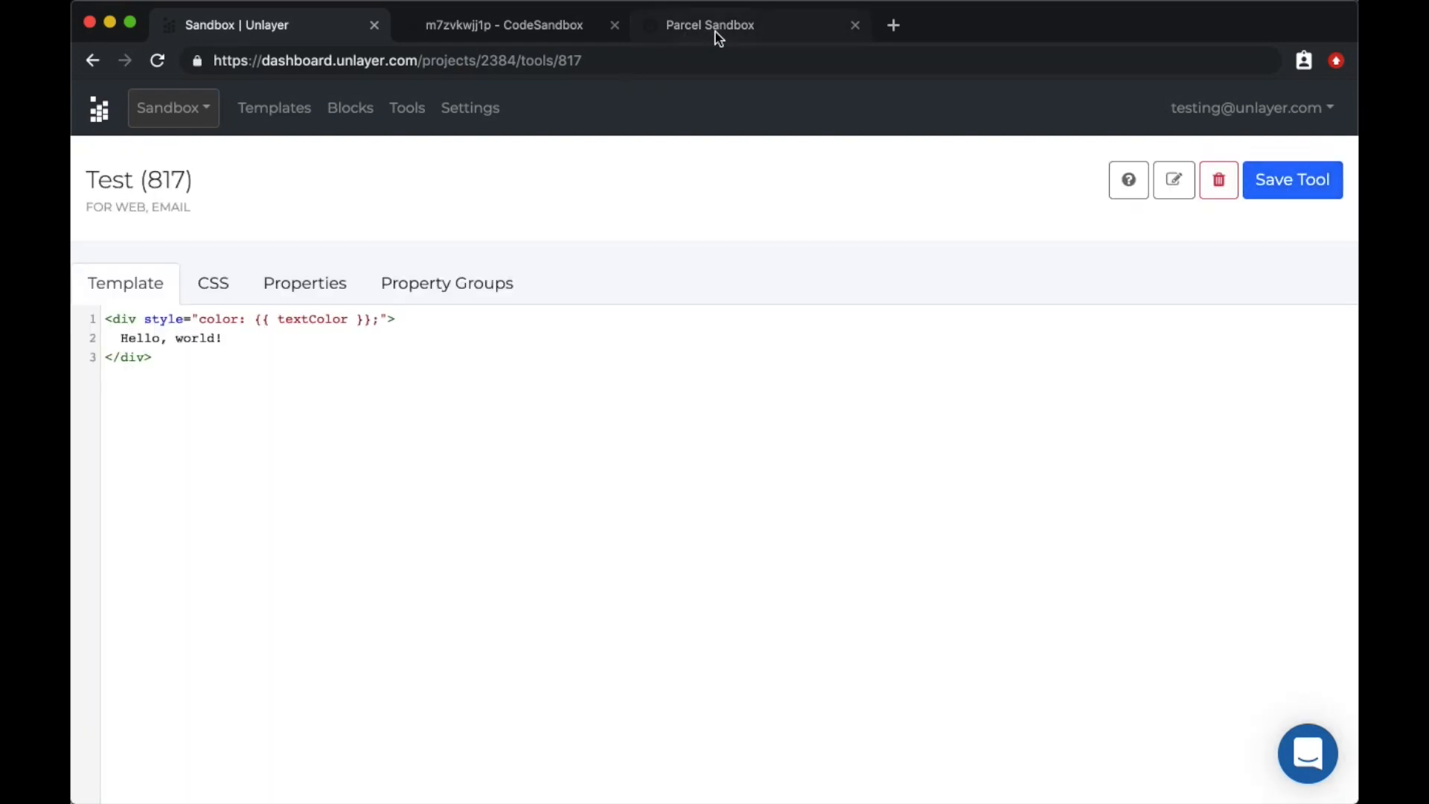
mouse_move(716, 27)
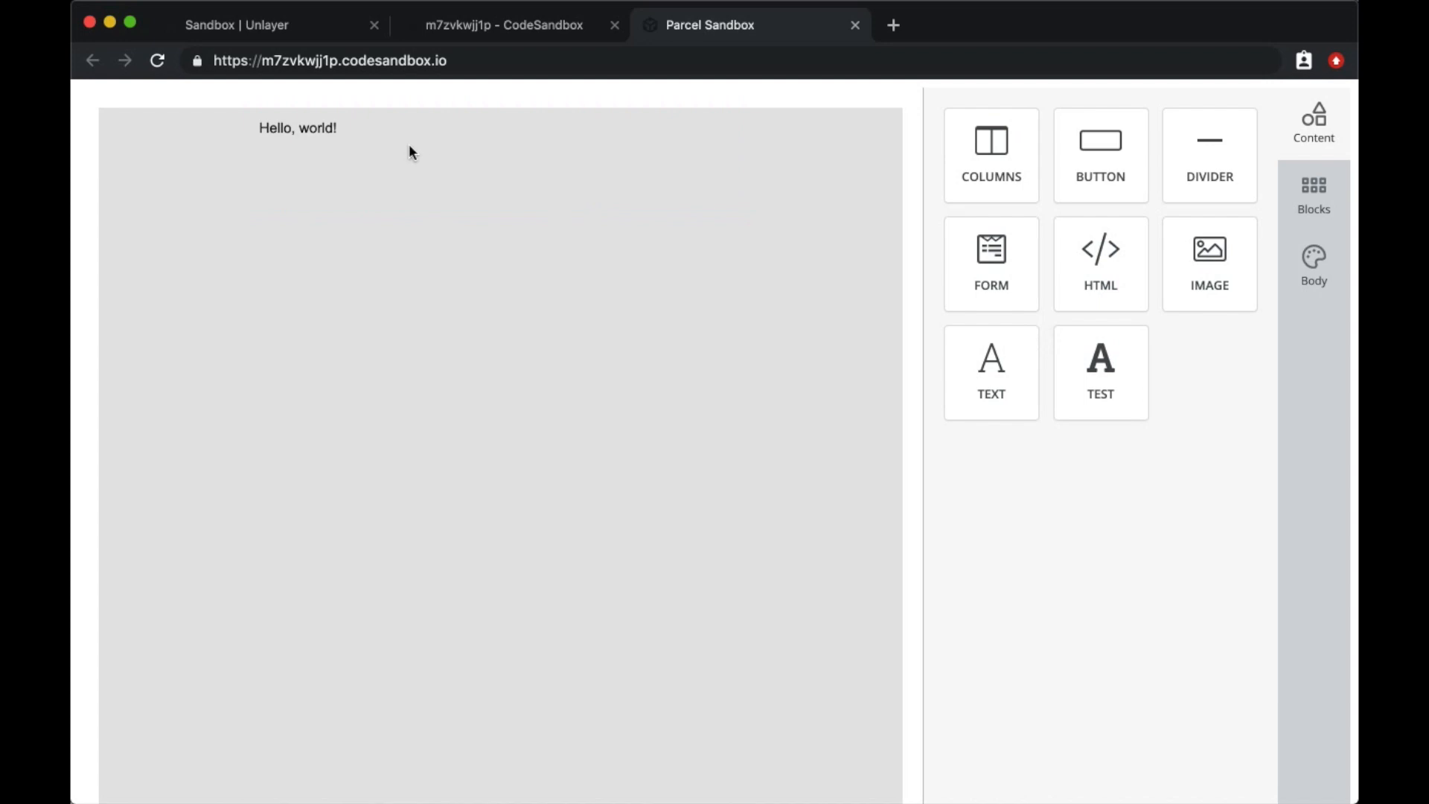
Pick a light purple Text Color for the Hello, world! block, then return to the dashboard
click(1312, 328)
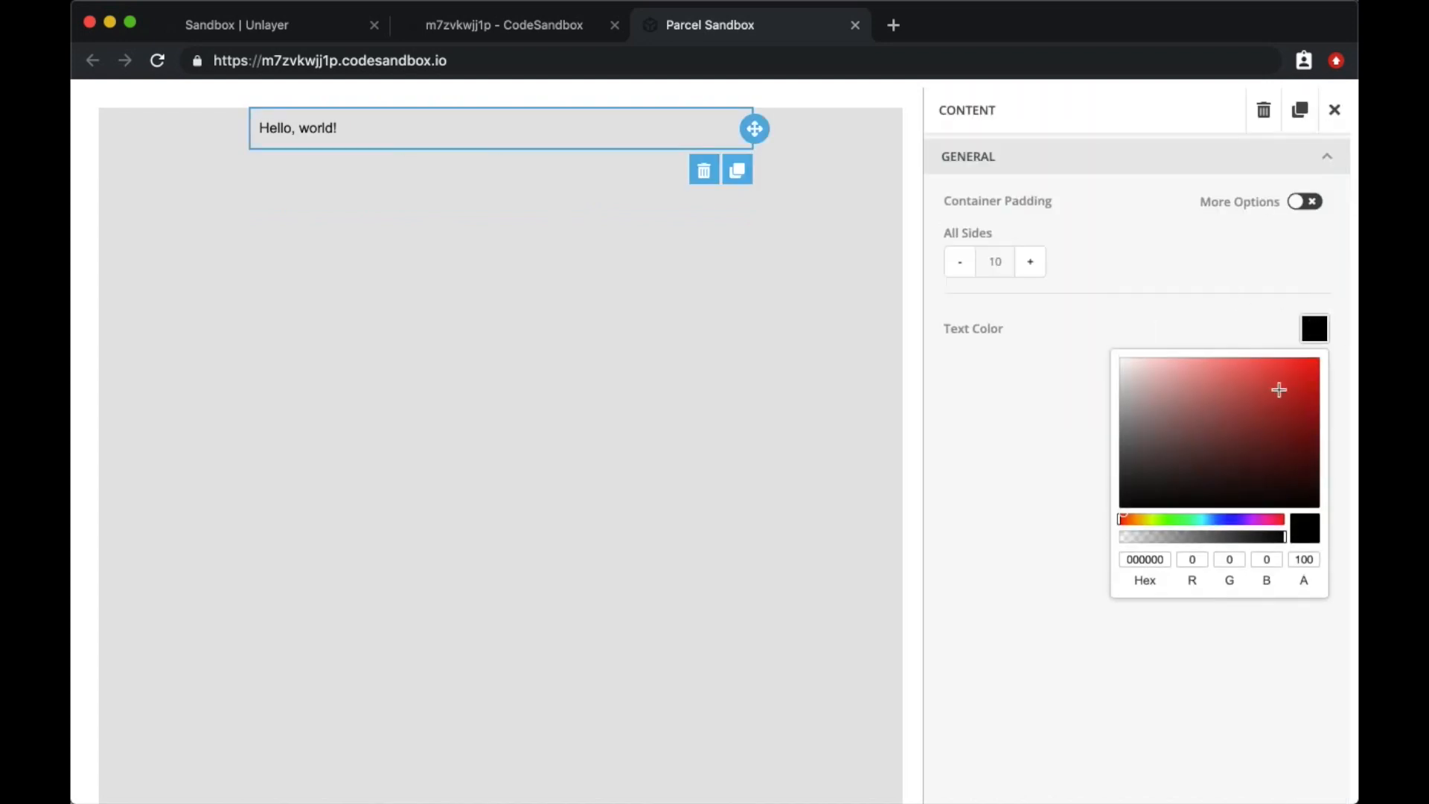
click(1189, 527)
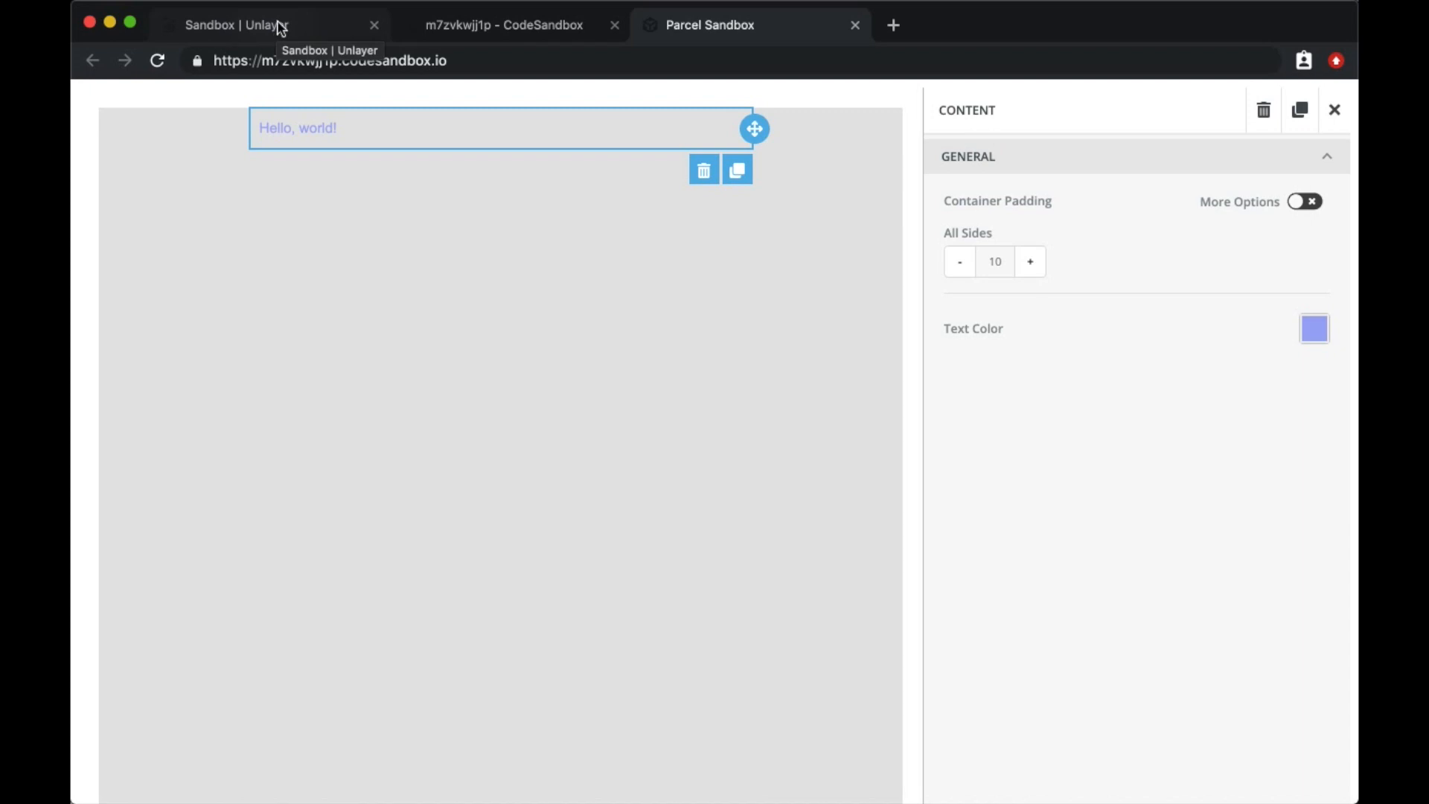
click(237, 25)
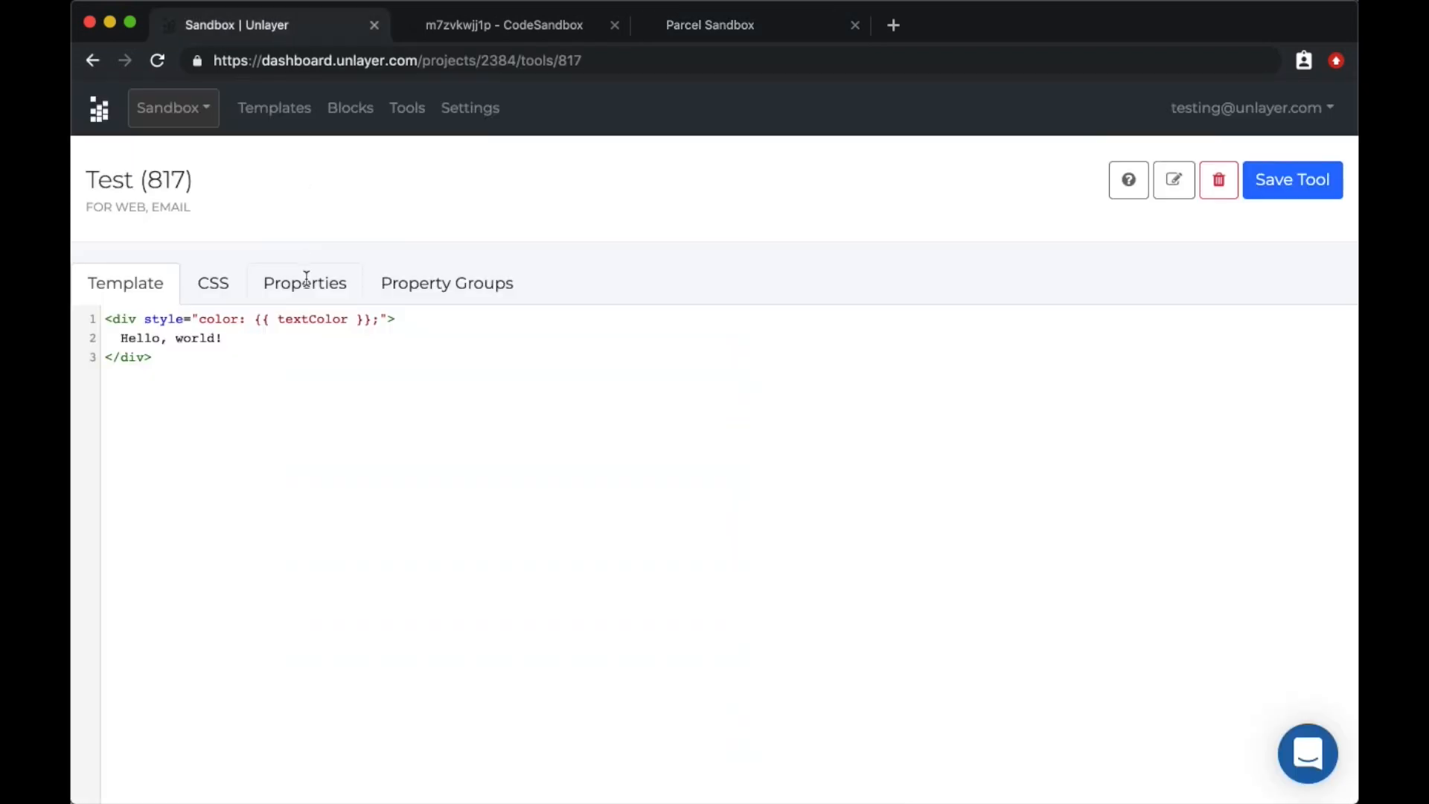
Add a Text-editor property labelled Text Input defaulting to Hello, World! and save it
click(303, 283)
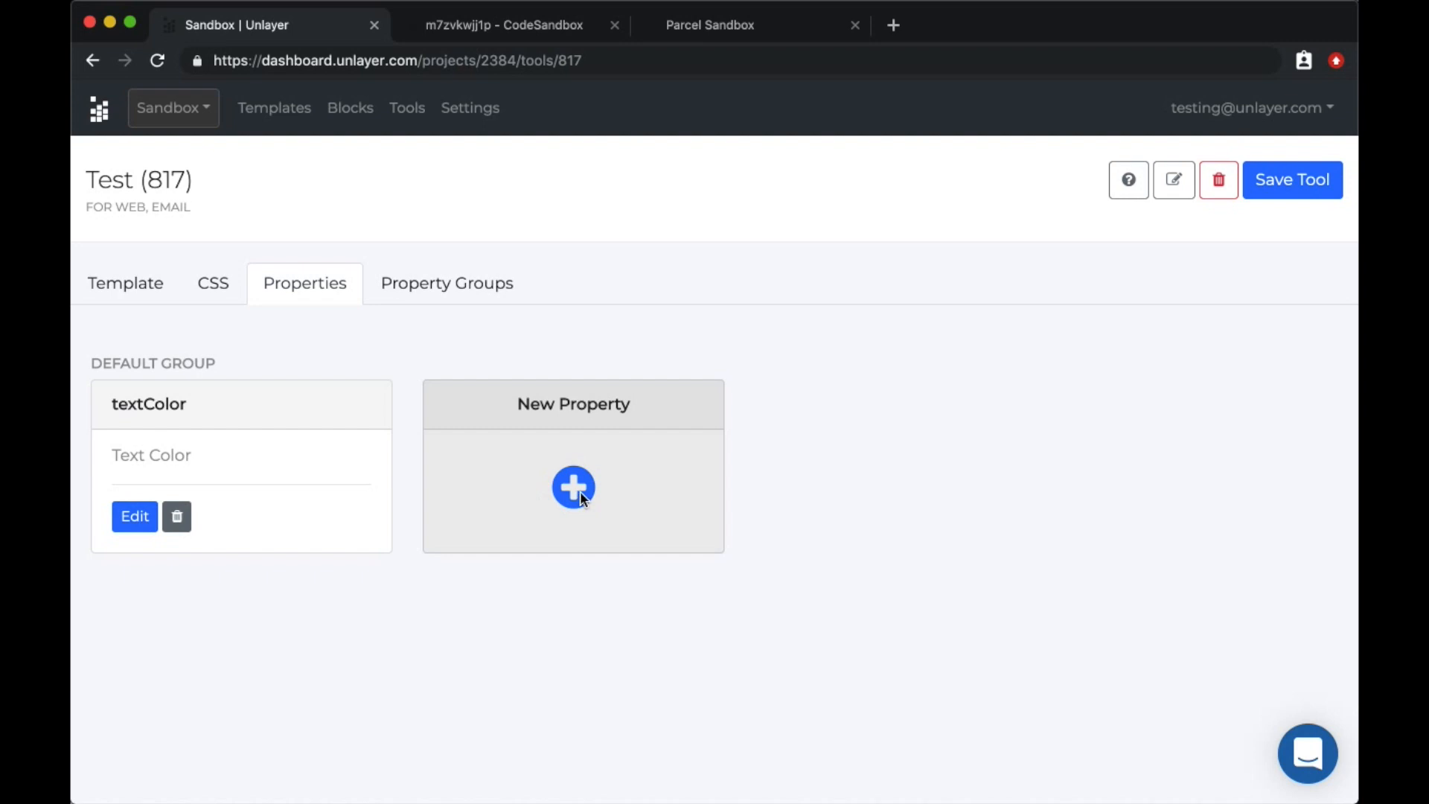
click(573, 486)
text(Text Input)
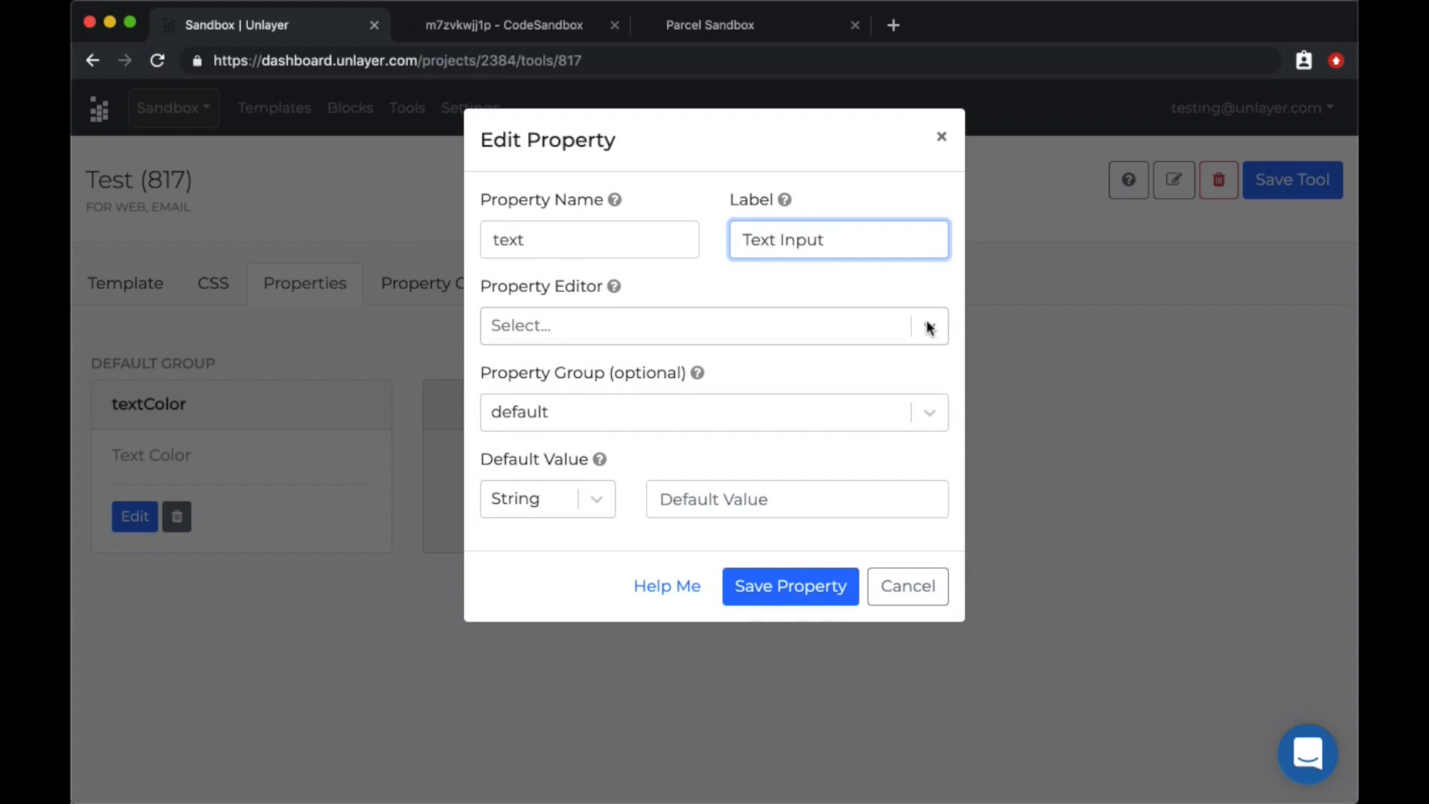
click(713, 326)
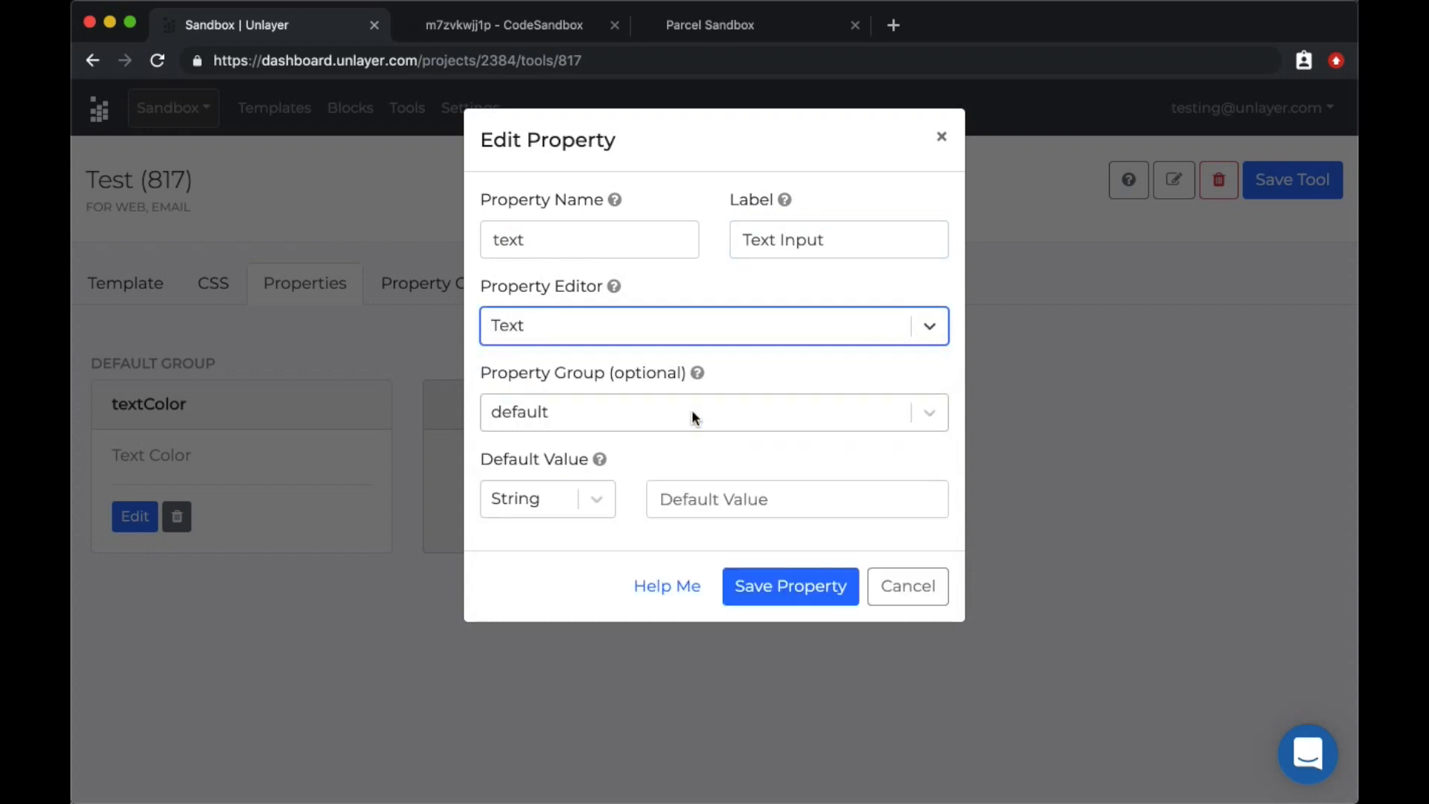
text(Hello, World!)
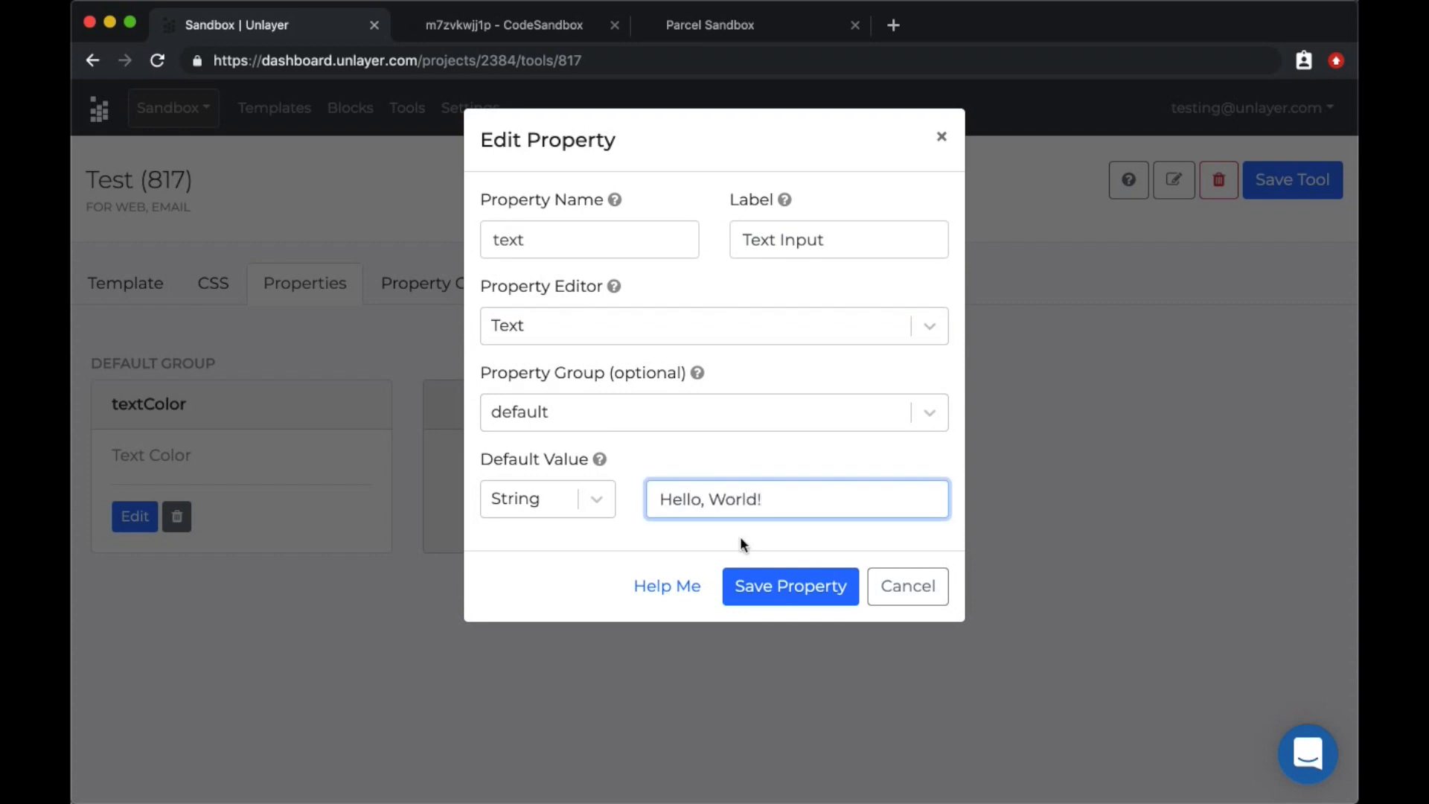
click(789, 586)
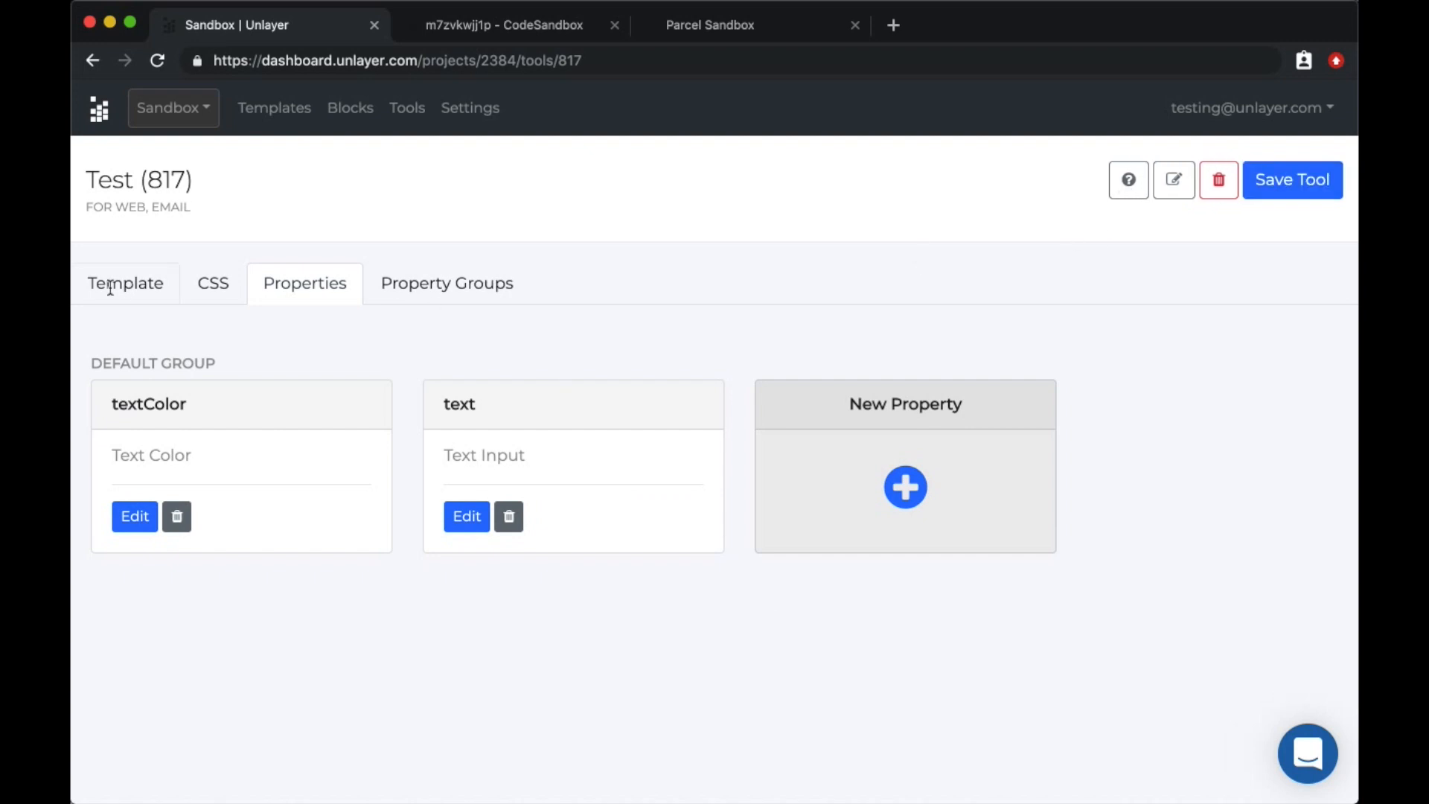
Swap the template's hard-coded Hello, world! for the {{ text }} placeholder
click(125, 283)
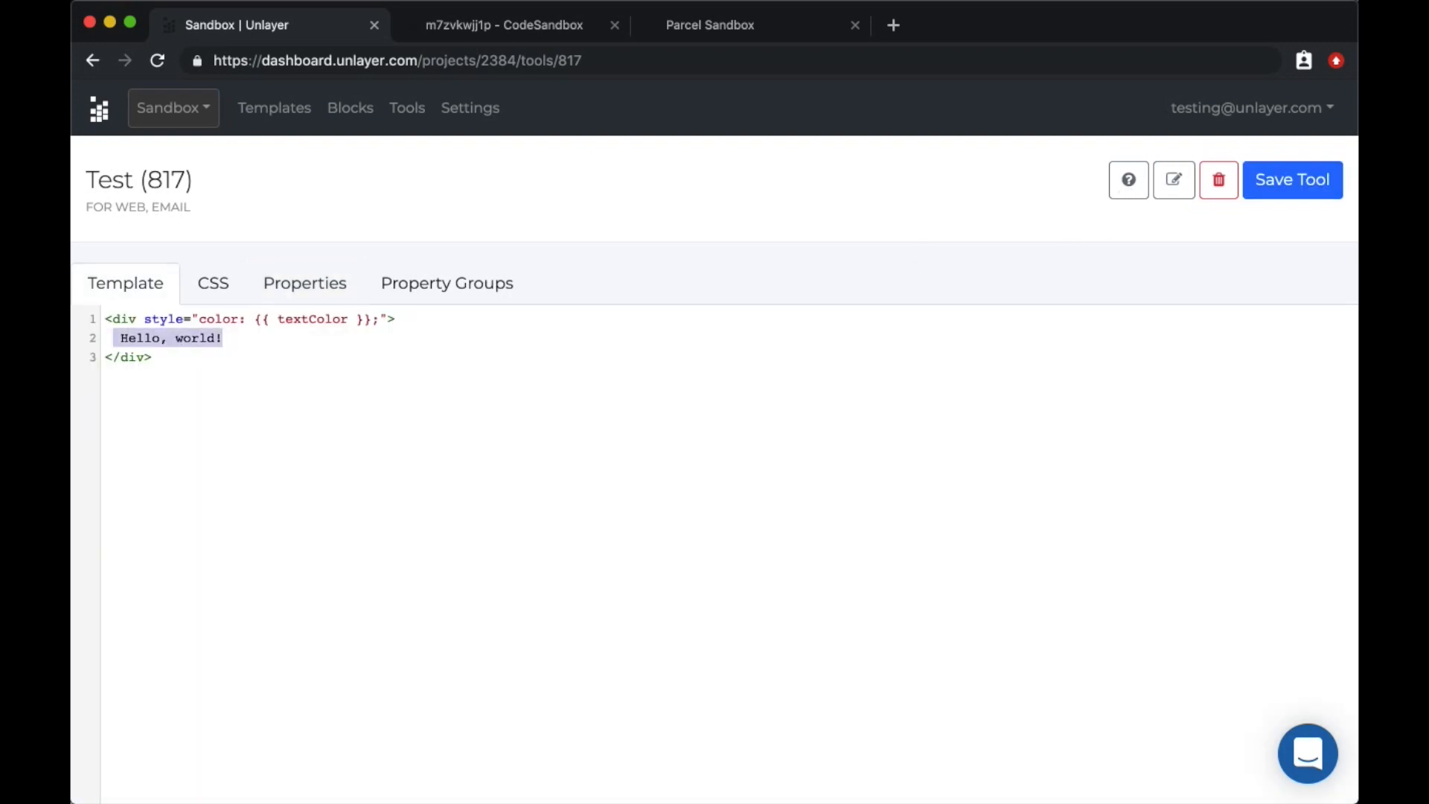
text({{)
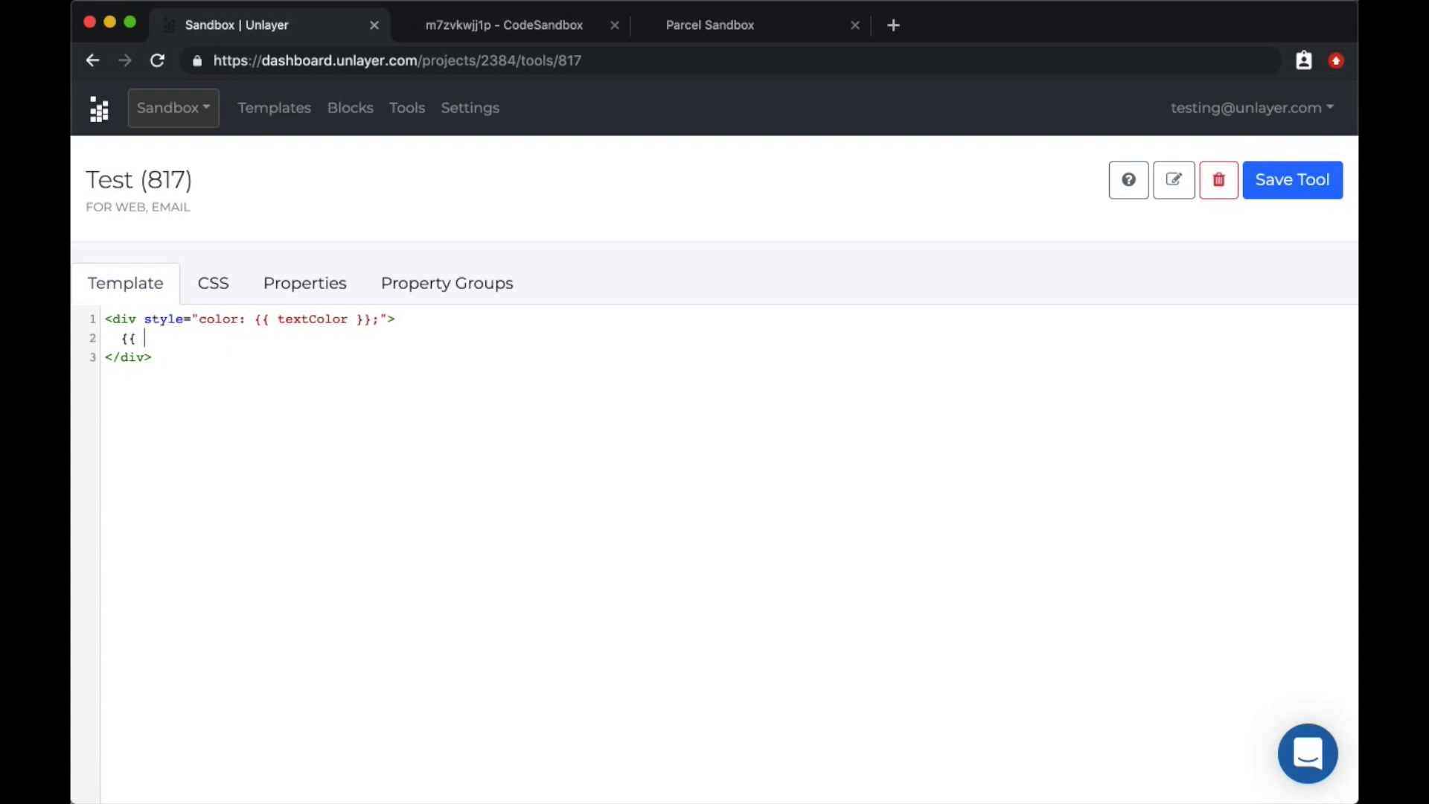
text(text }})
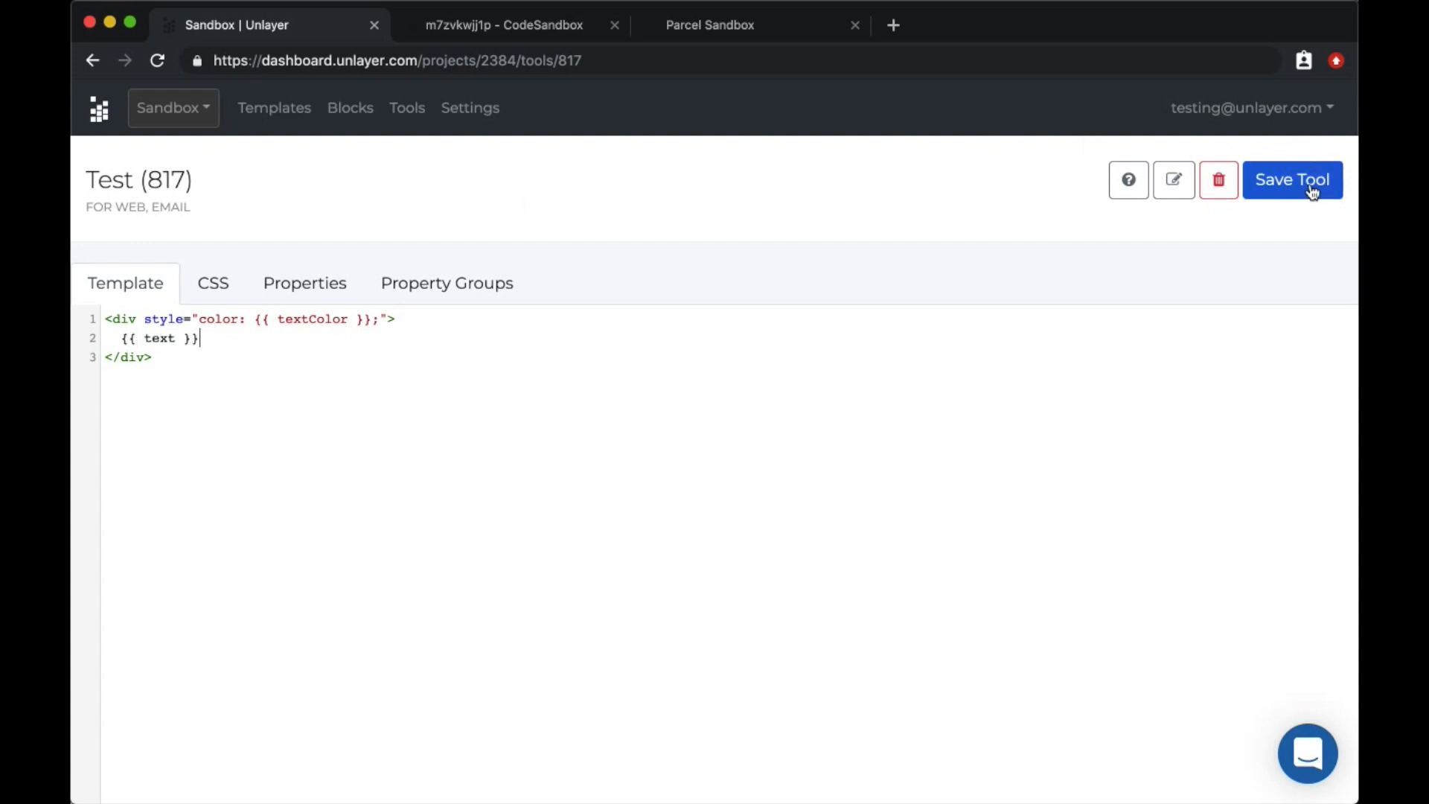
mouse_move(710, 25)
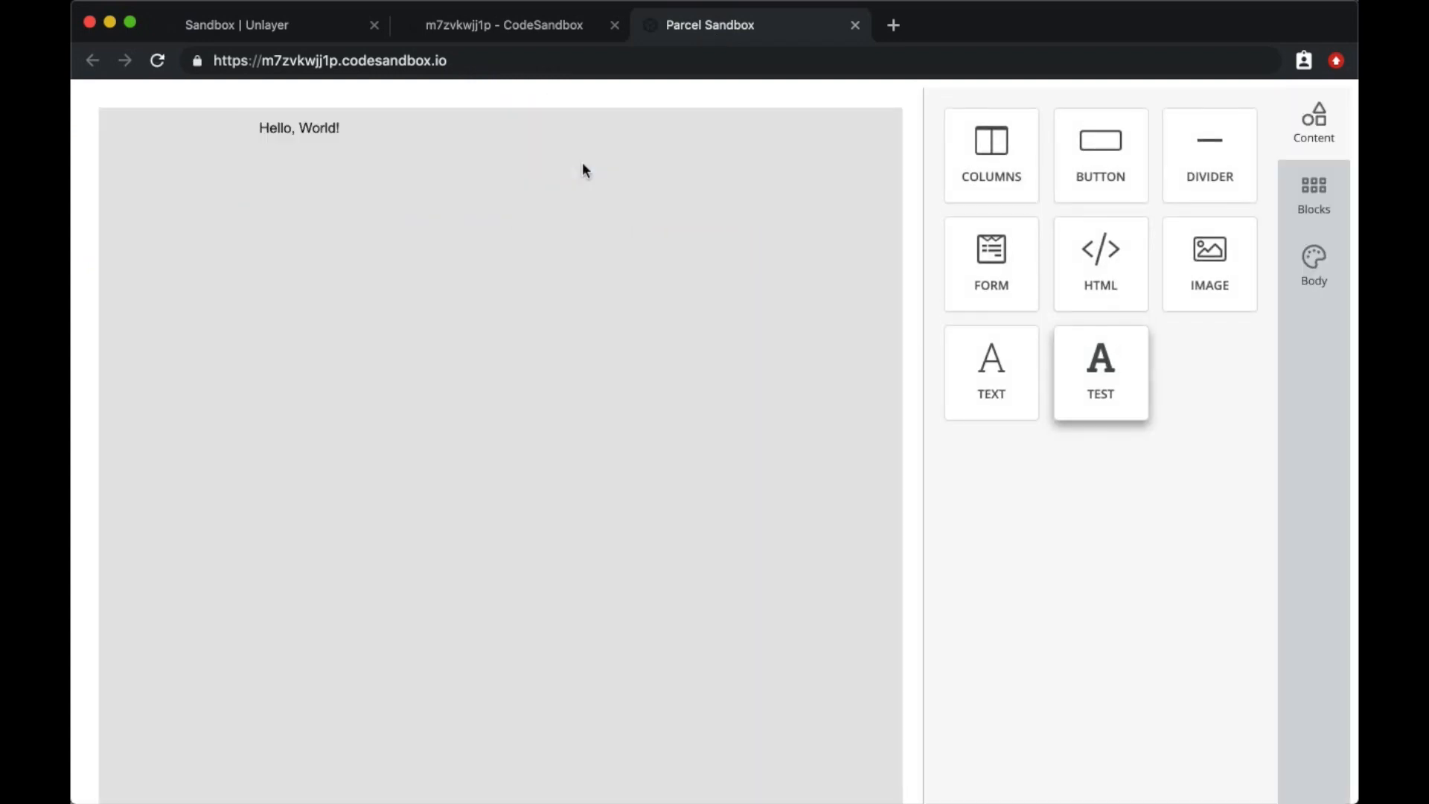
Set the Test block's Text Input to This is a test! and its Text Color to red
click(297, 128)
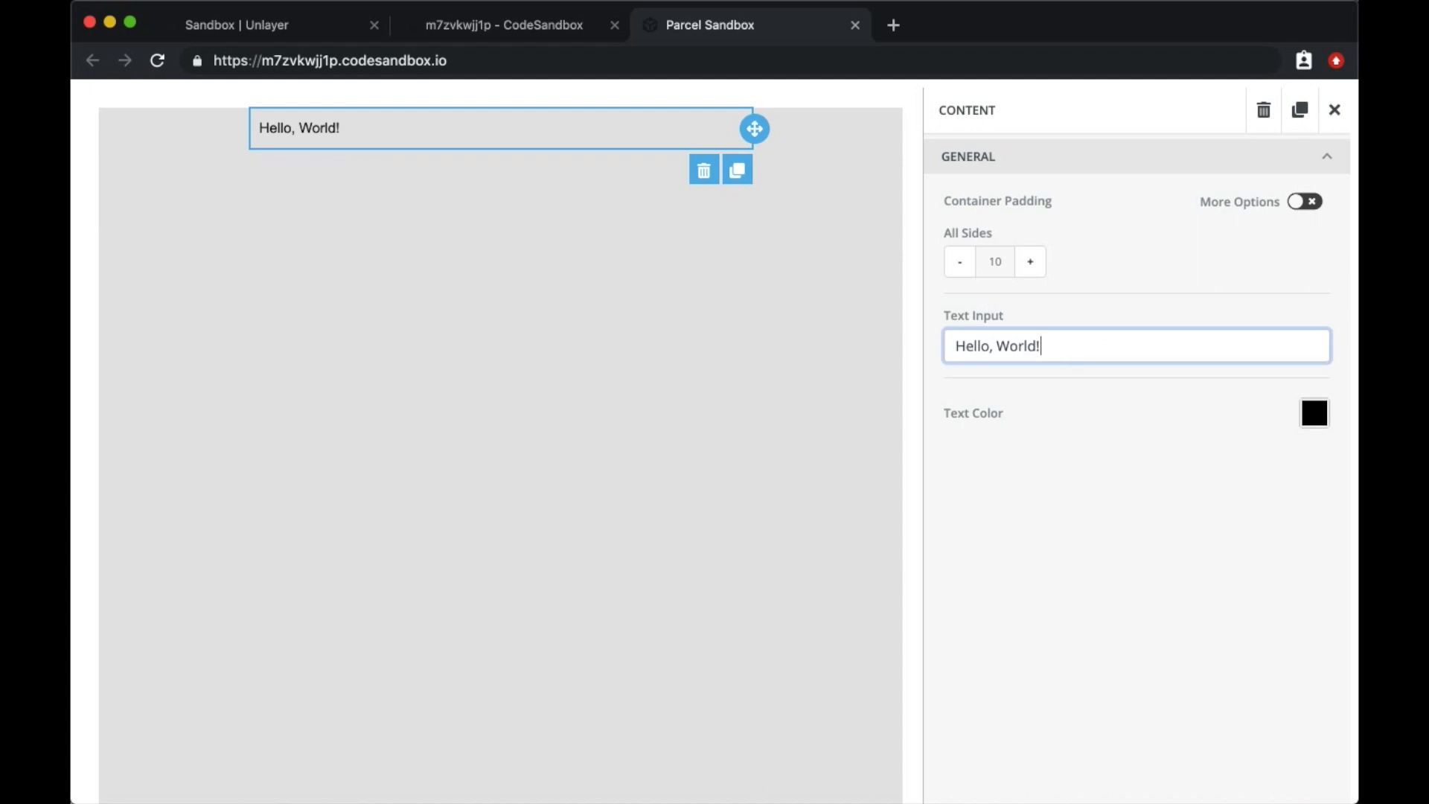
text(This is)
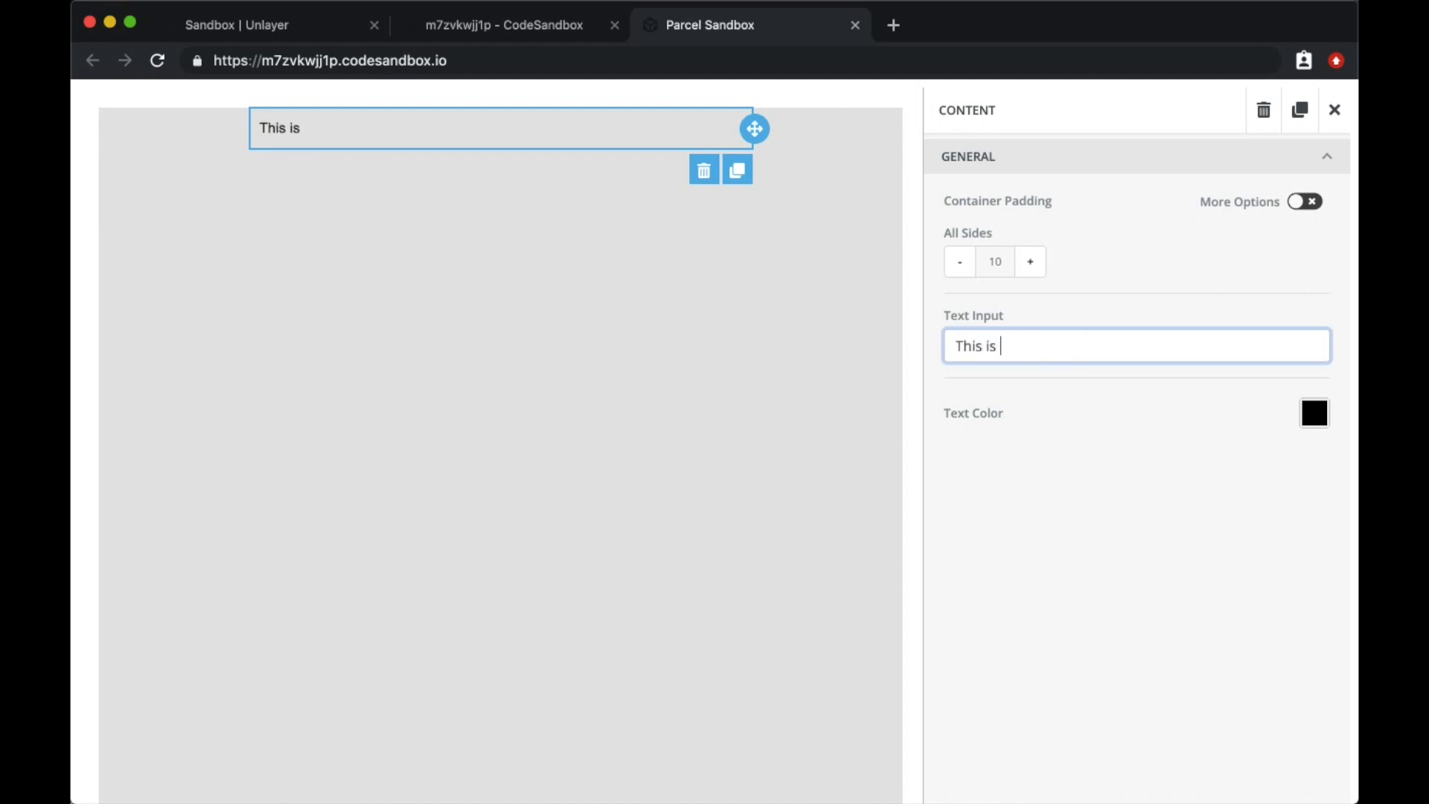
text(a test!)
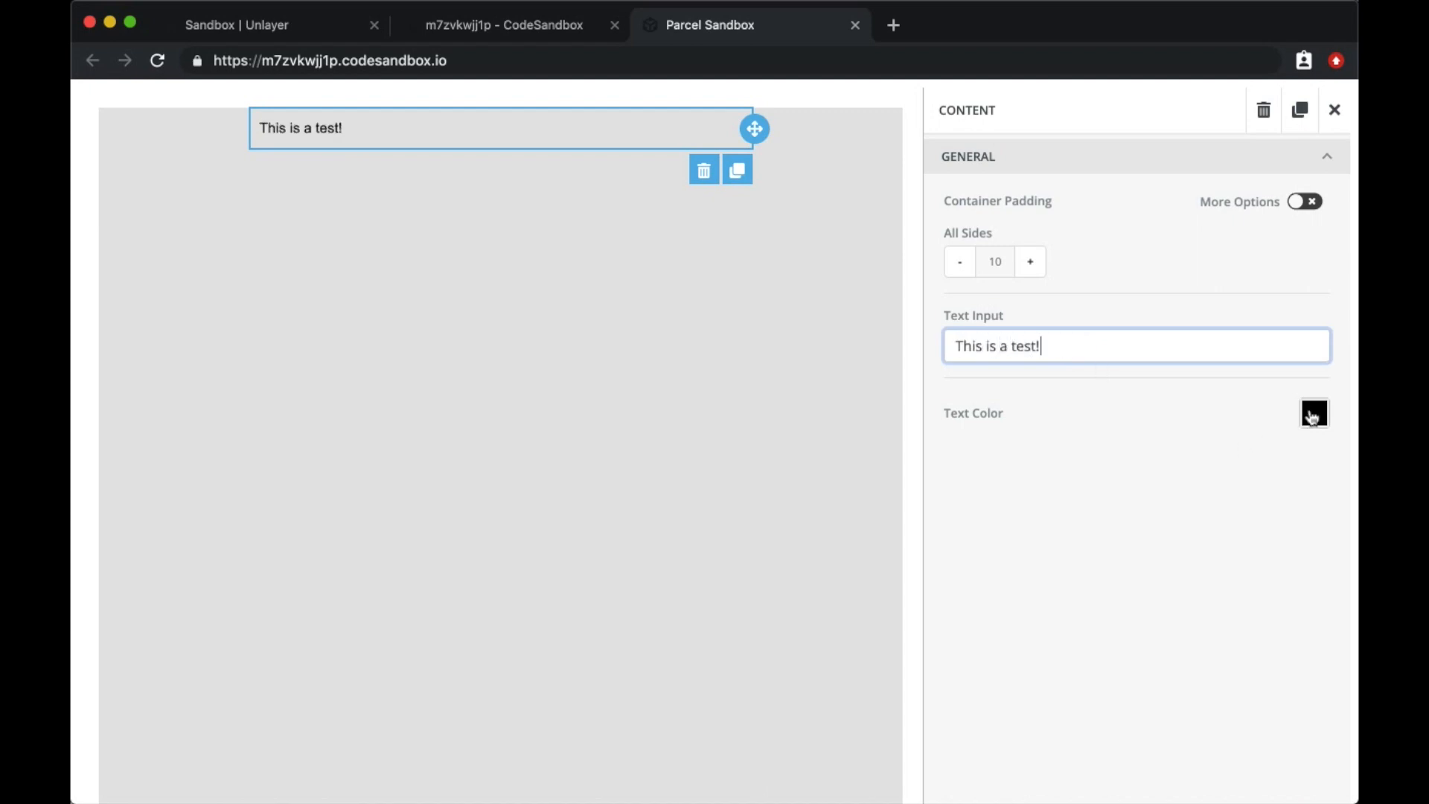
click(1313, 413)
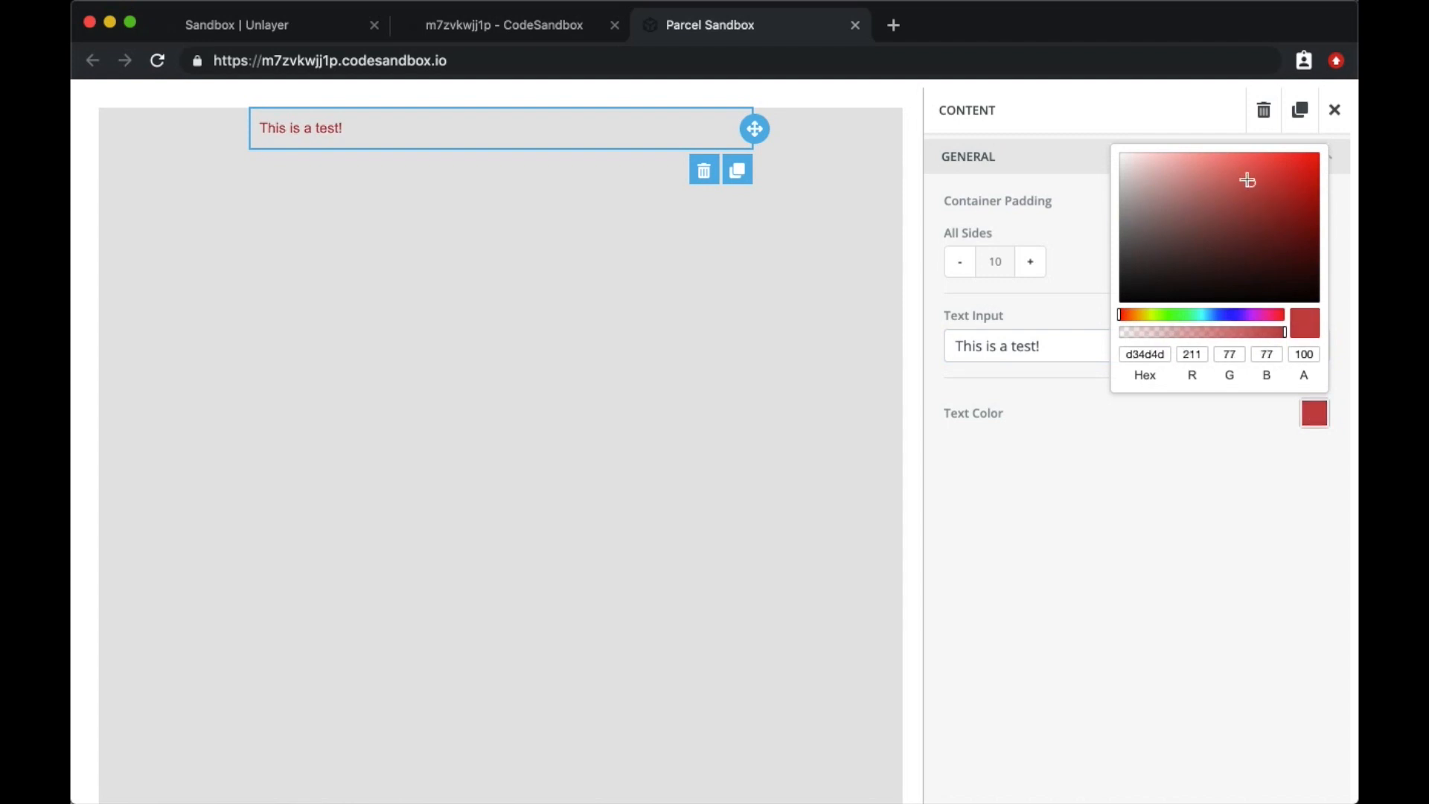
click(1030, 125)
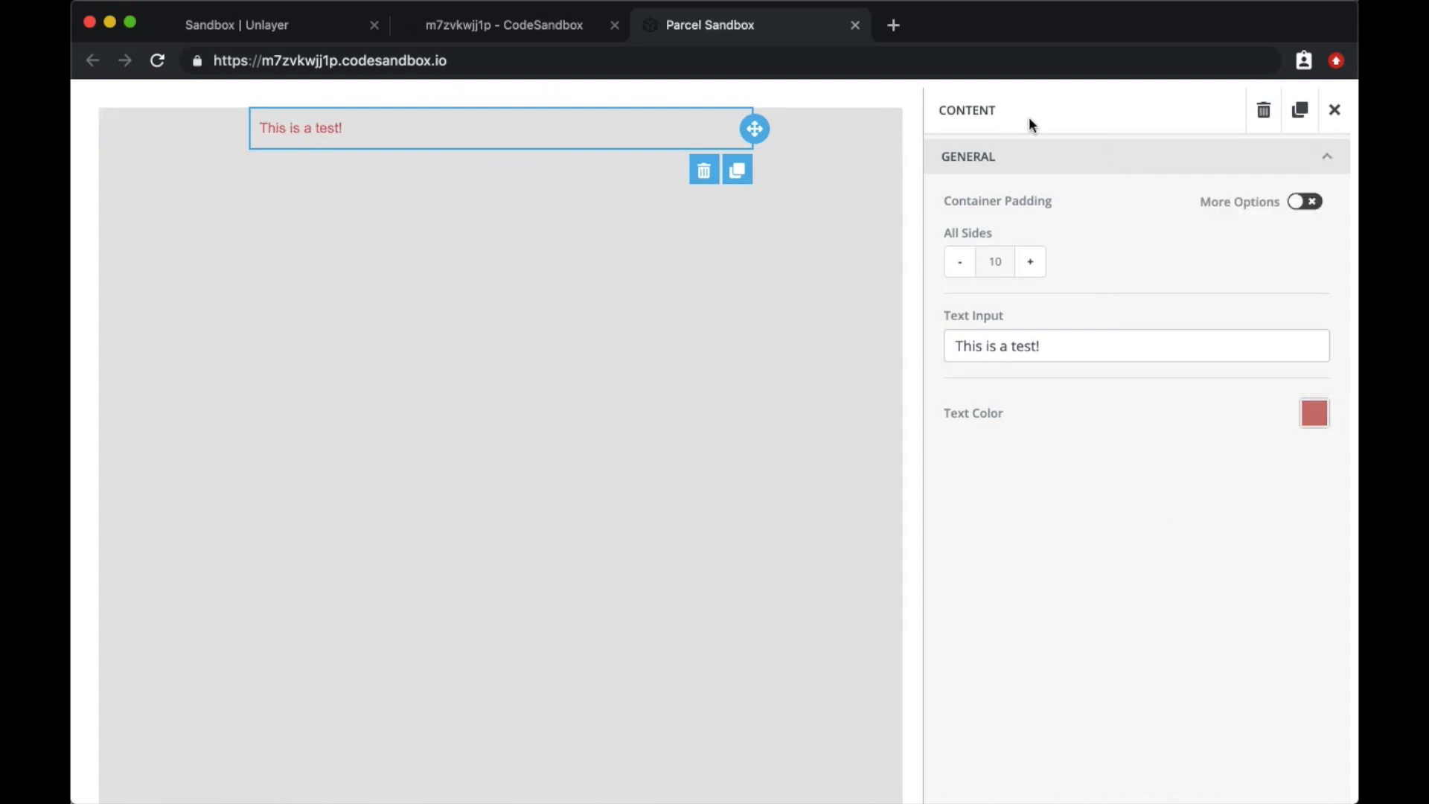
mouse_move(1060, 113)
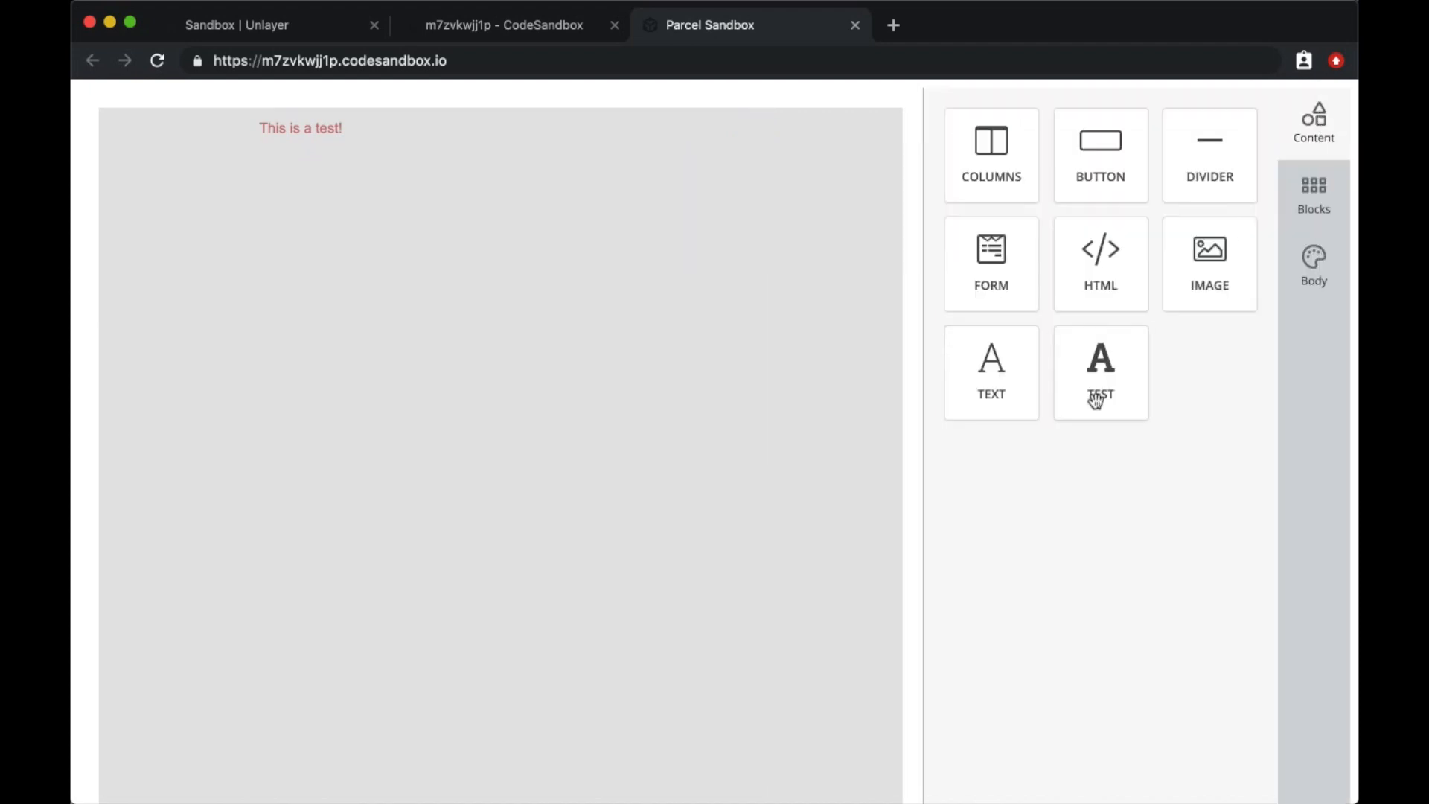
mouse_move(1140, 415)
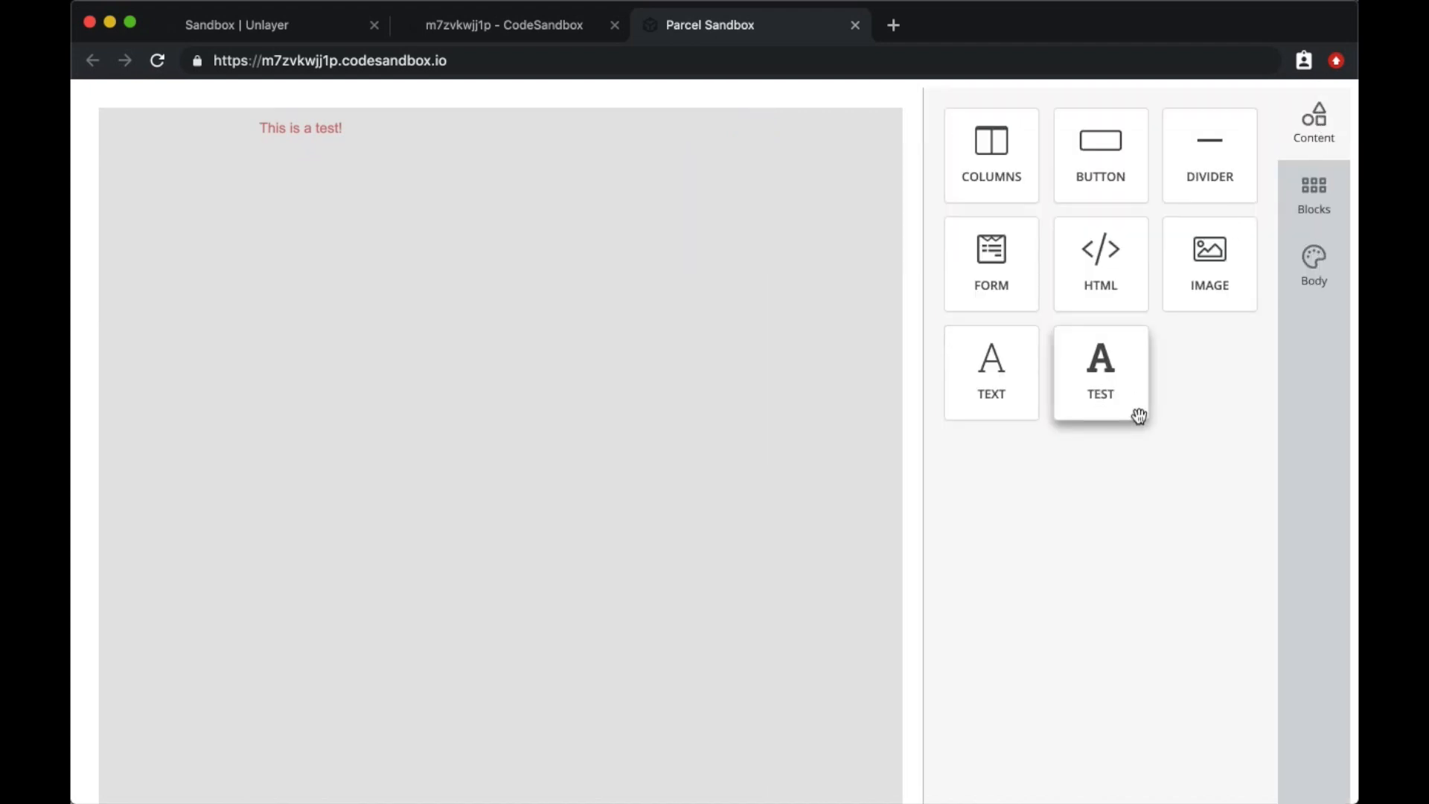